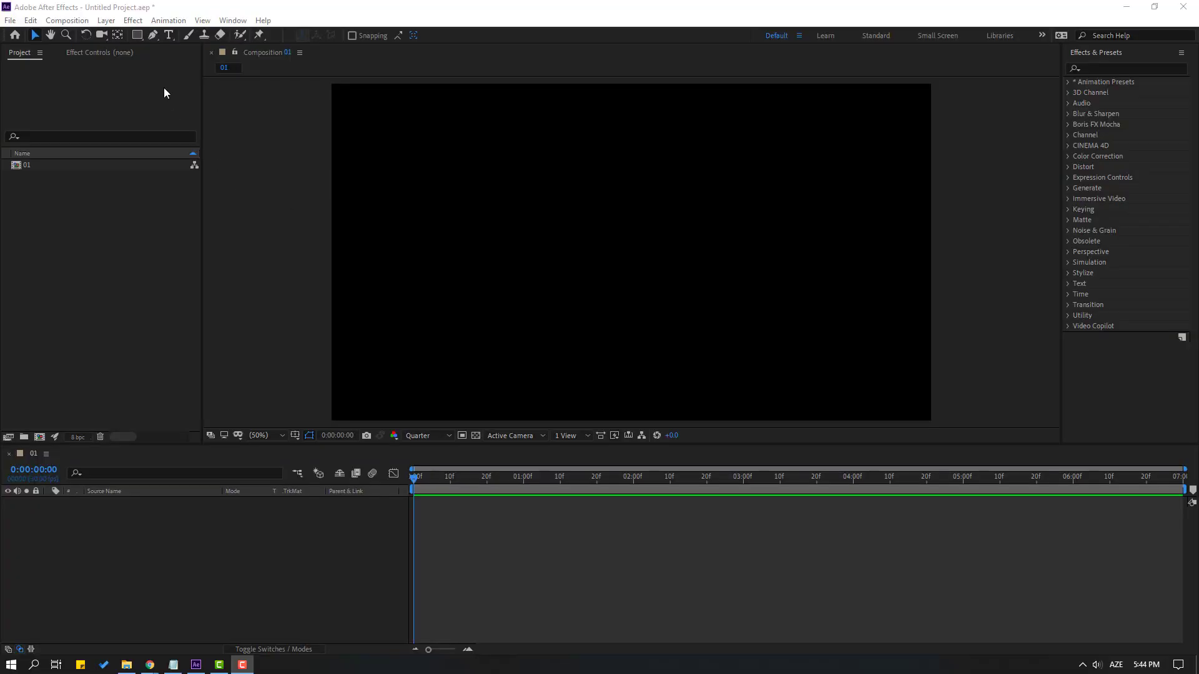
Draw a horizontal line across the composition centre with the Pen tool.
left_click(151, 35)
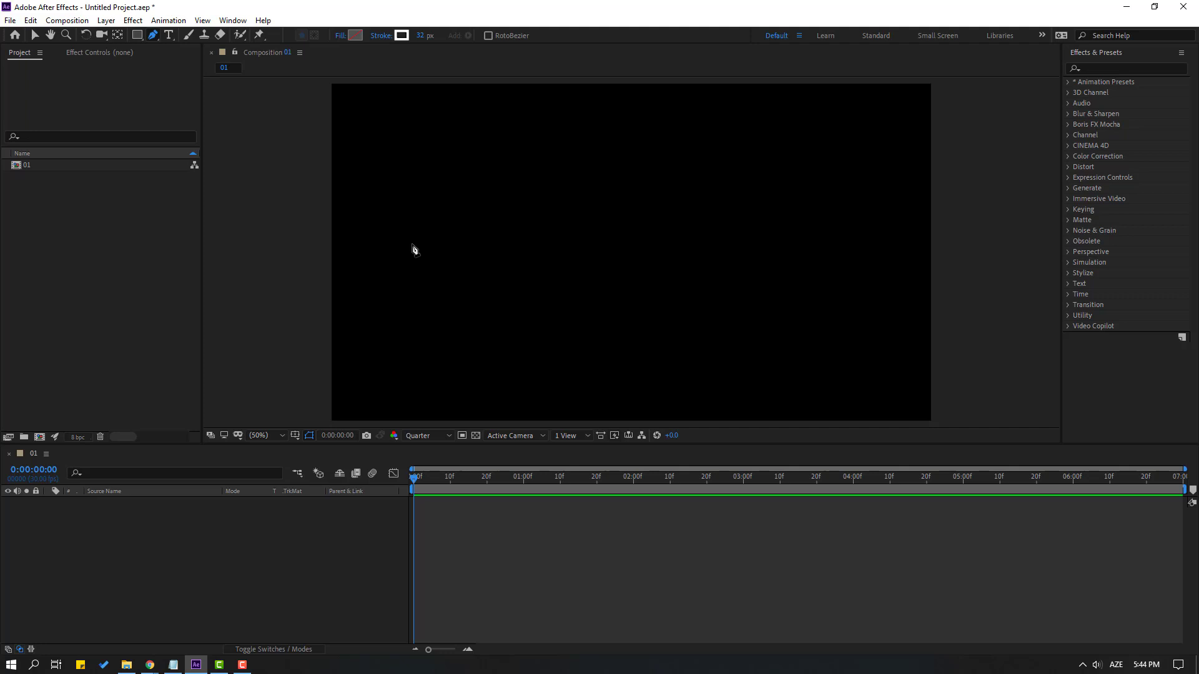
left_click_drag(412, 245, 830, 244)
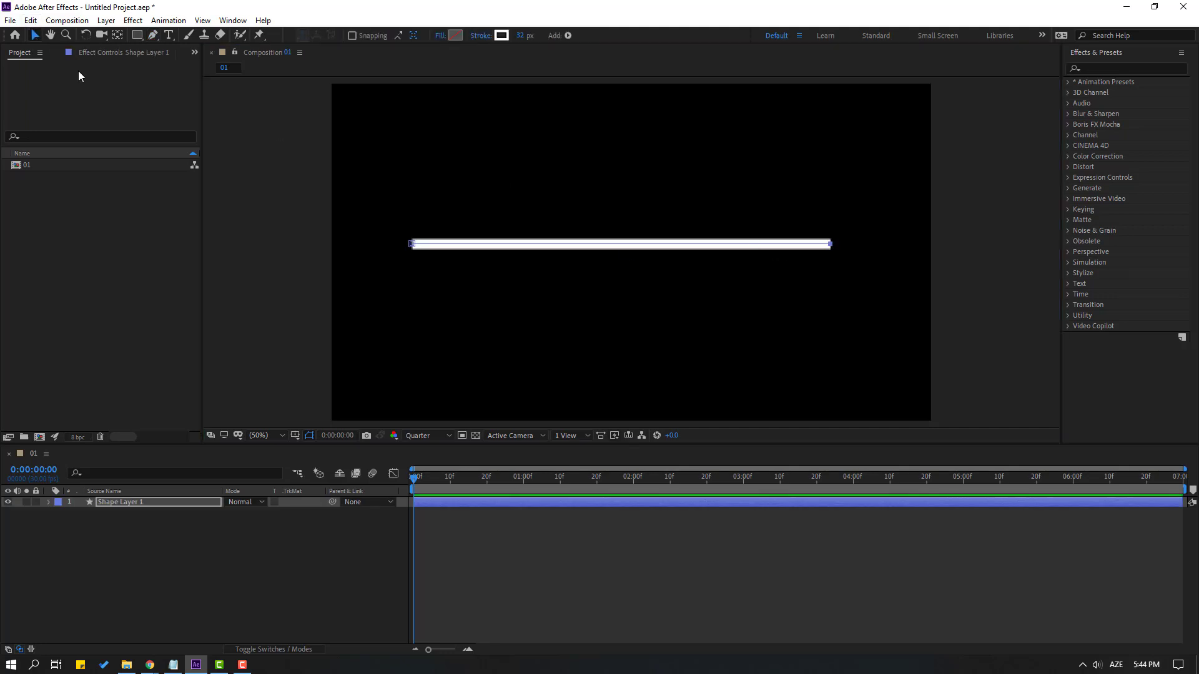
left_click(523, 35)
type("15")
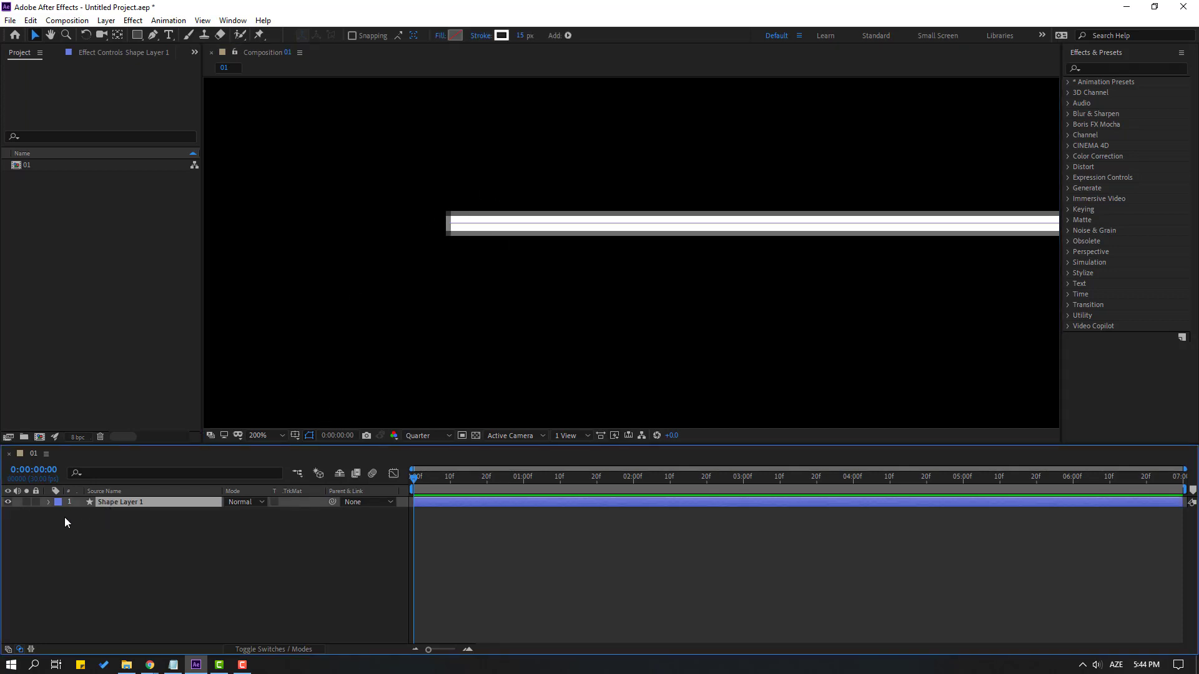
Give the line's stroke Round Cap ends, then return them to Butt Cap.
left_click(48, 502)
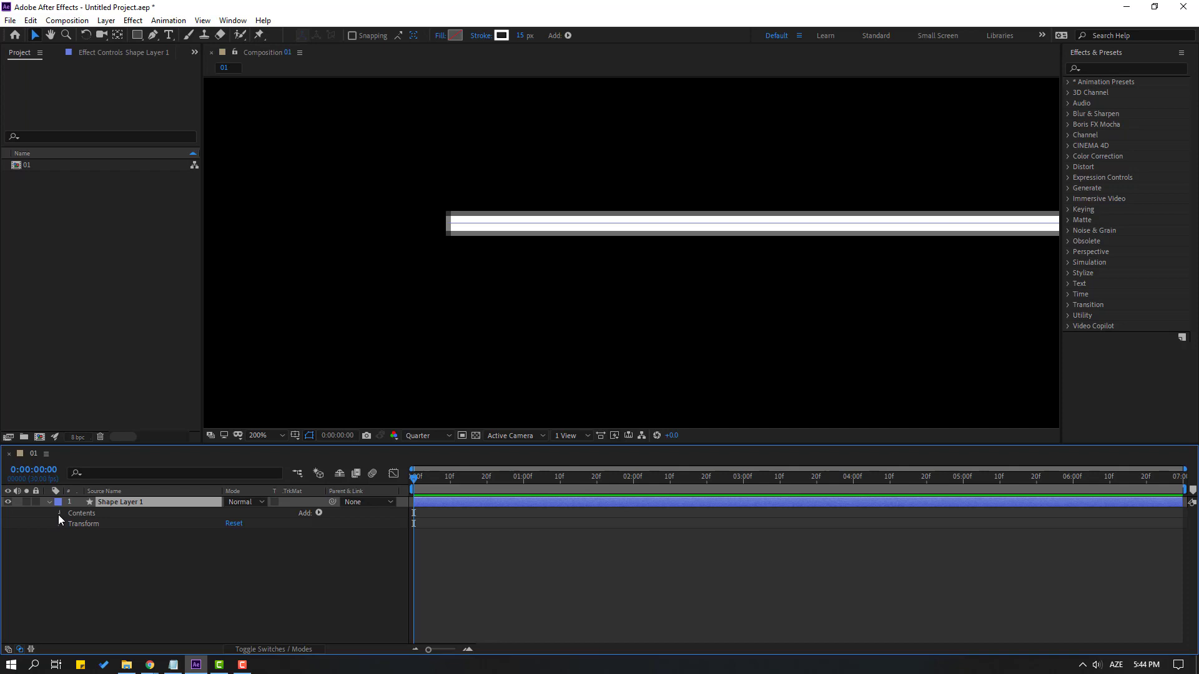
left_click(60, 513)
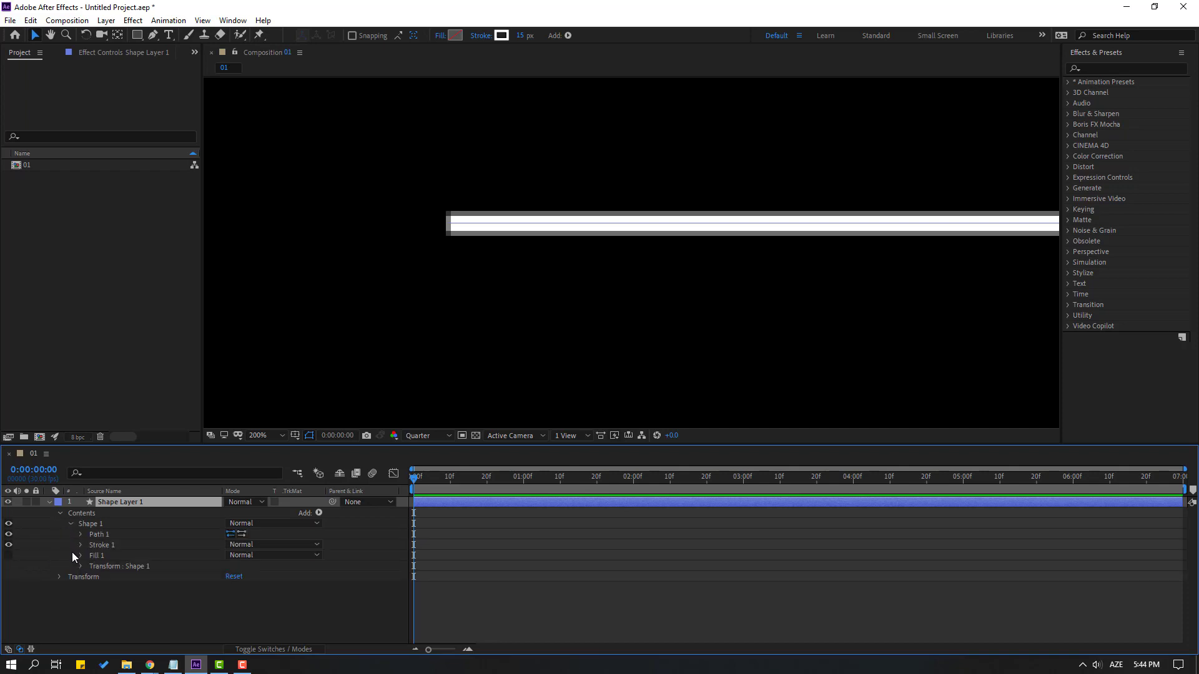
left_click(80, 544)
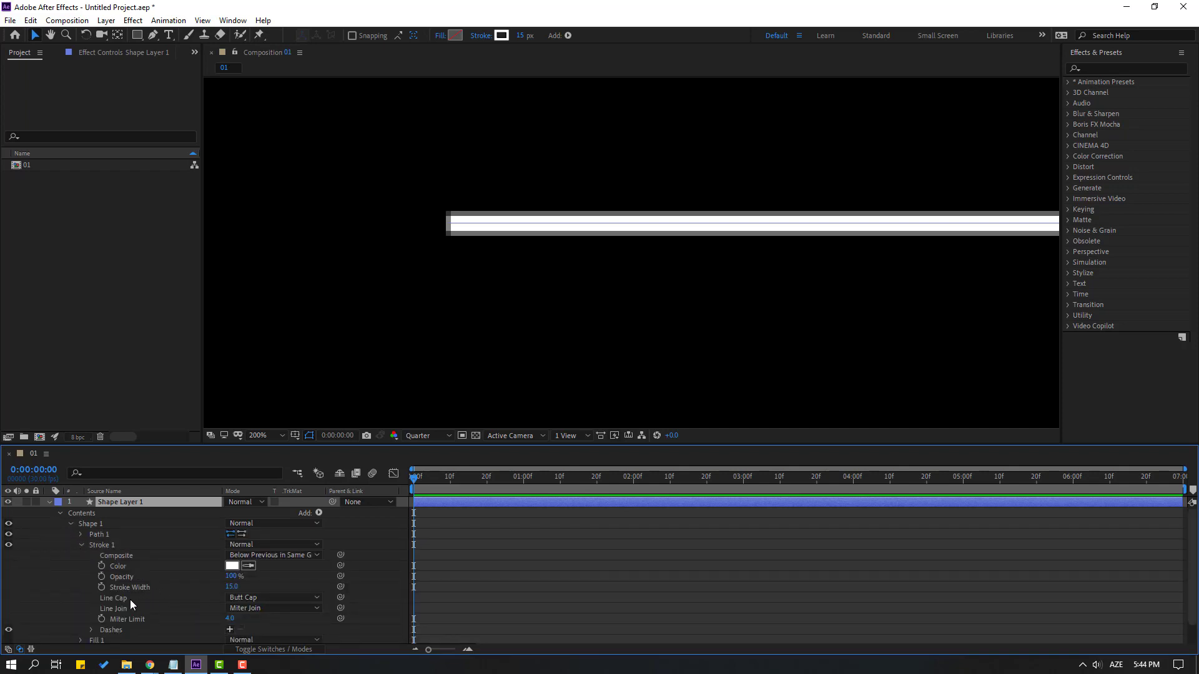
left_click(274, 596)
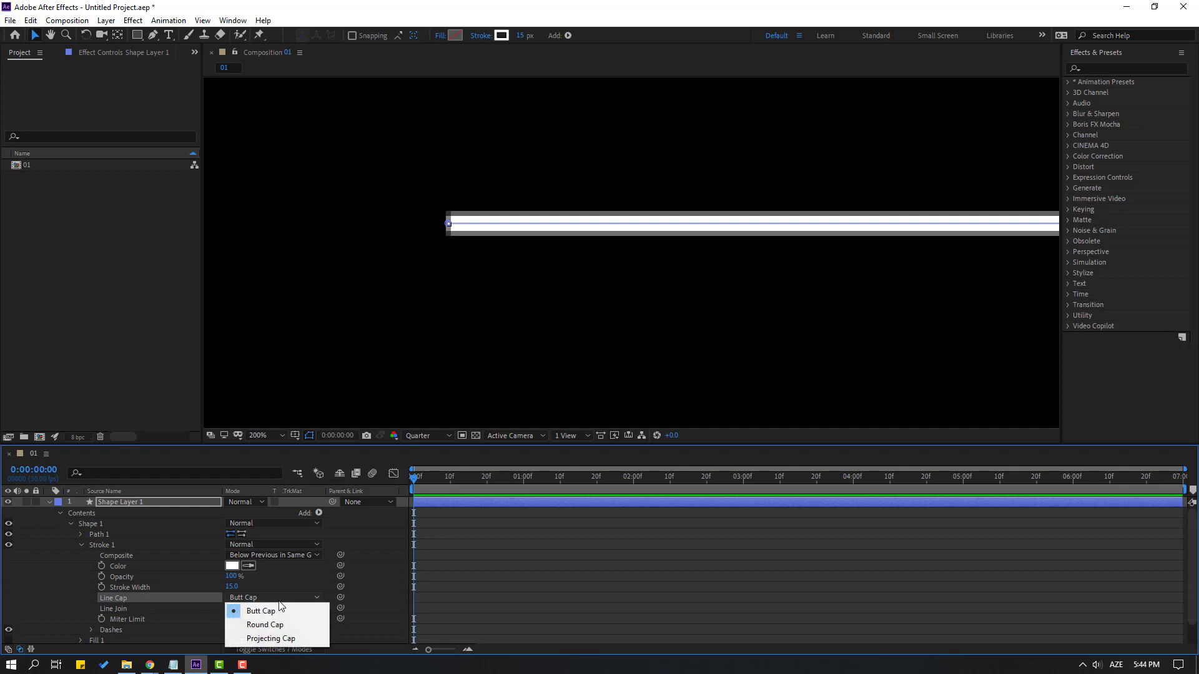
left_click(264, 624)
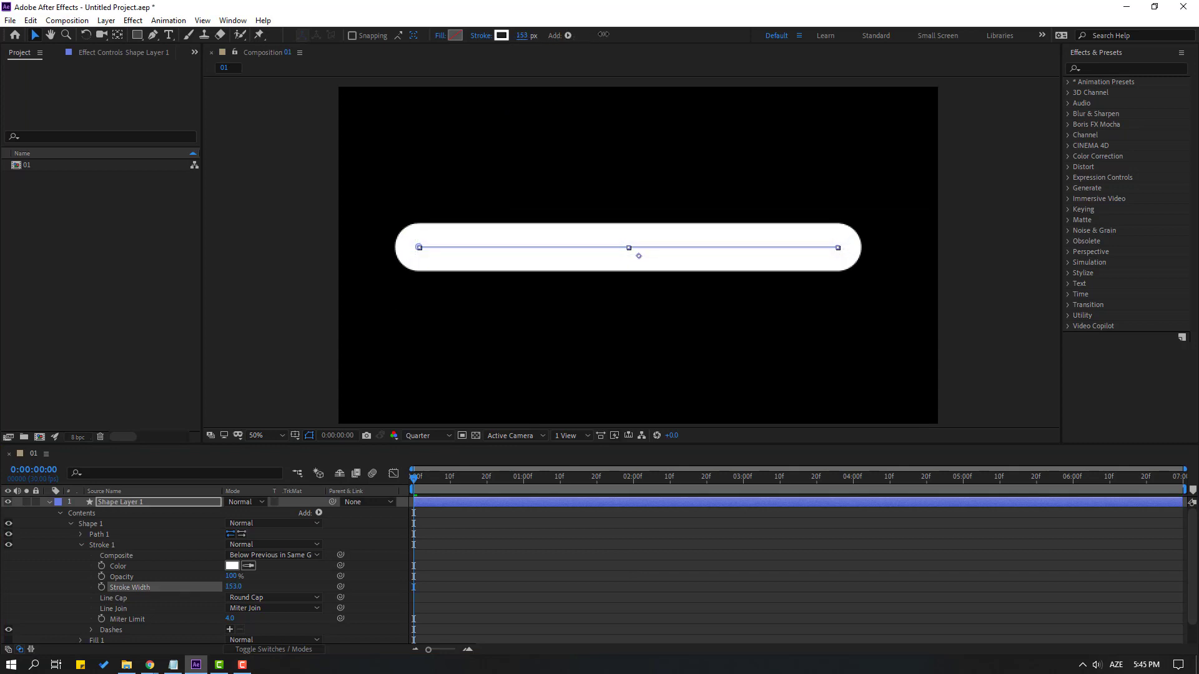
left_click(273, 596)
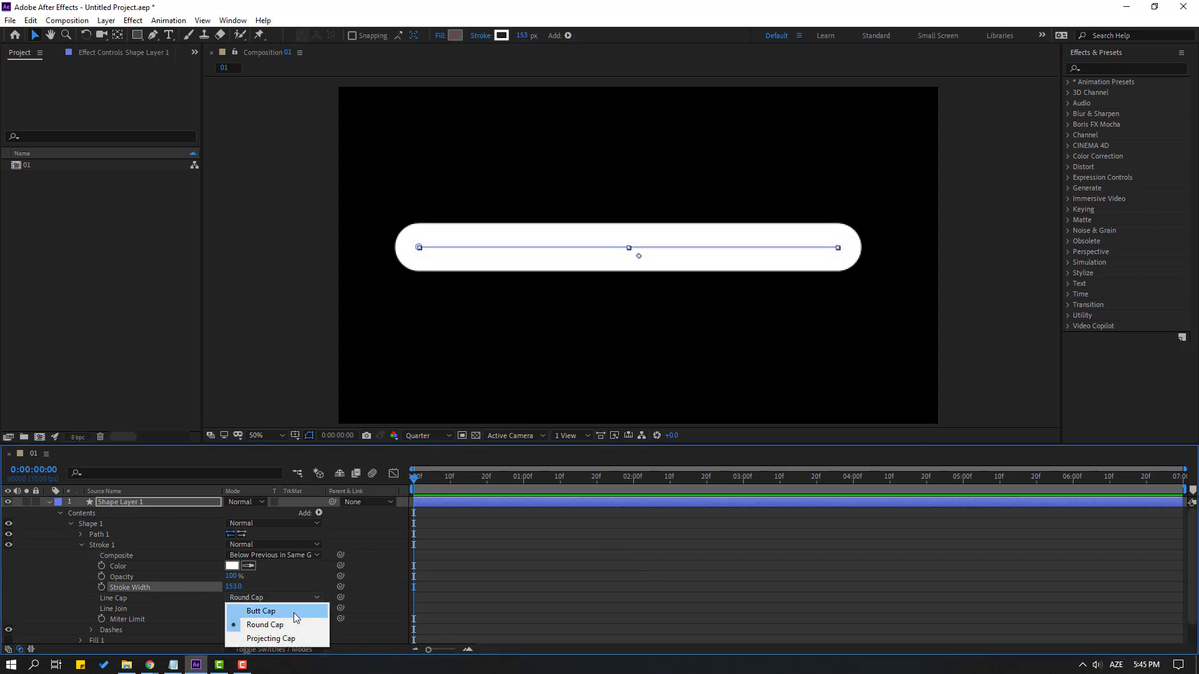
left_click(259, 611)
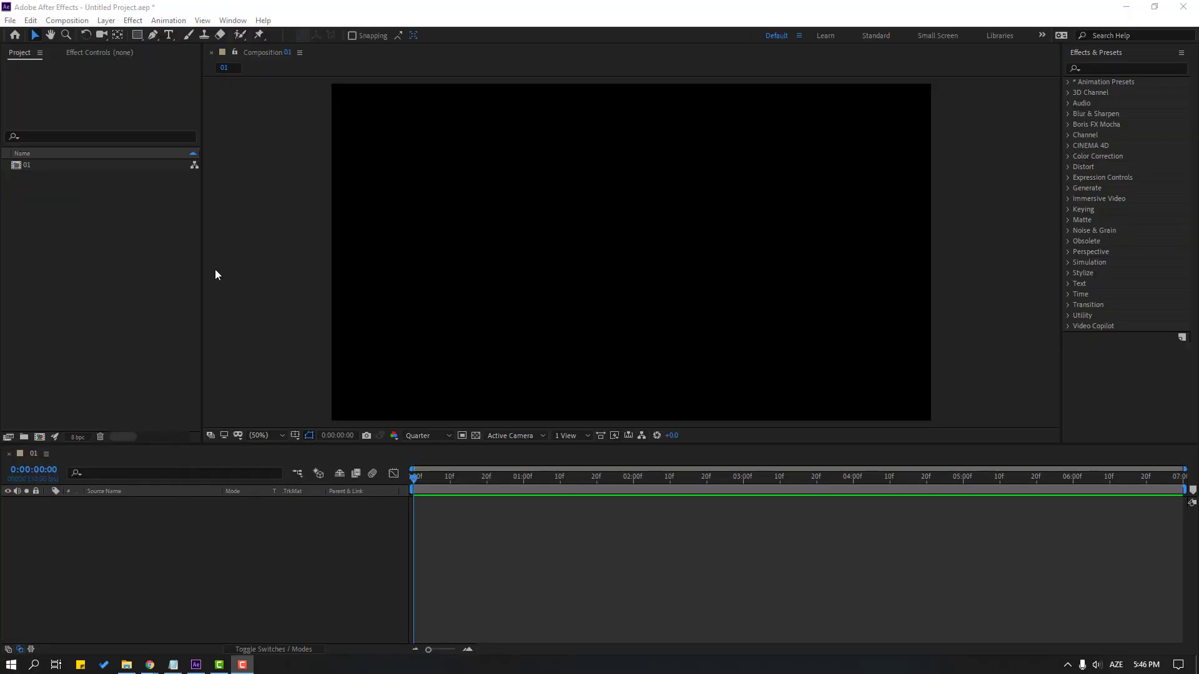
Draw a rounded rectangle with stroke width 0 and a teal fill.
left_click(137, 35)
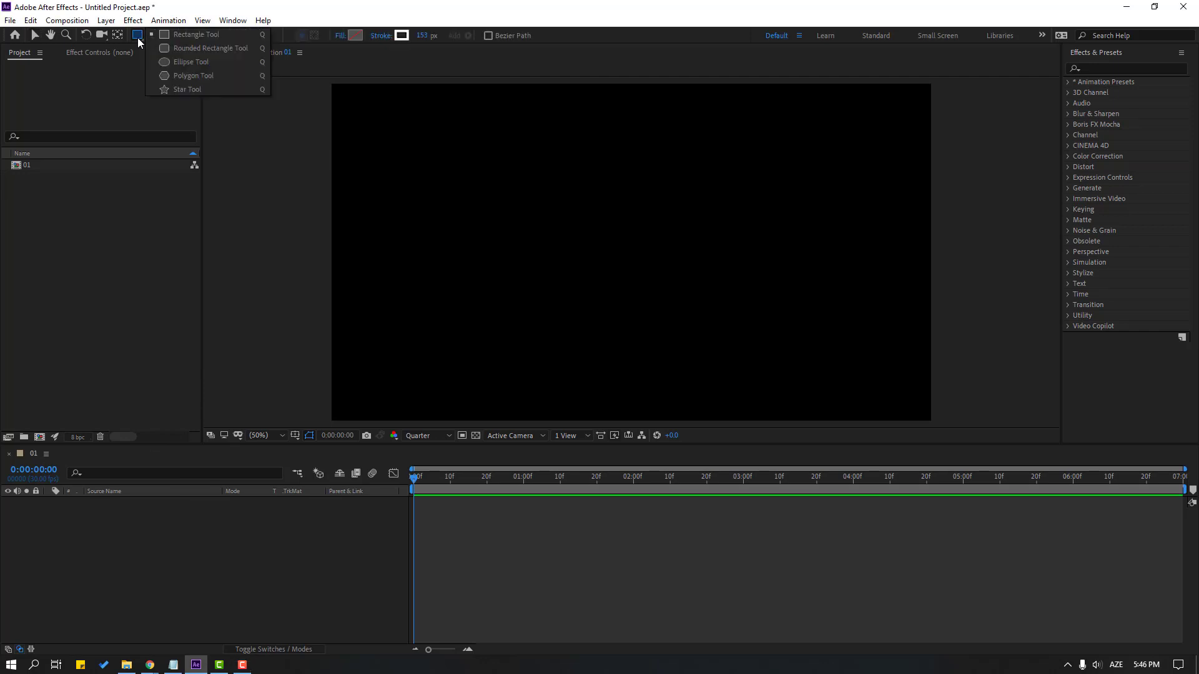
mouse_move(218, 56)
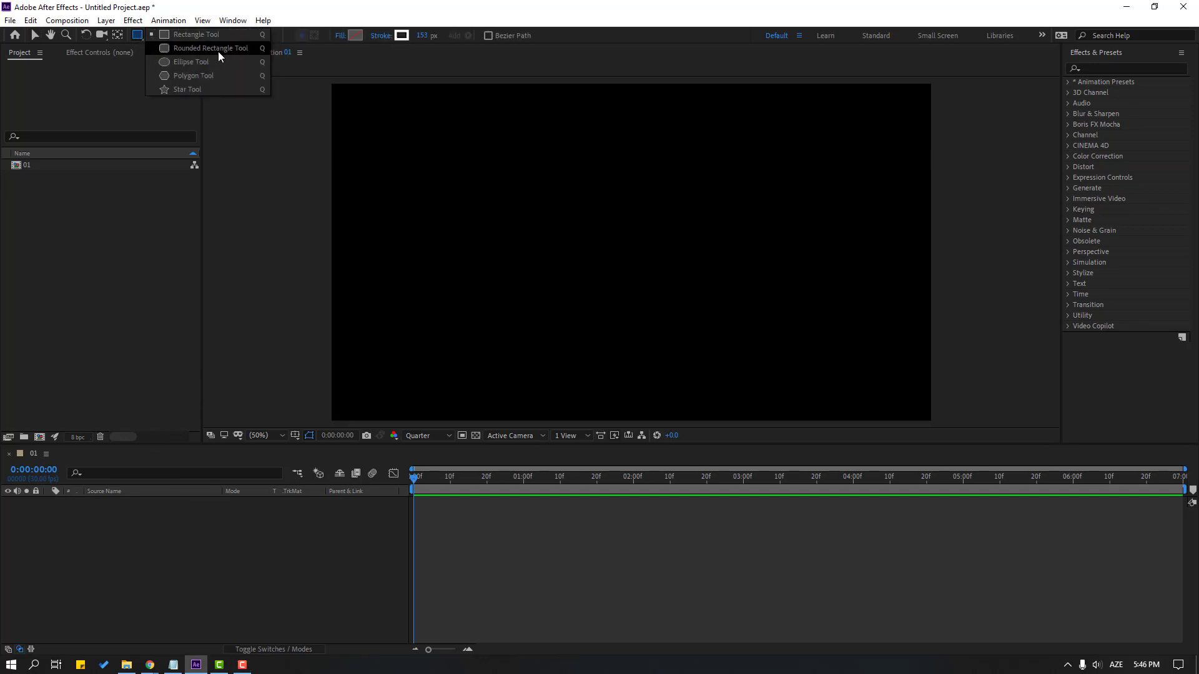
left_click(209, 48)
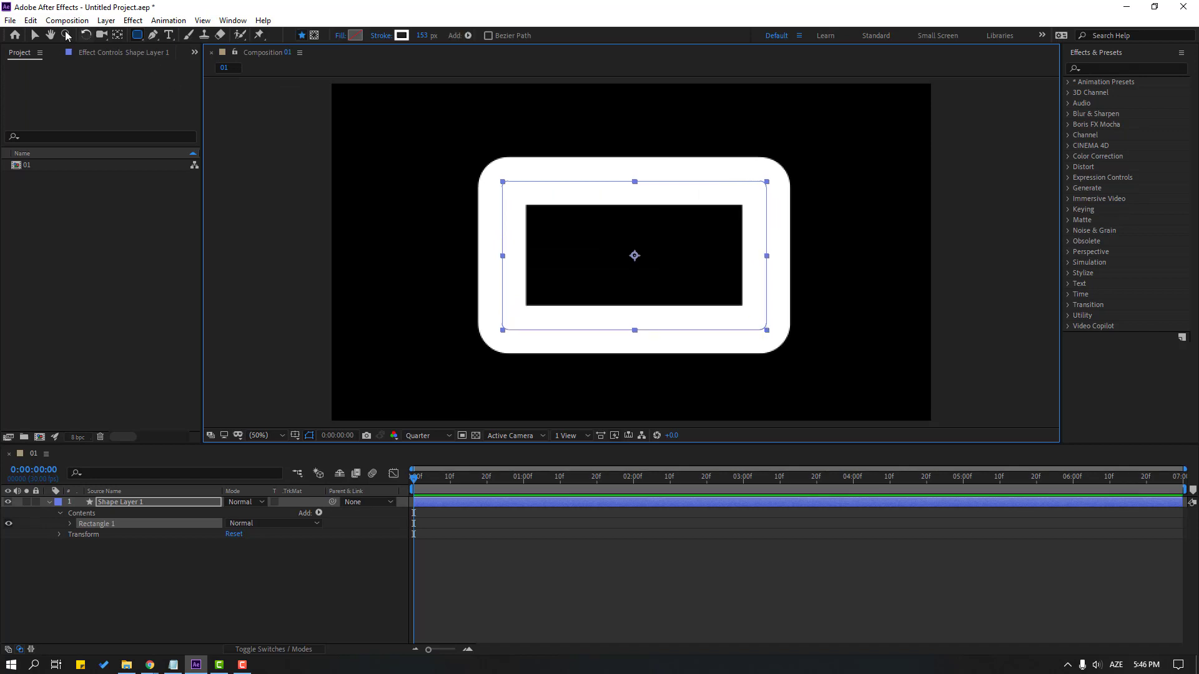
left_click(526, 35)
type("0")
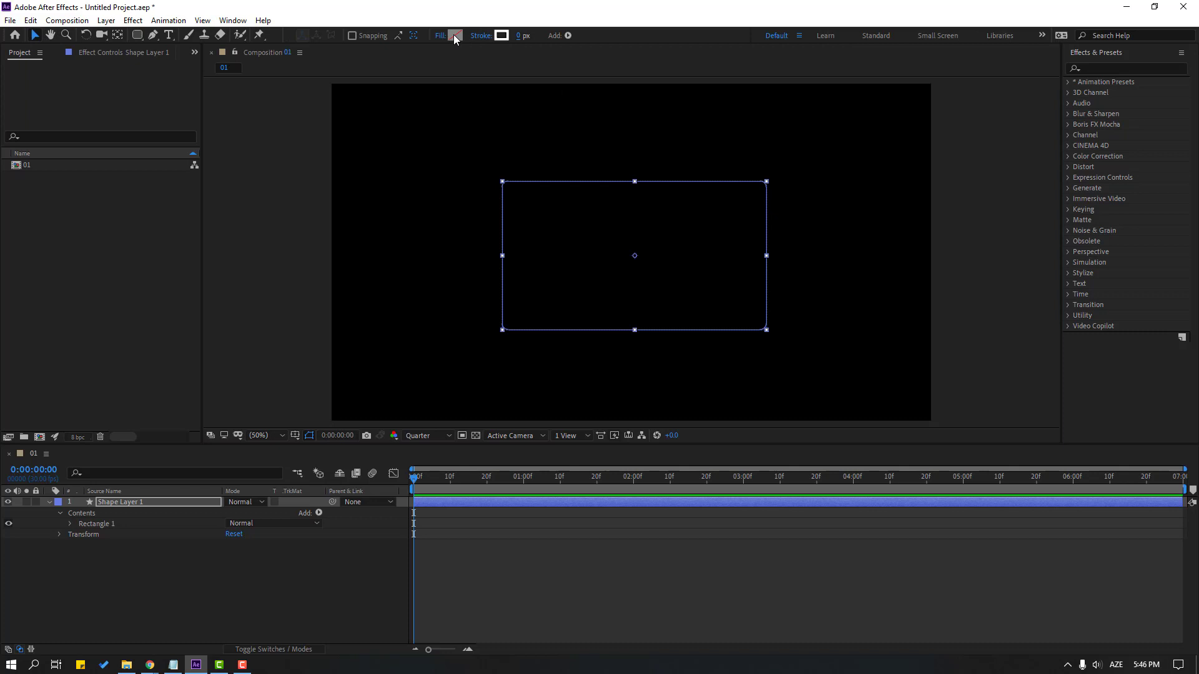
left_click(453, 34)
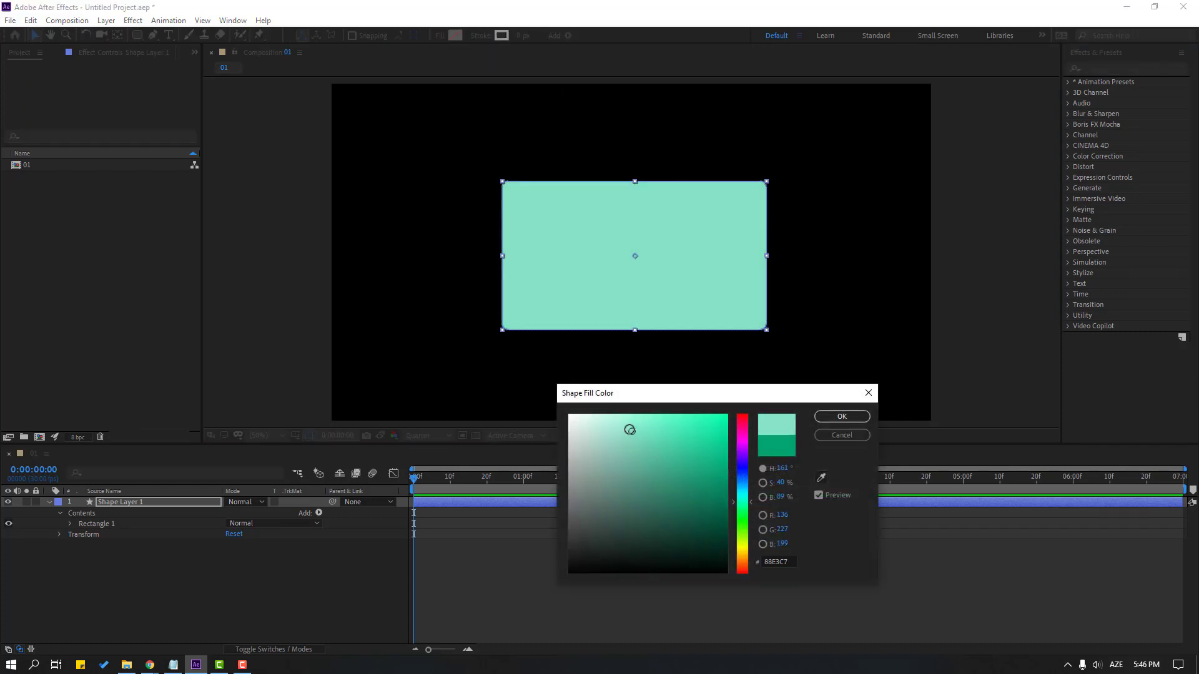
left_click(841, 416)
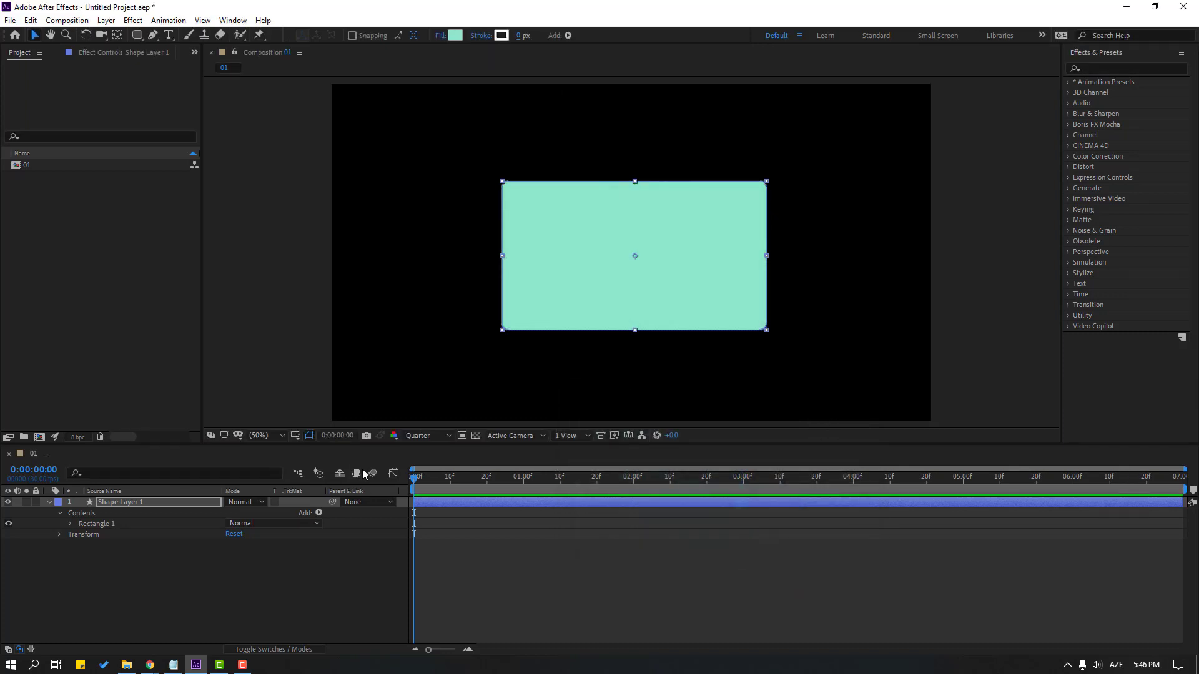
Keyframe Rectangle Path 1 Roundness from rounded to sharp, entering 36.0 and 187.0.
left_click(60, 523)
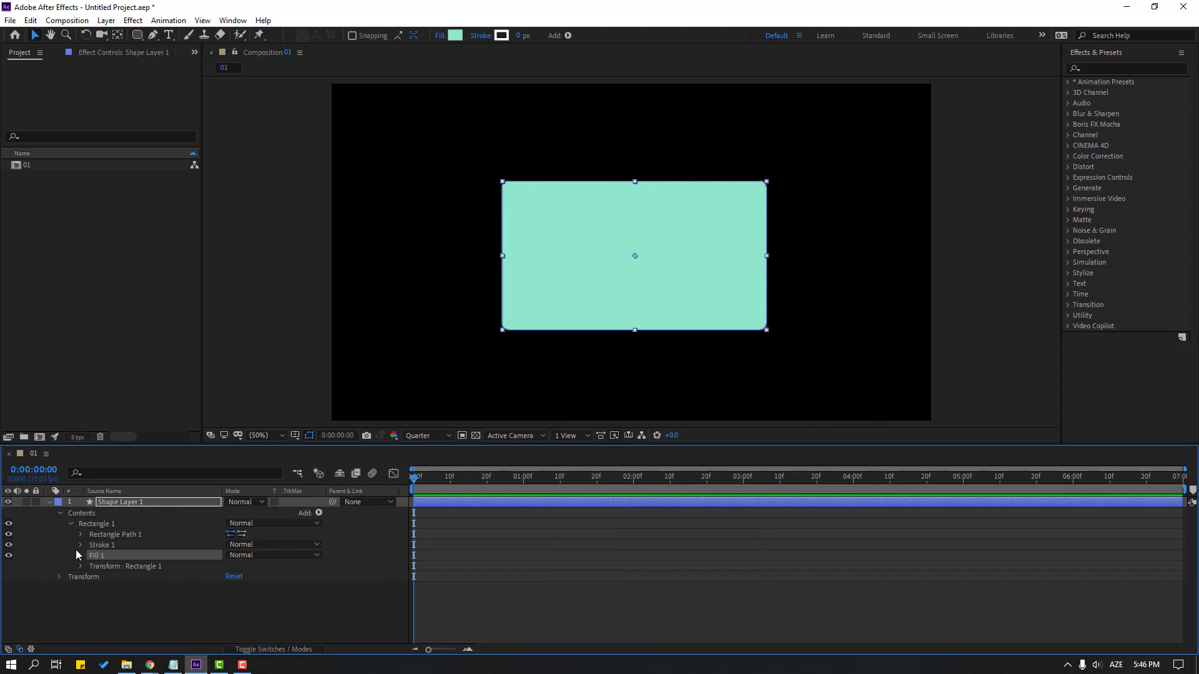
left_click(80, 535)
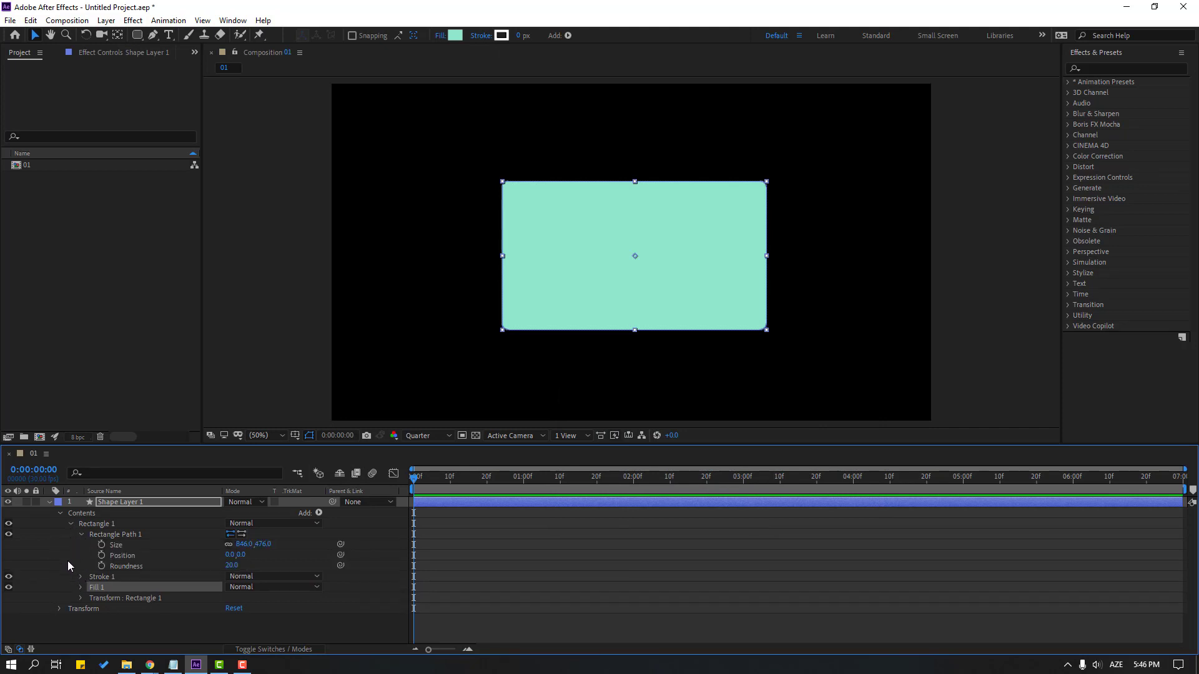
type("36.0")
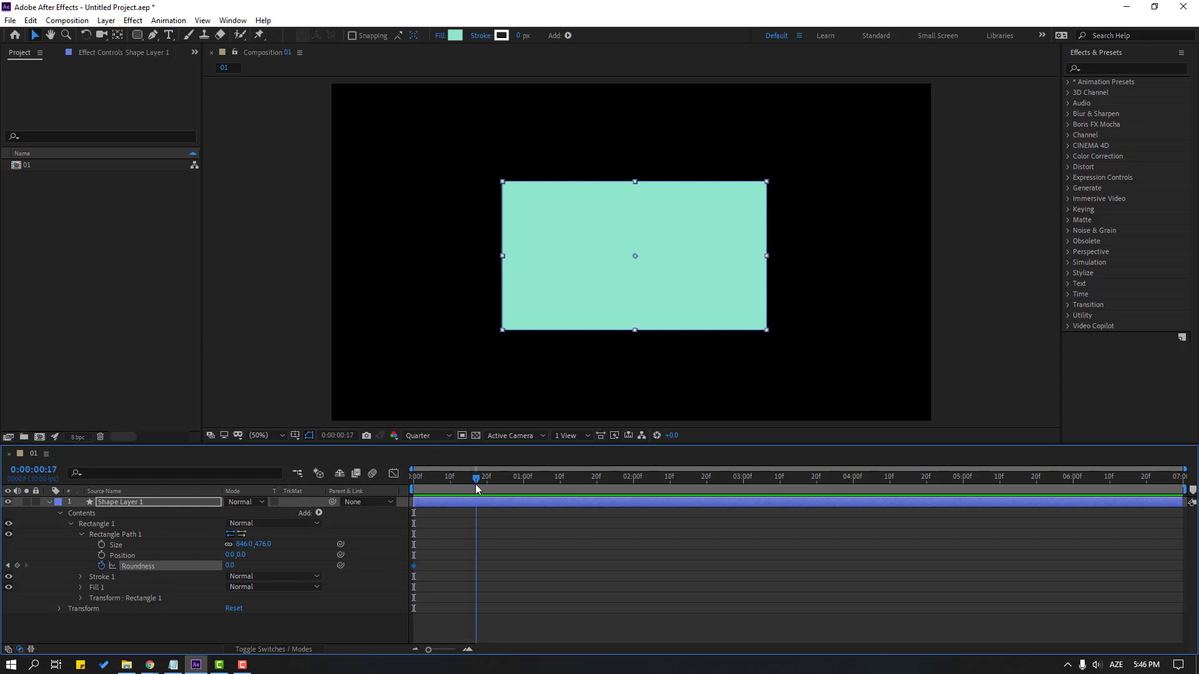
type("187.0")
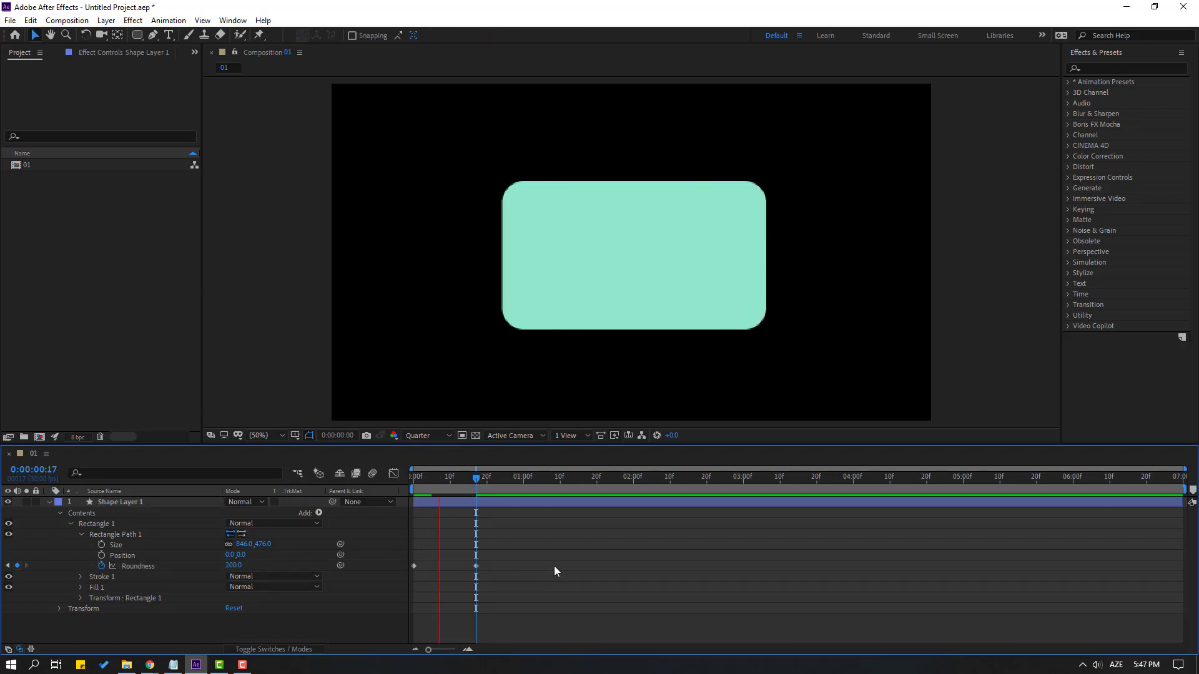
left_click(539, 476)
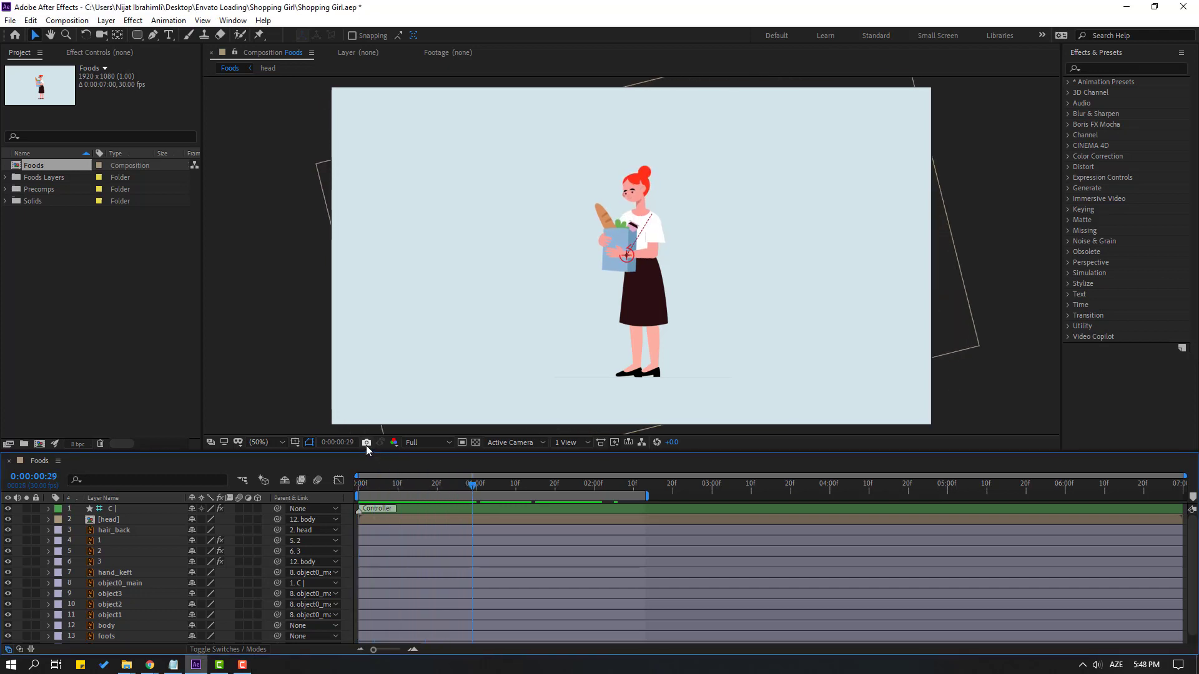
mouse_move(367, 442)
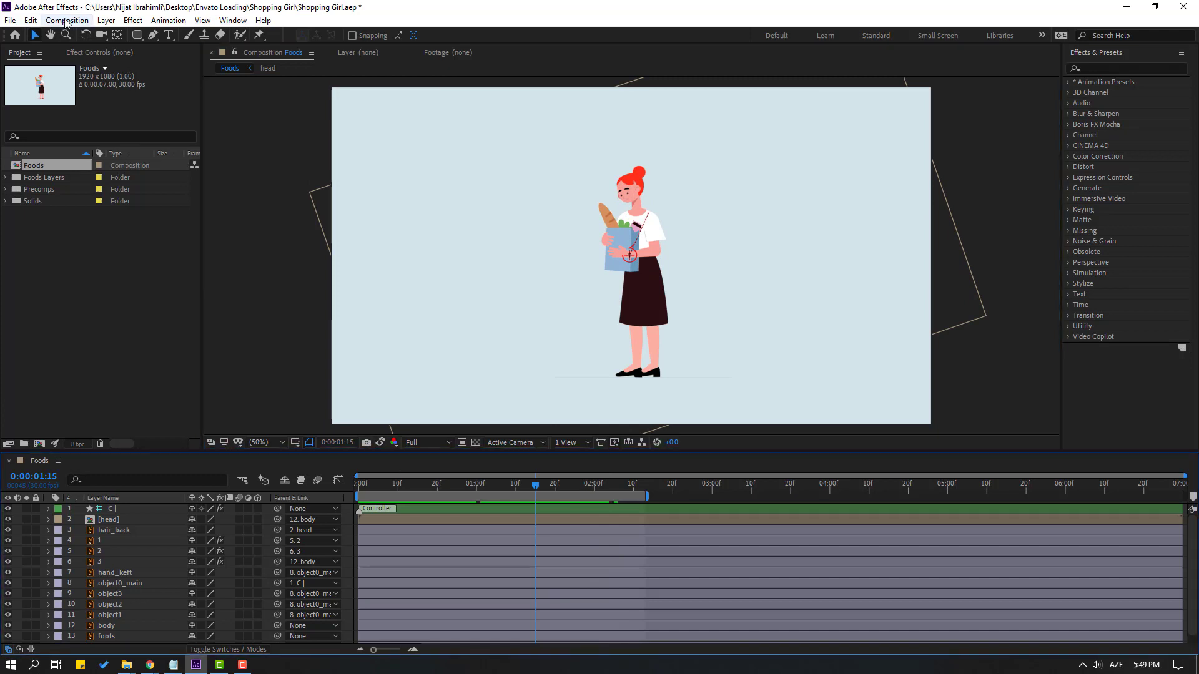
Save the current Foods frame as a JPEG Sequence still named image.jpg and render it.
left_click(68, 20)
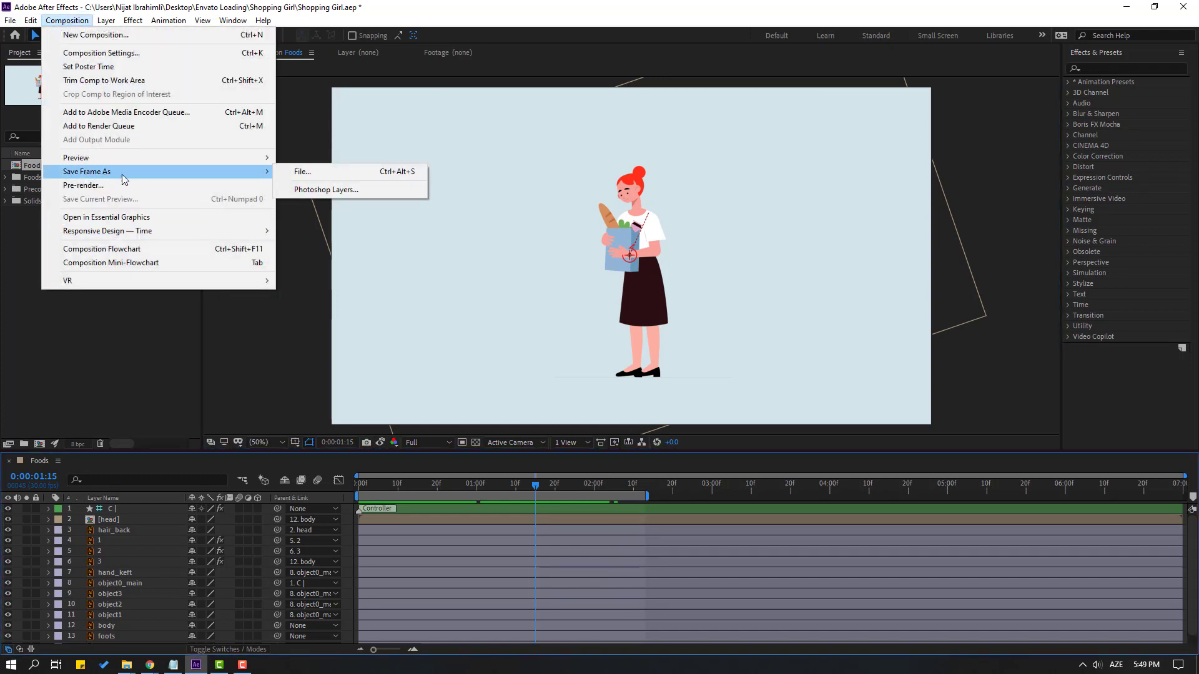
mouse_move(302, 171)
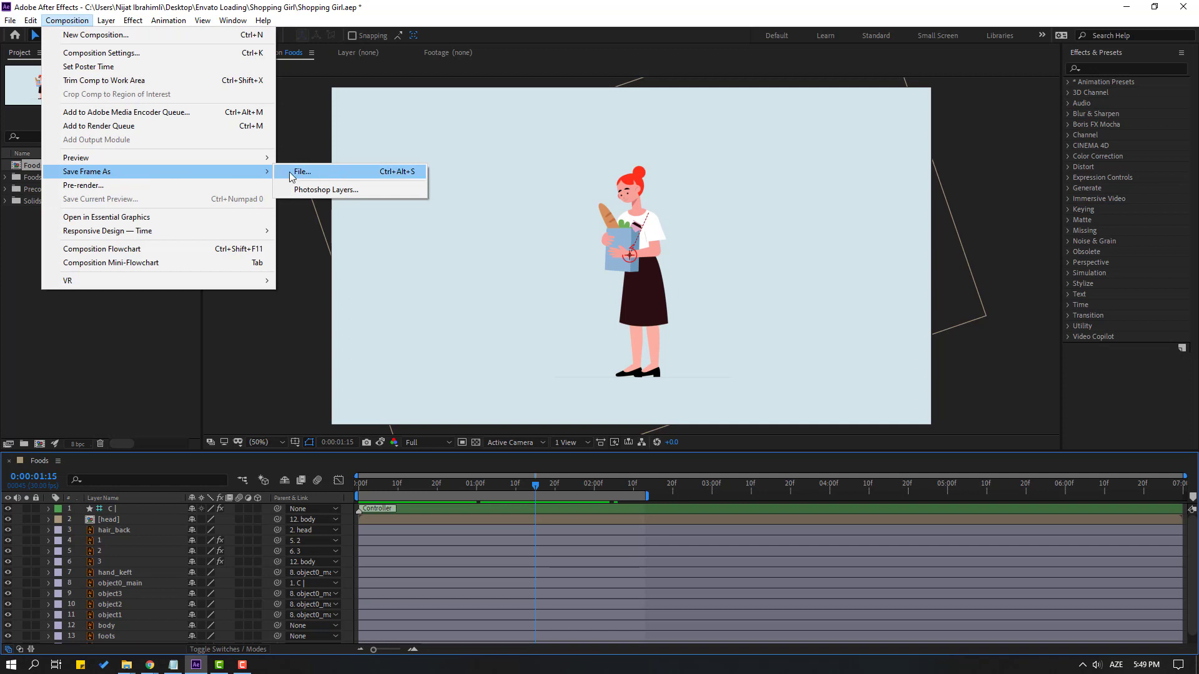
mouse_move(348, 190)
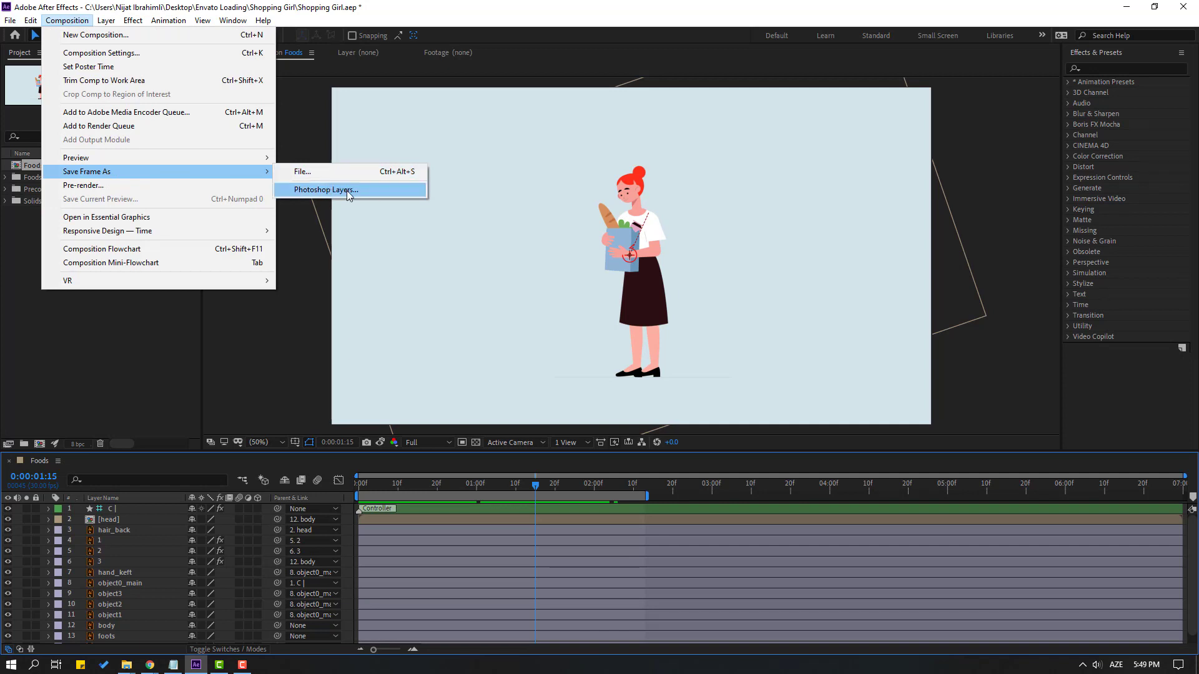
left_click(324, 189)
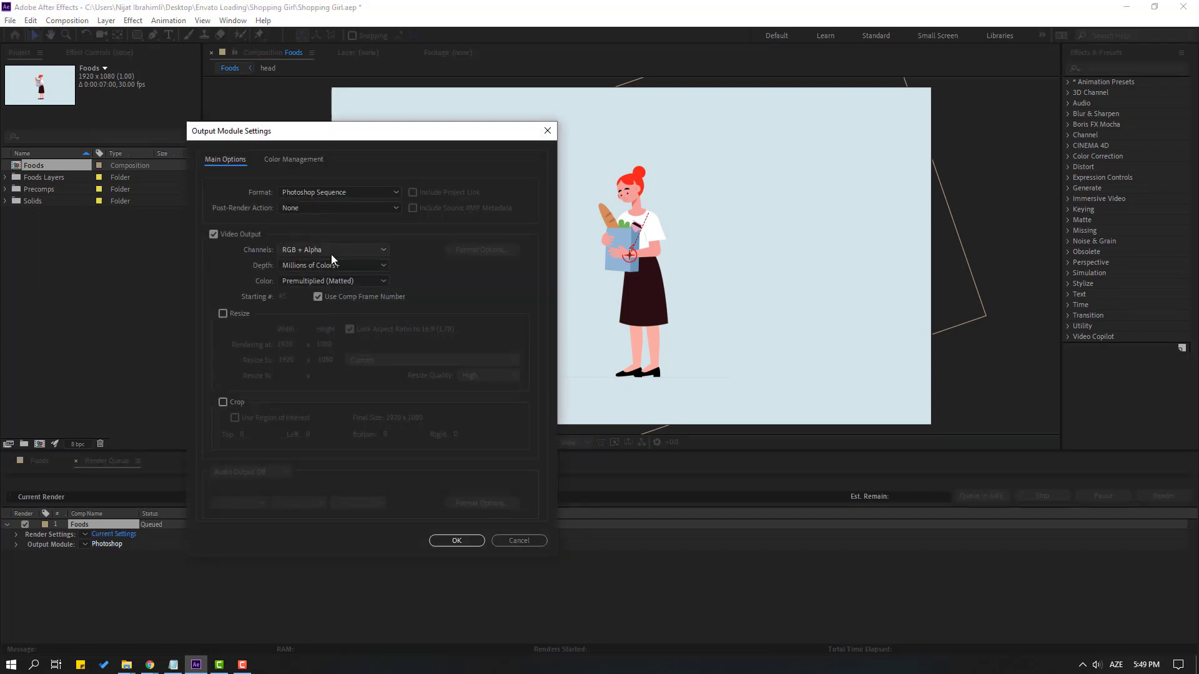
left_click(339, 193)
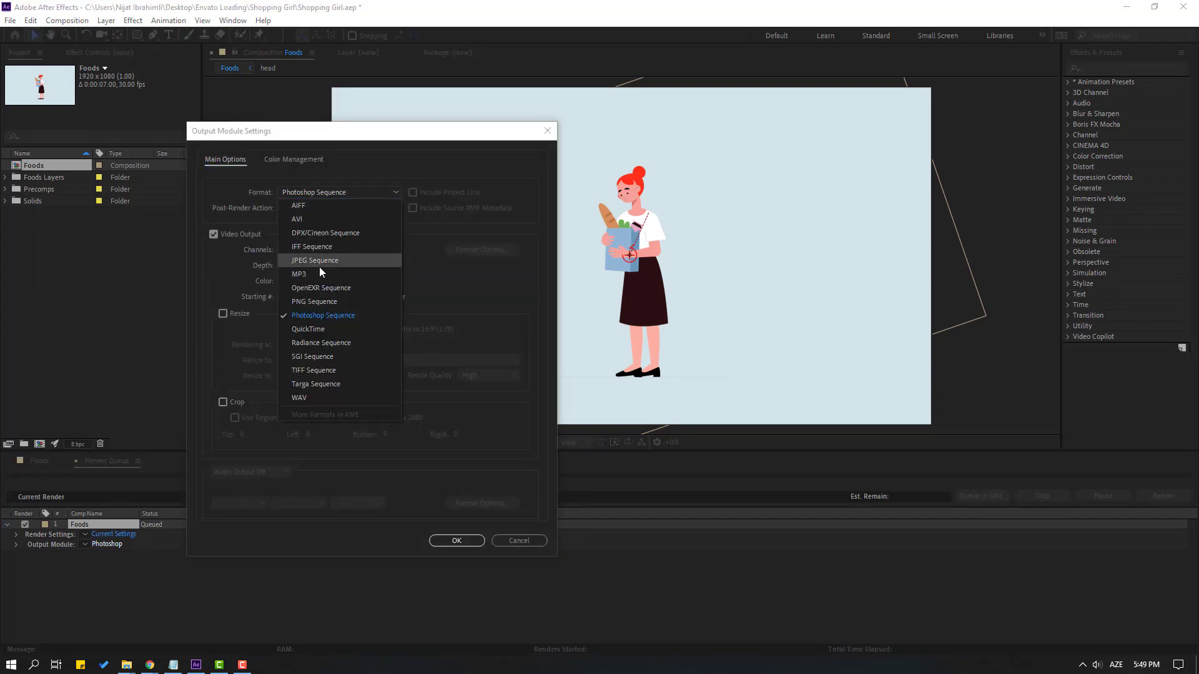
left_click(315, 259)
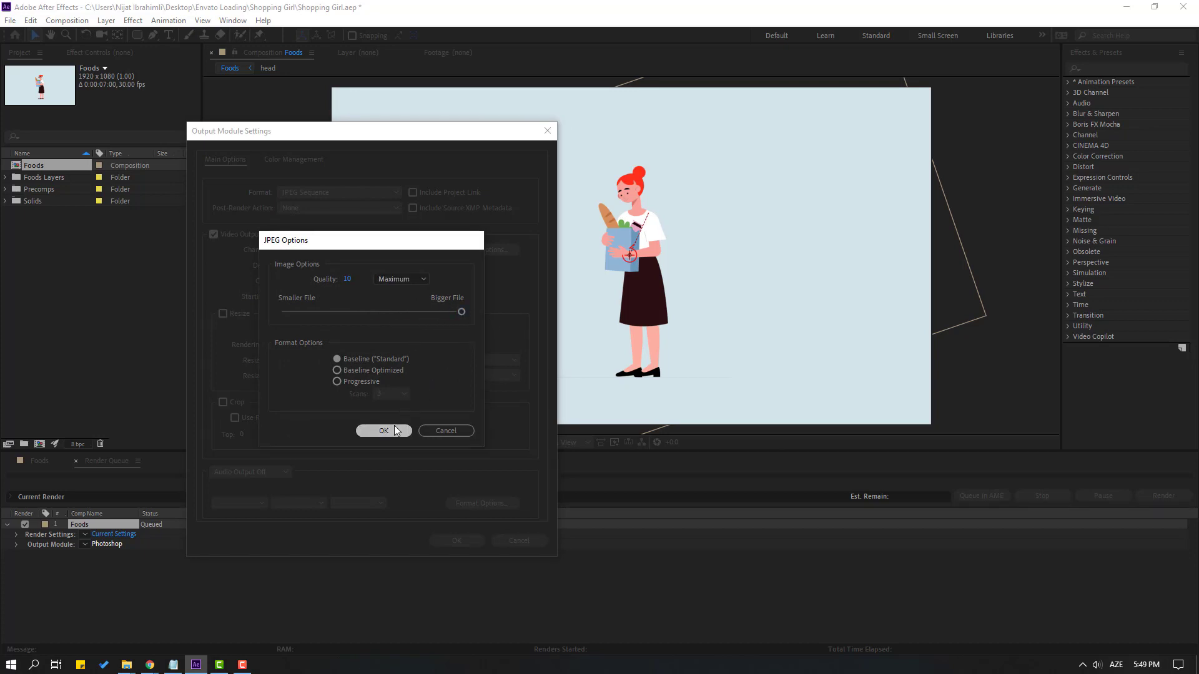
left_click(383, 431)
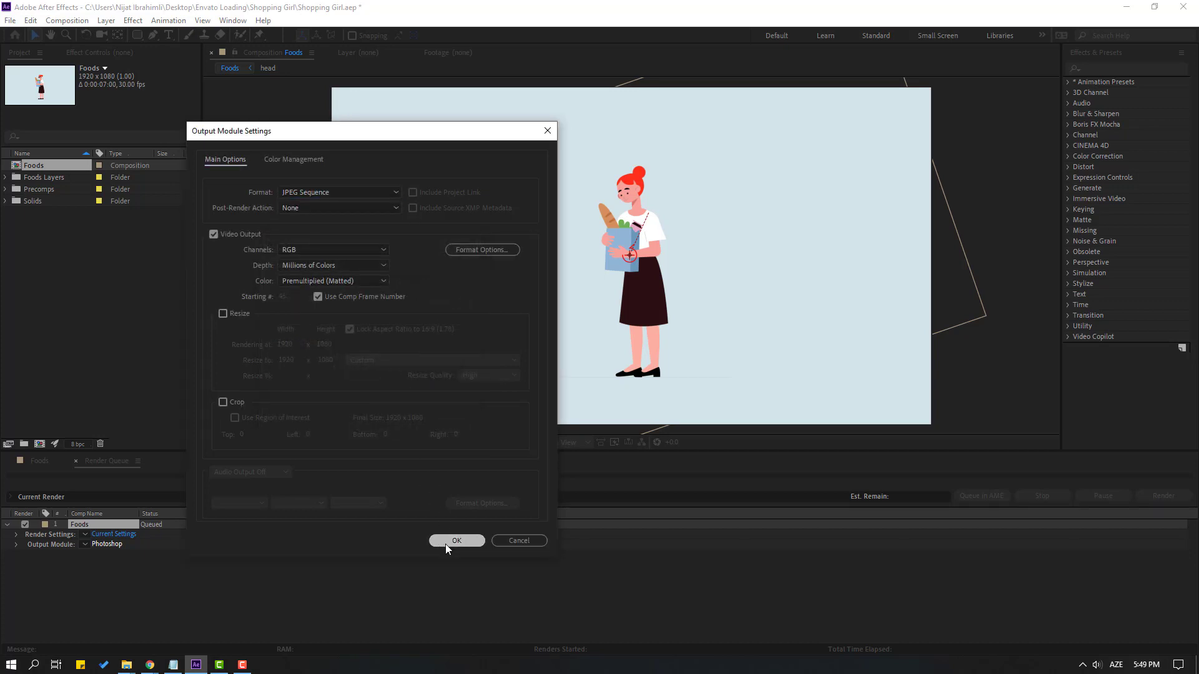
left_click(455, 541)
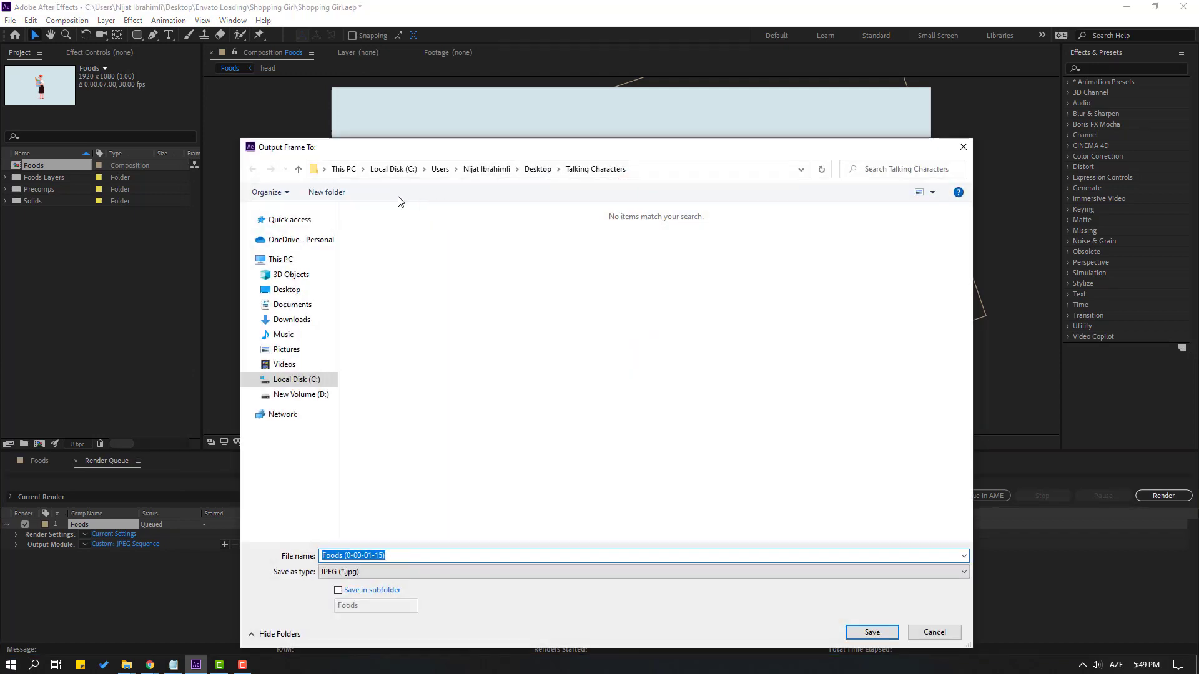
mouse_move(442, 526)
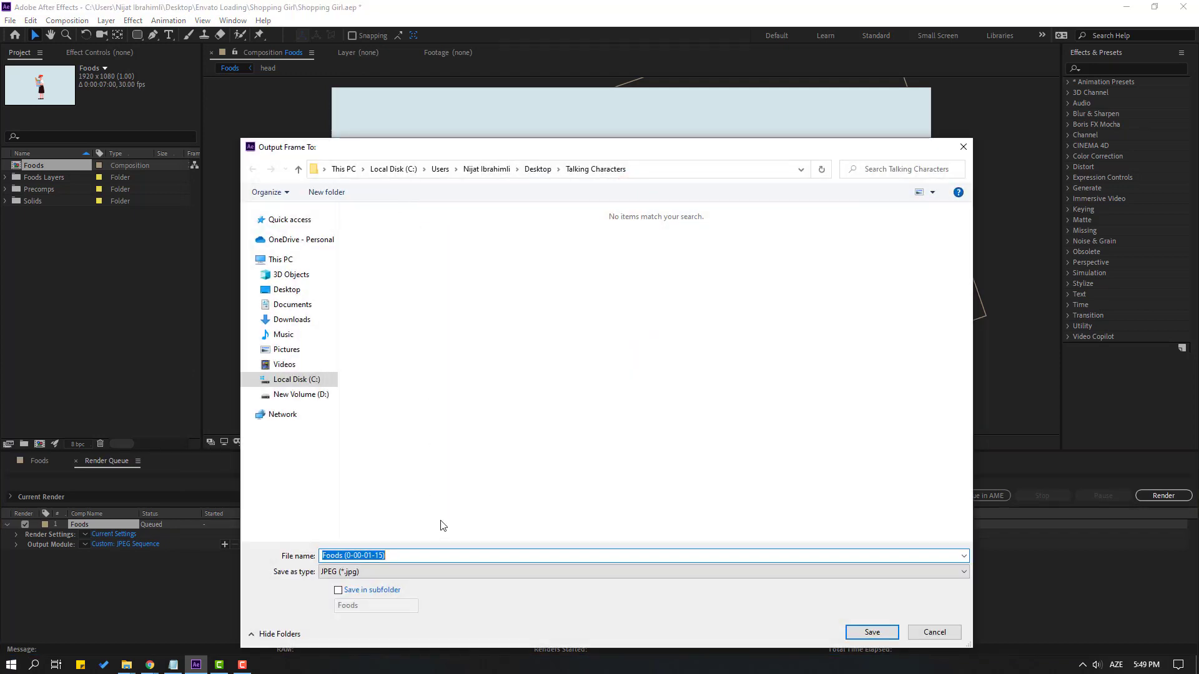
type("image")
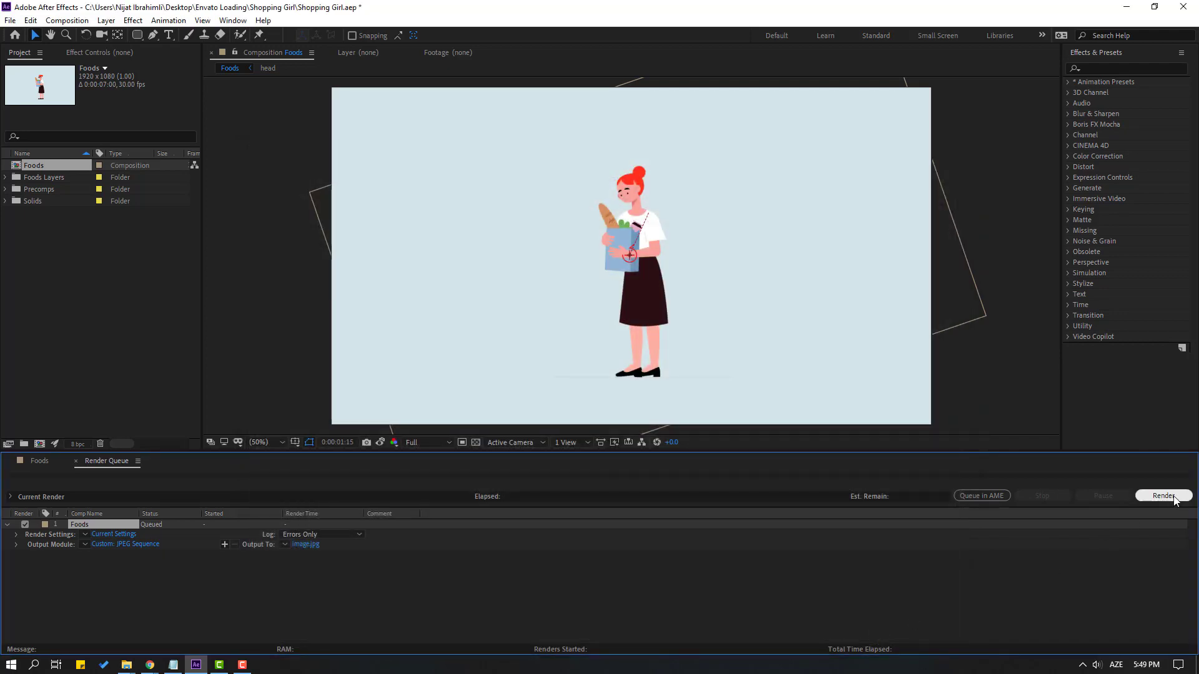
left_click(1163, 495)
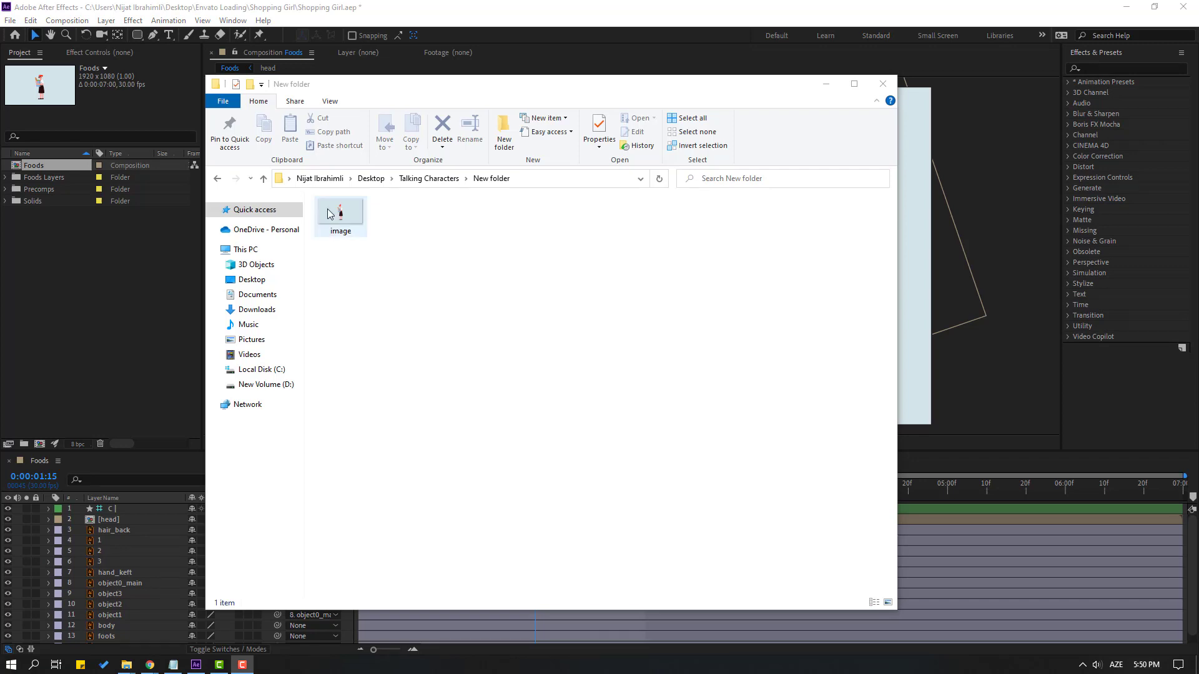
Select the rendered image file in the New folder window.
left_click(340, 212)
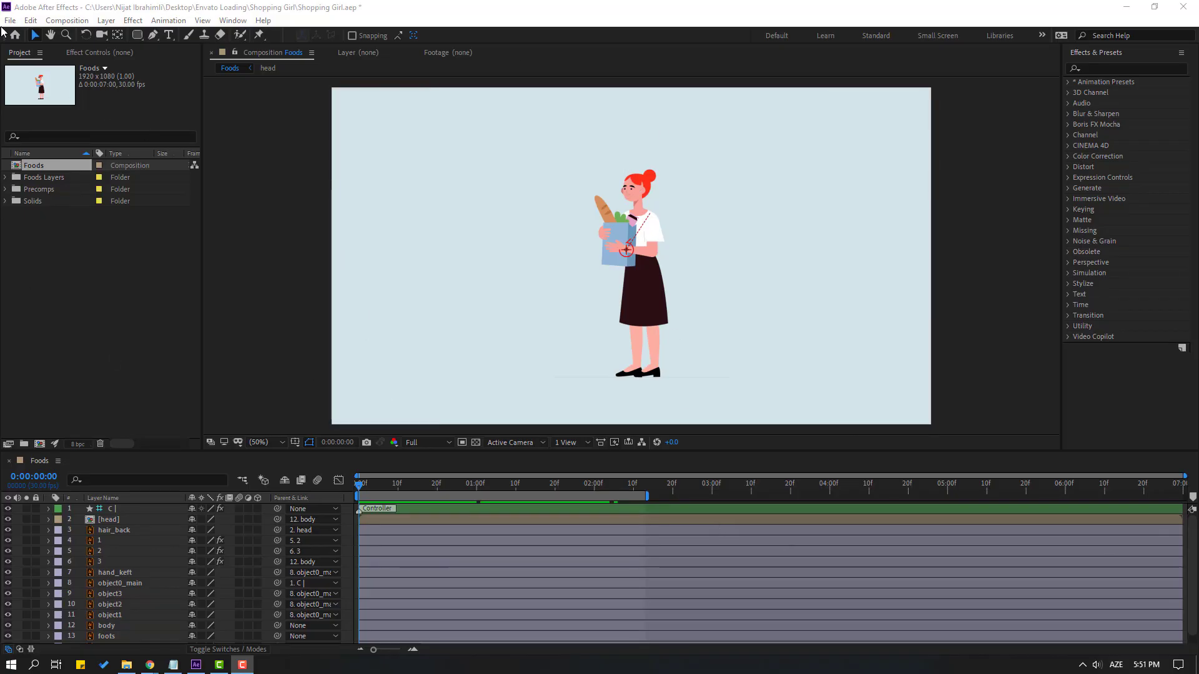
Collect all source files into a PROJECT folder on the Desktop via Dependencies > Collect Files.
left_click(10, 20)
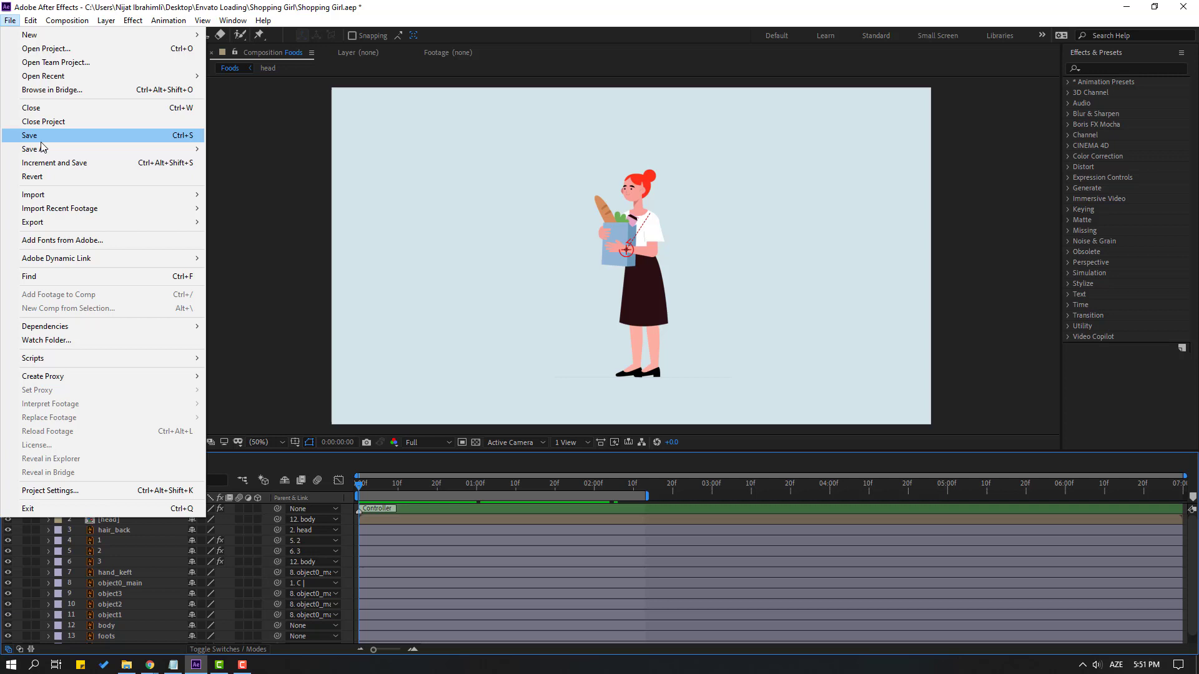
mouse_move(45, 336)
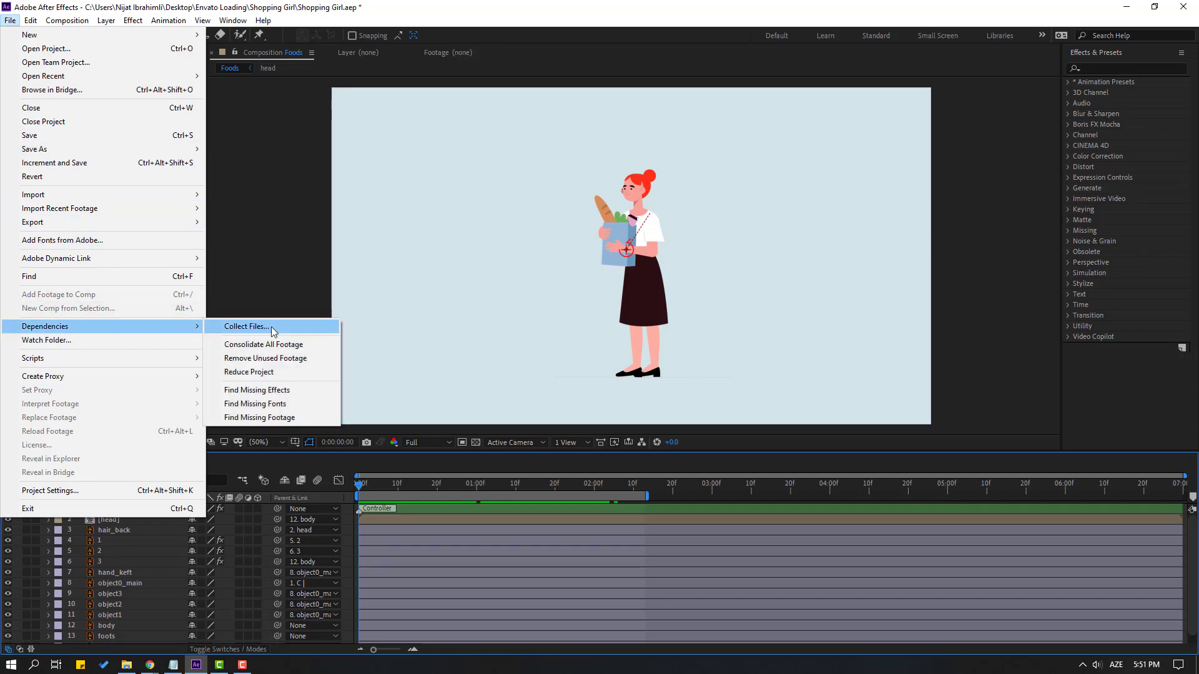
left_click(244, 326)
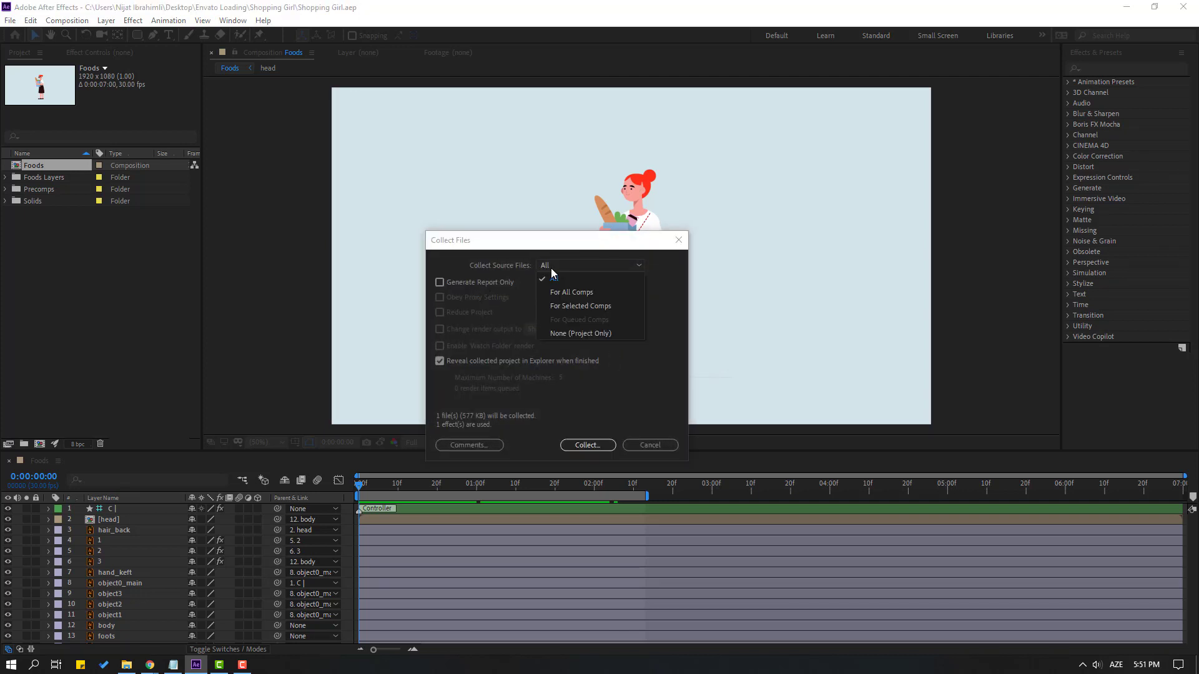
mouse_move(579, 306)
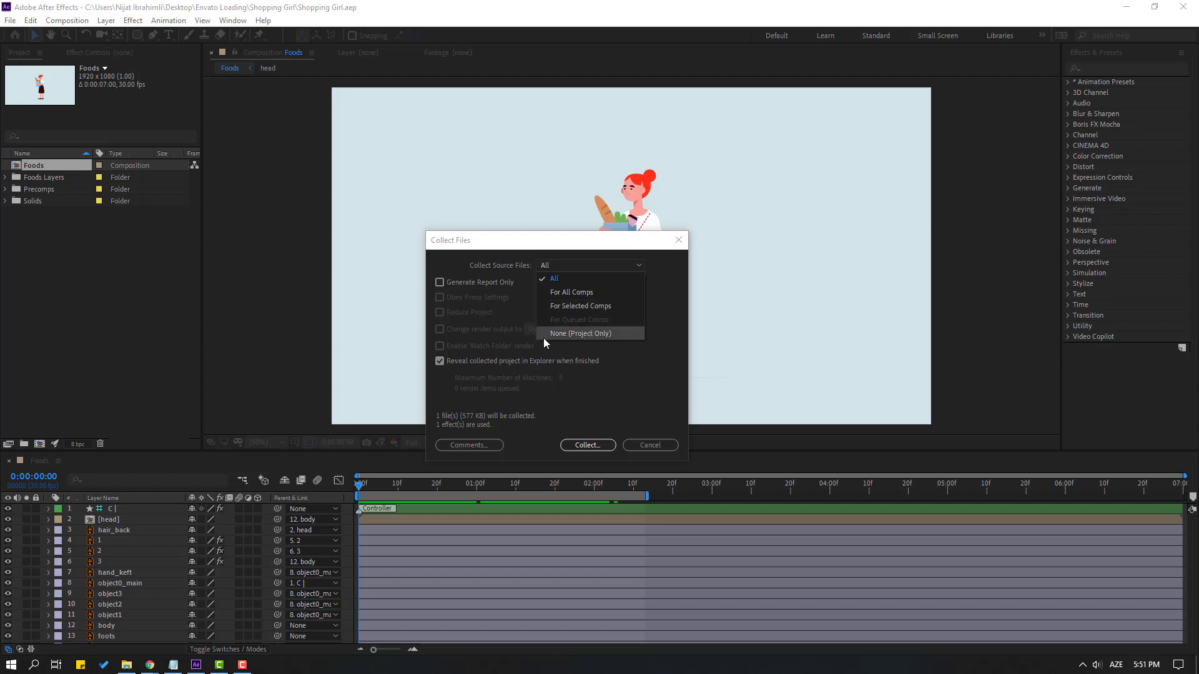
mouse_move(573, 341)
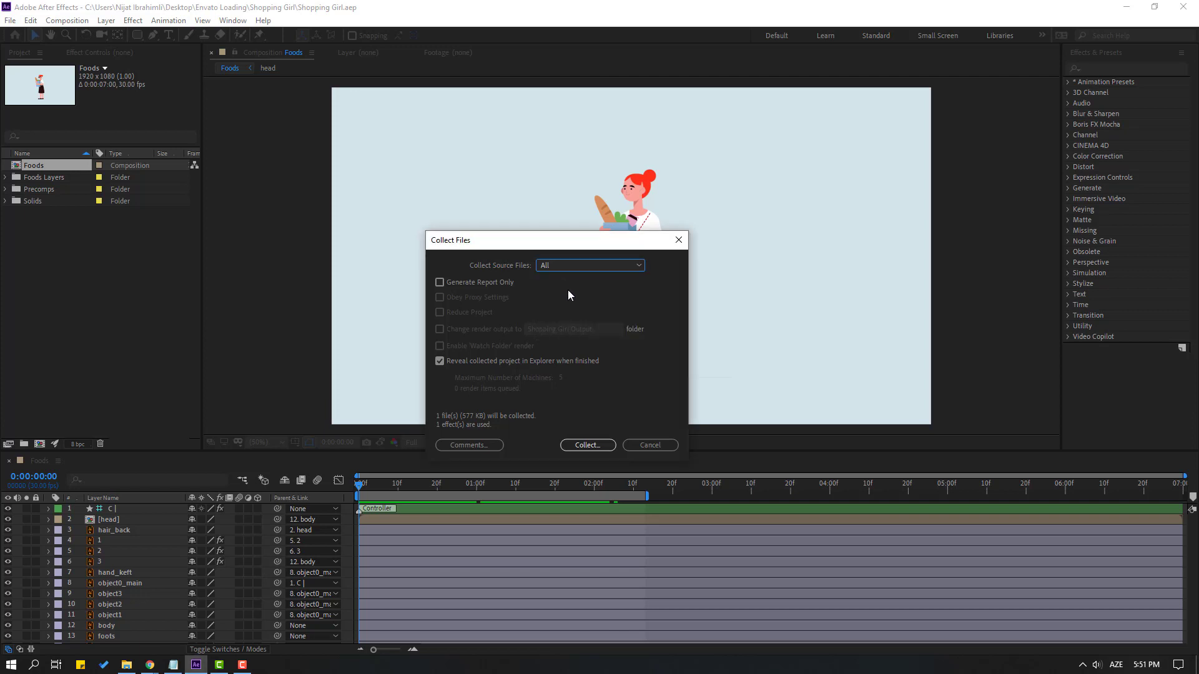
left_click(587, 444)
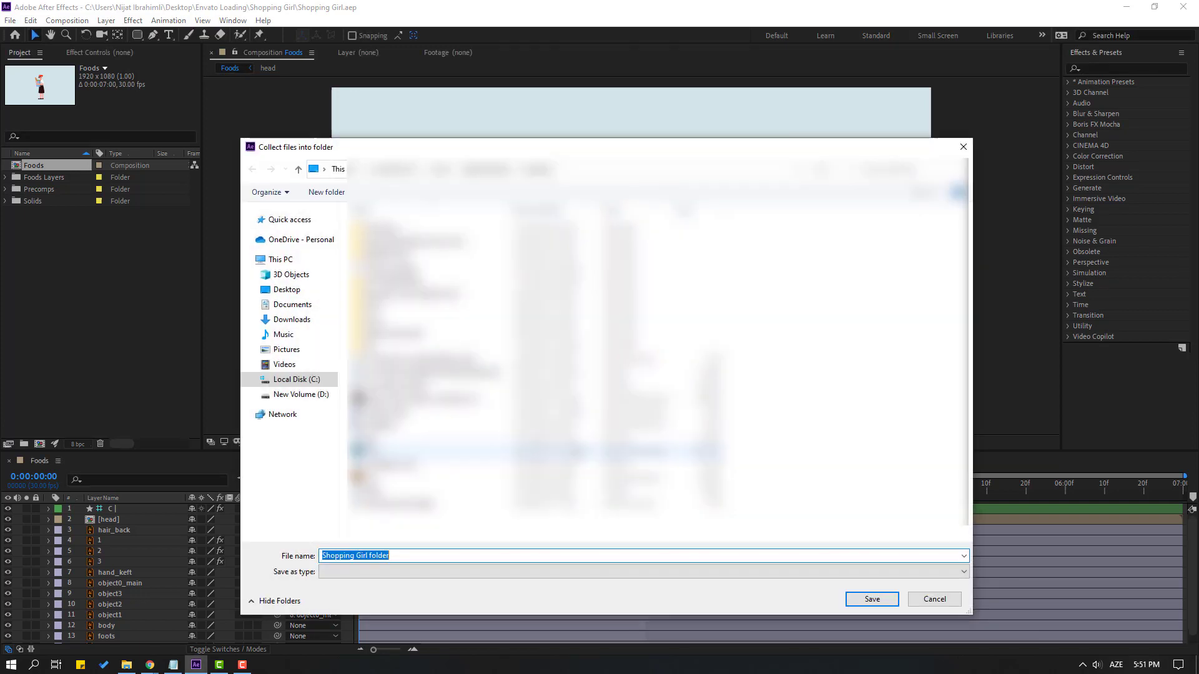
left_click(287, 289)
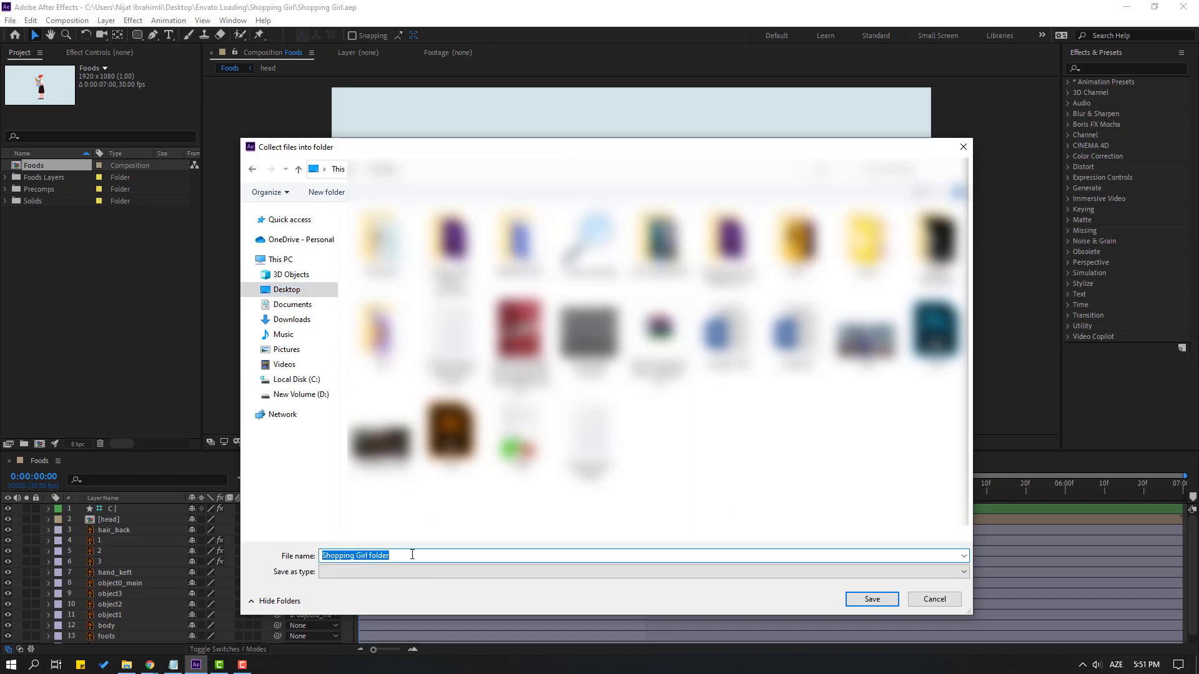
type("PROJEC")
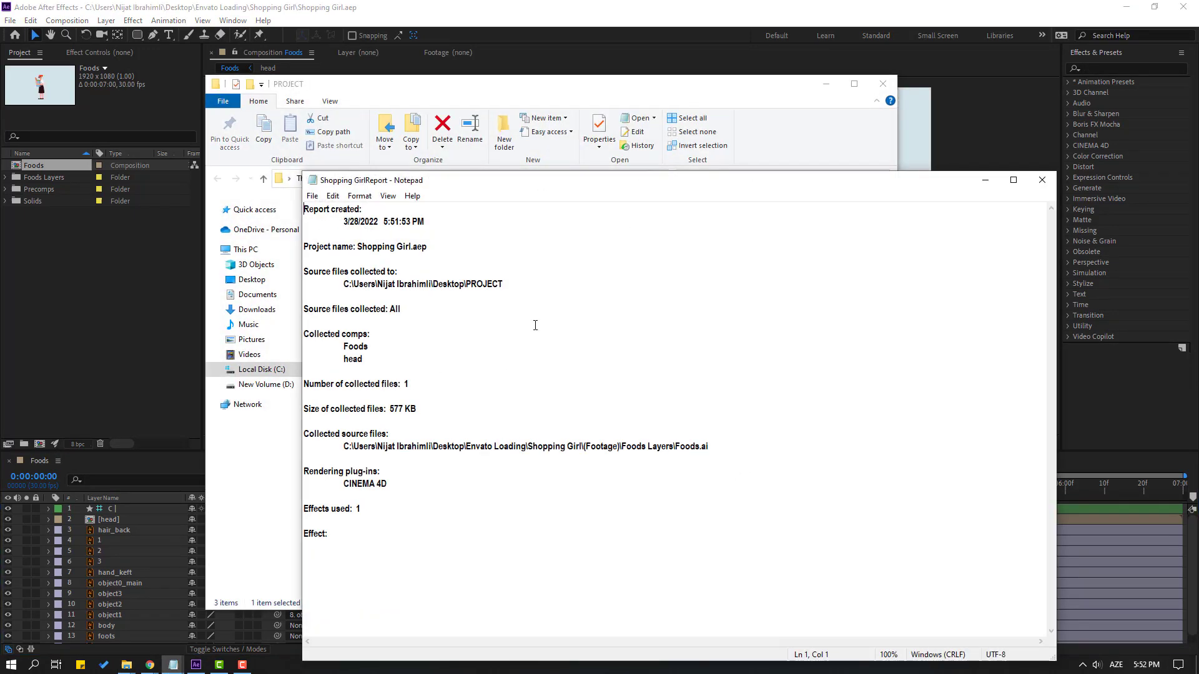
Close the collection report and check the collected Foods footage file in the (Footage) folder.
left_click(1040, 180)
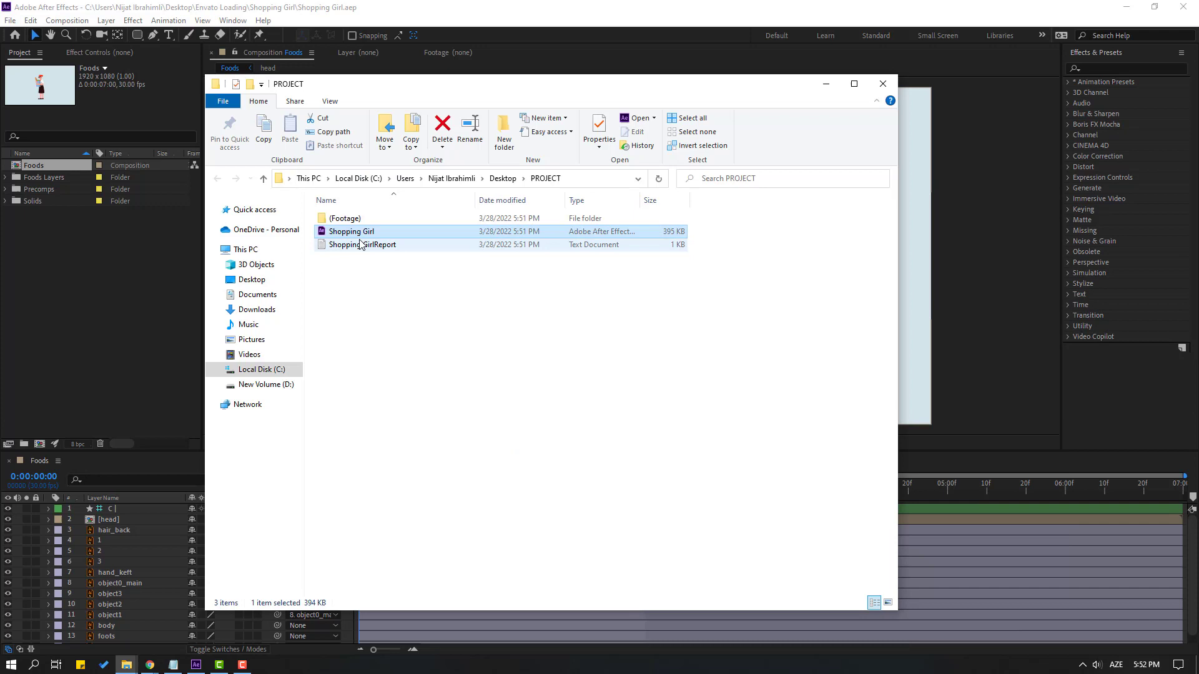
double_click(345, 217)
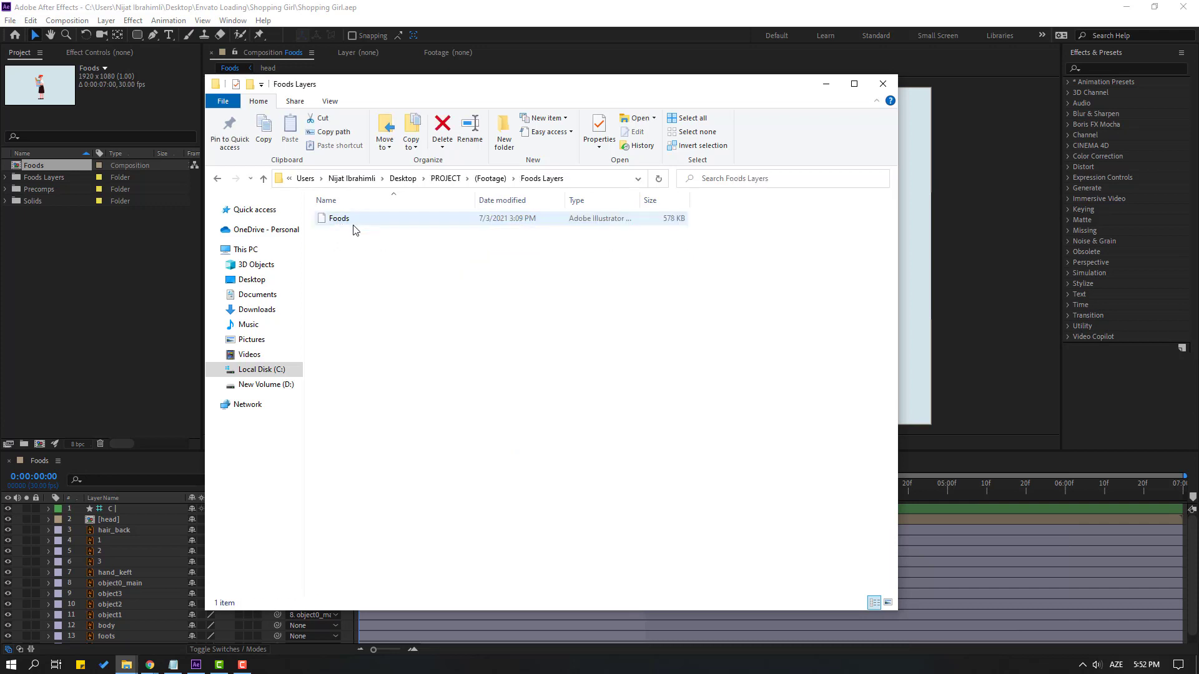
left_click(338, 217)
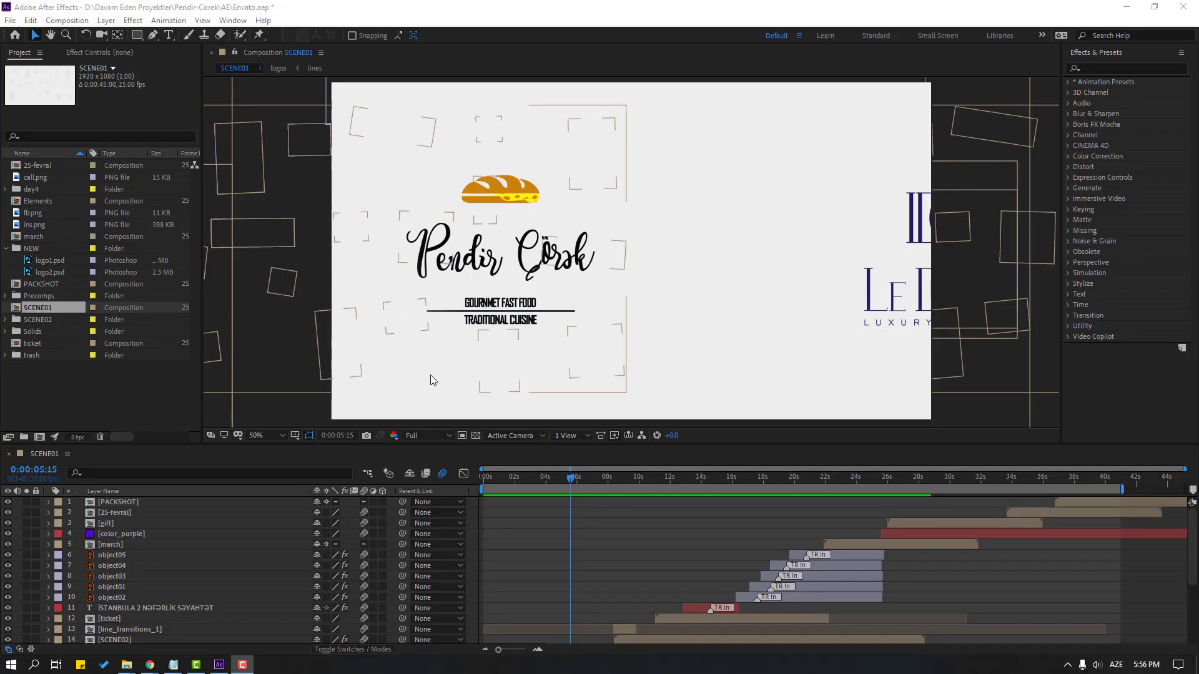
Purge All Memory & Disk Cache and confirm deleting the 4.0 GB disk cache.
left_click(30, 20)
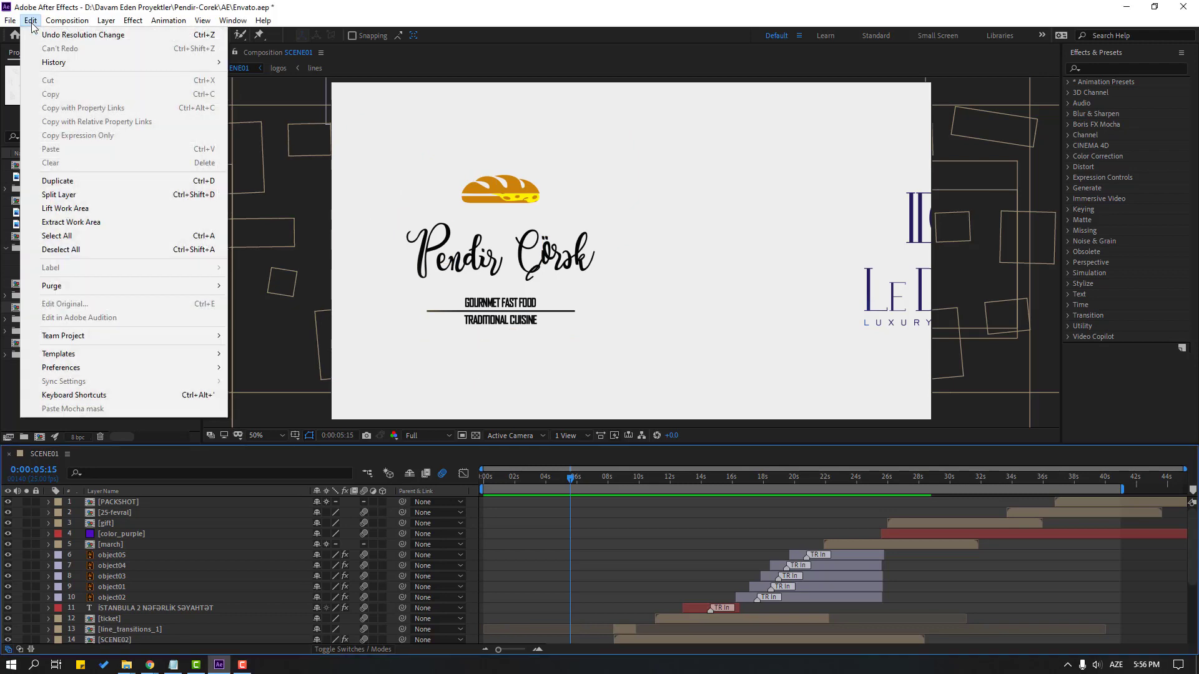
mouse_move(51, 285)
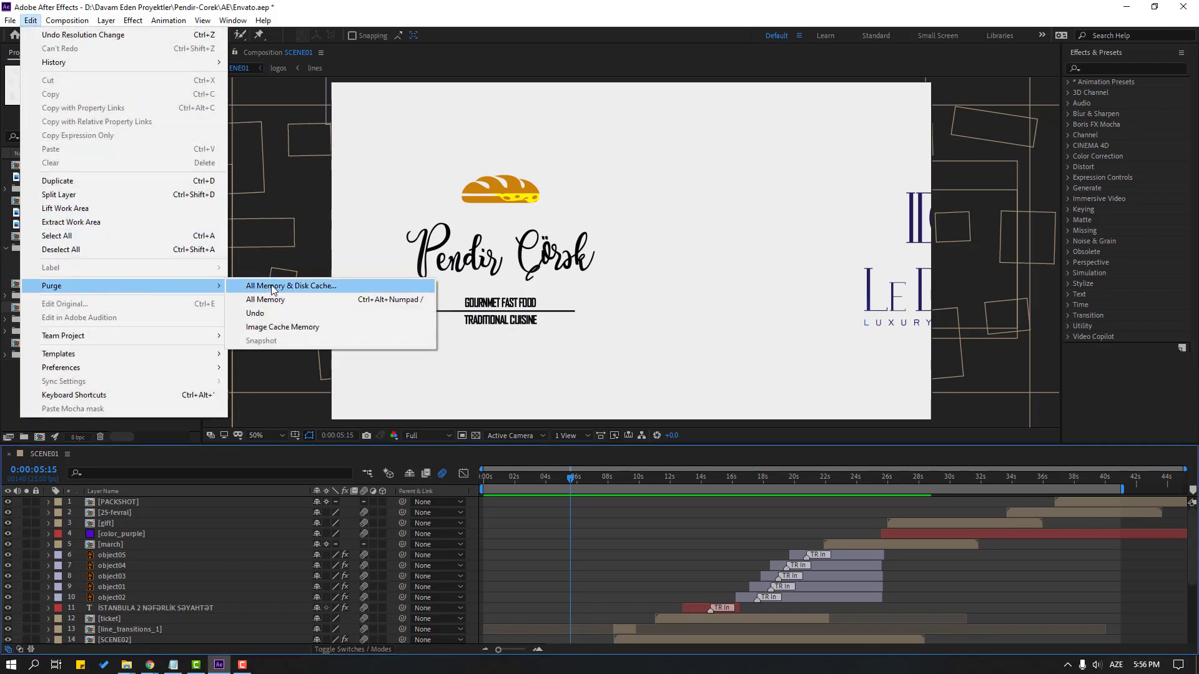
left_click(290, 285)
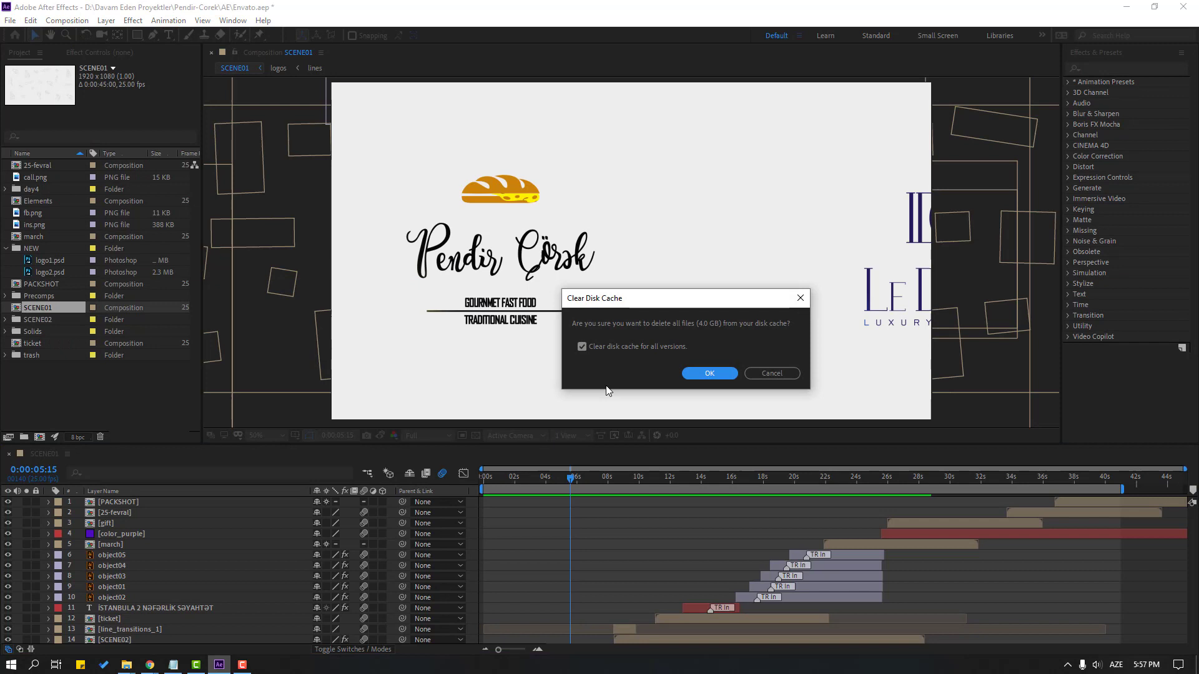
mouse_move(710, 328)
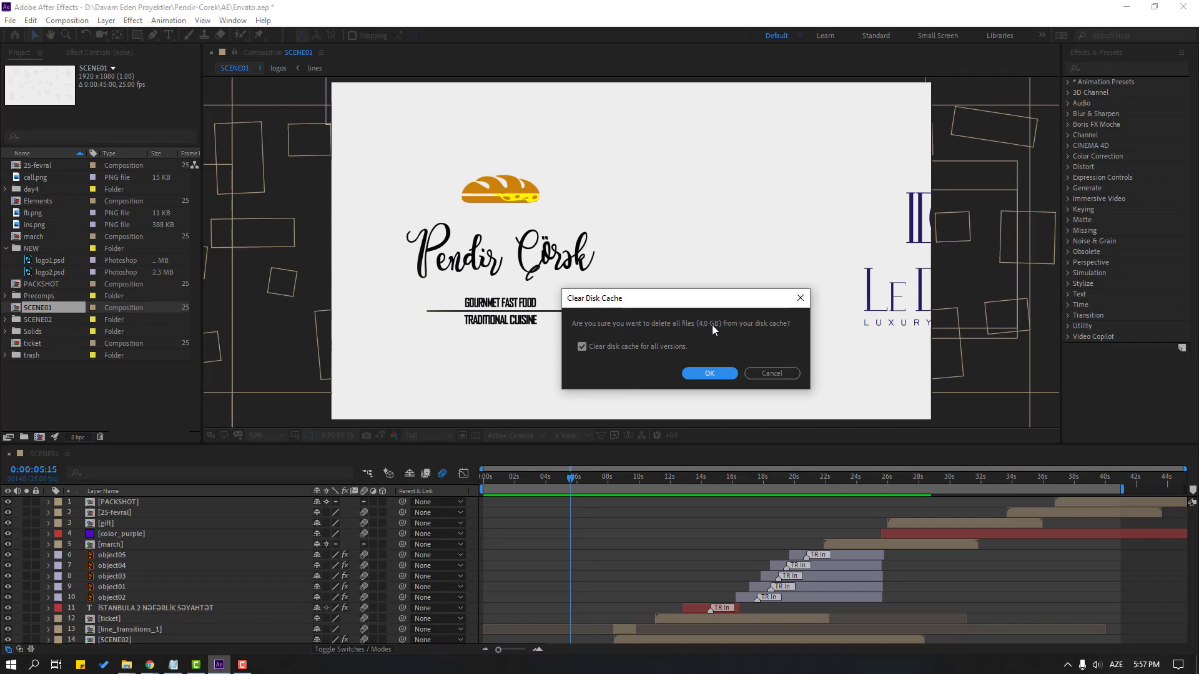
mouse_move(708, 373)
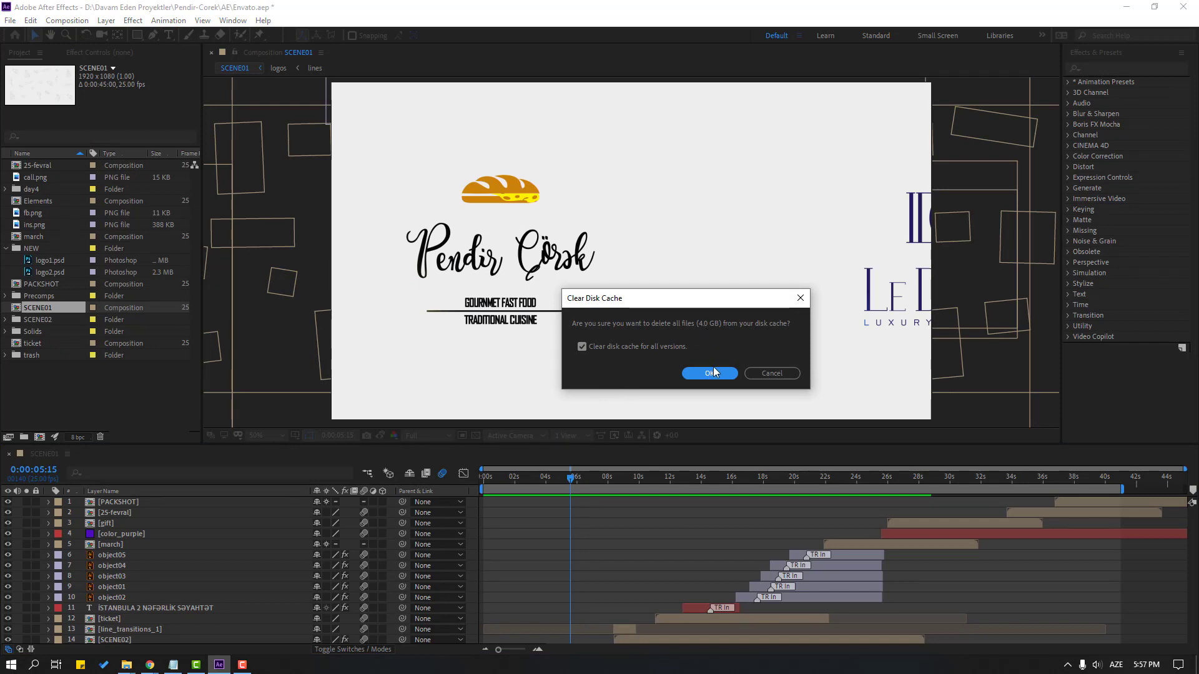
left_click(708, 373)
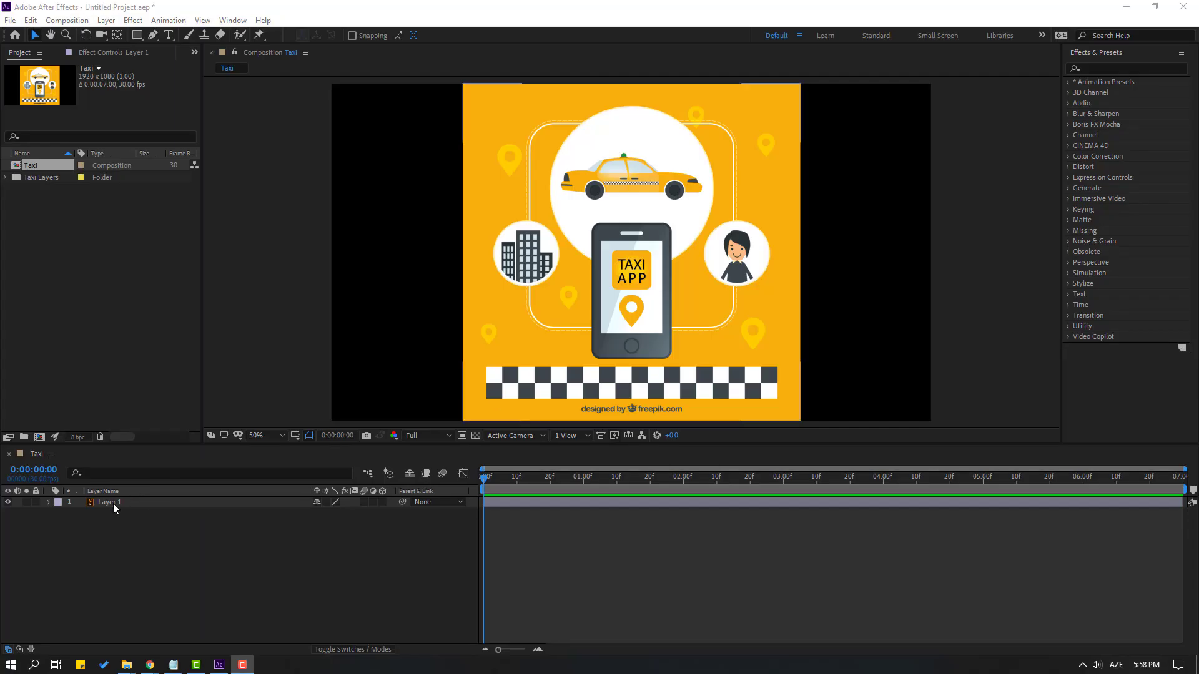
Scale Layer 1 far above 100% so the TAXI APP screen fills the frame.
left_click(110, 502)
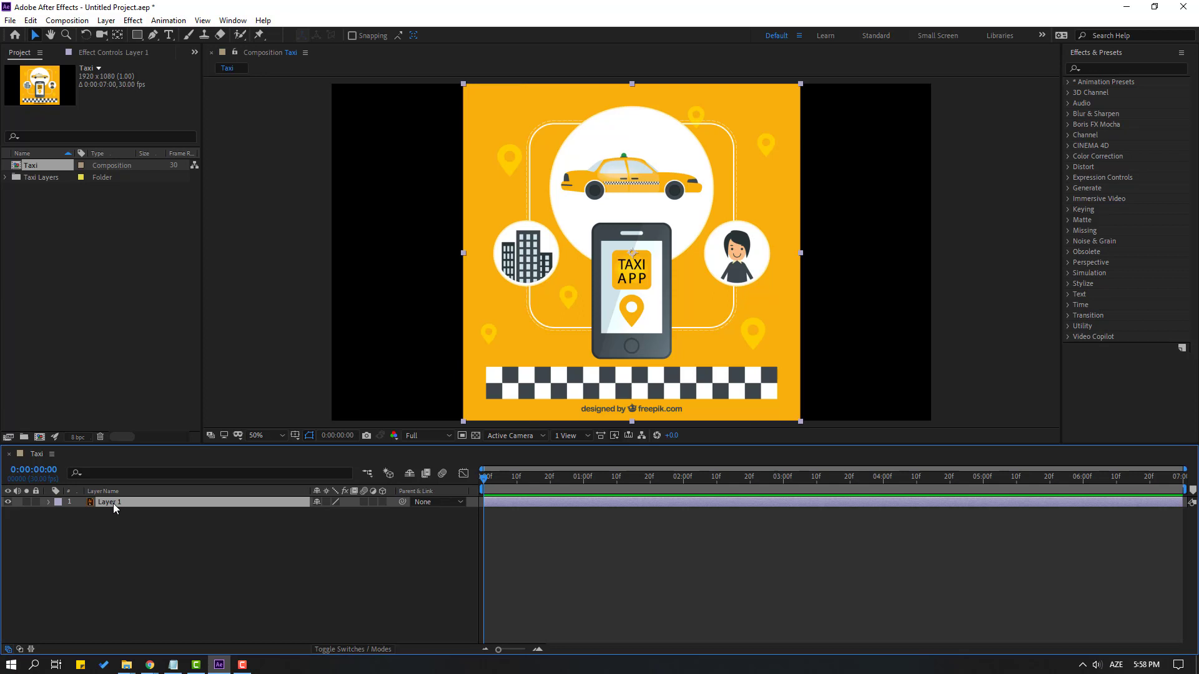
mouse_move(167, 551)
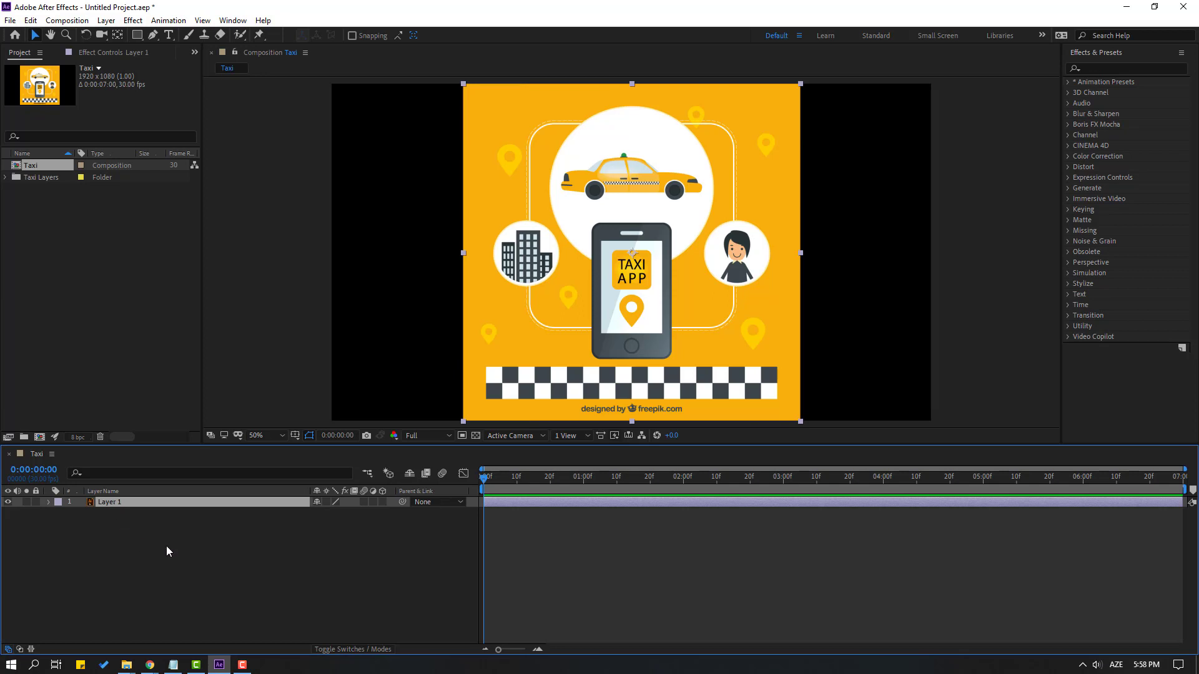
left_click(57, 502)
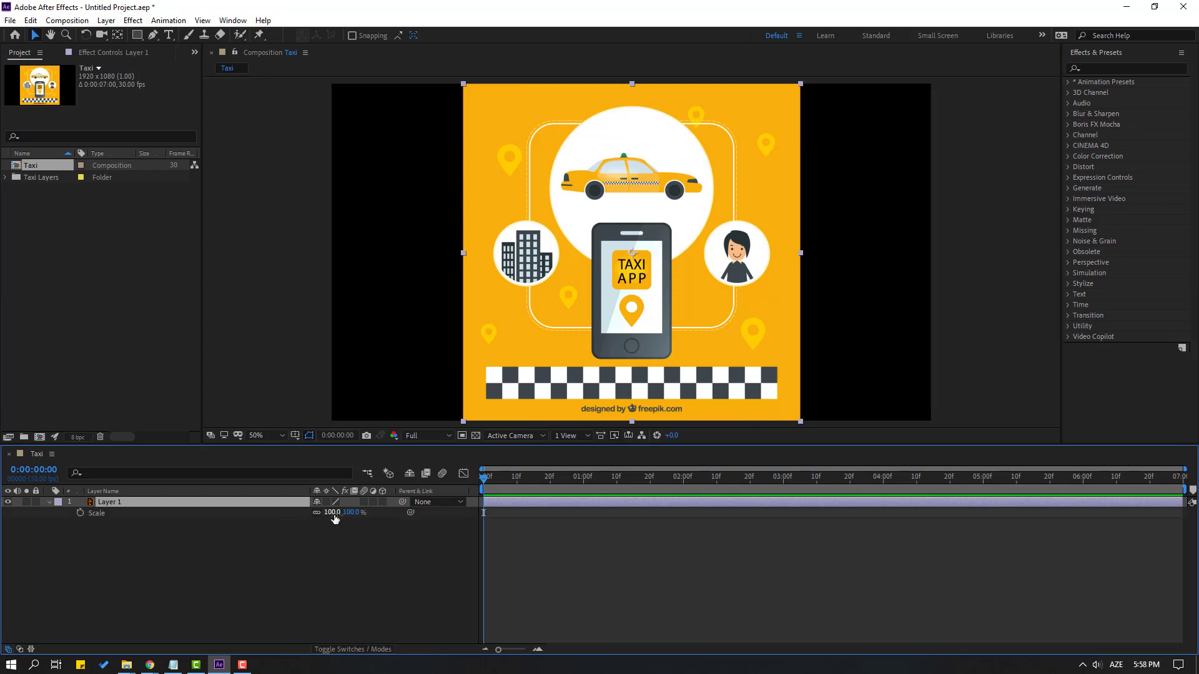
left_click_drag(336, 512, 349, 511)
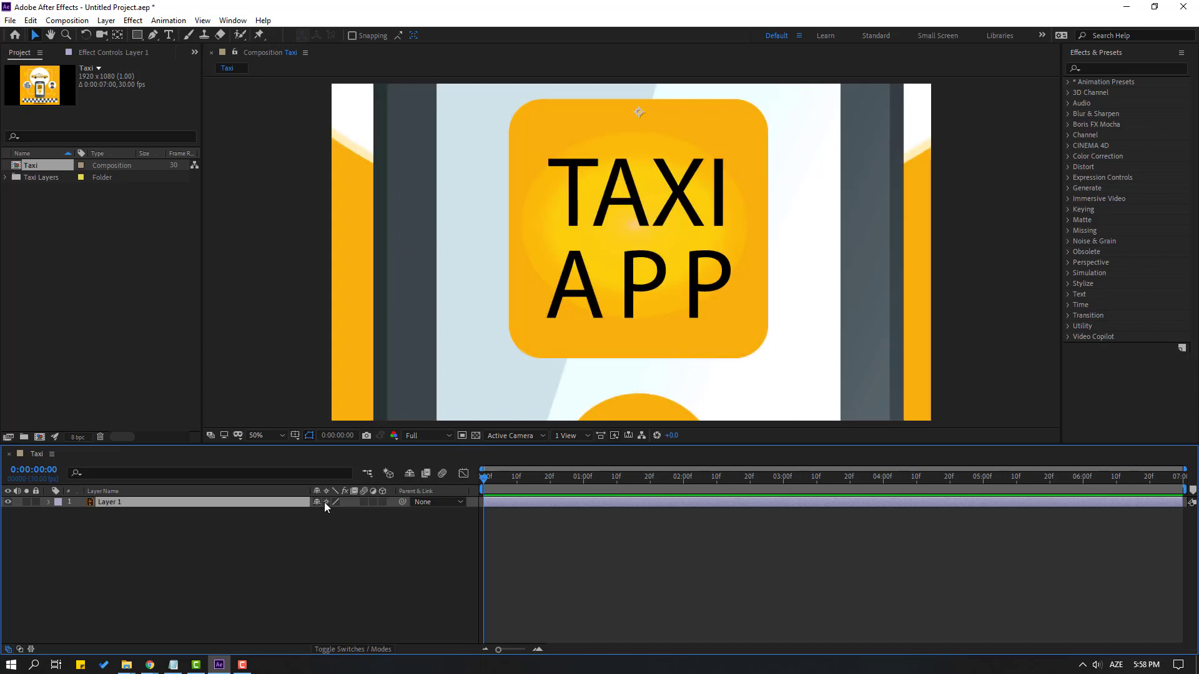
mouse_move(110, 513)
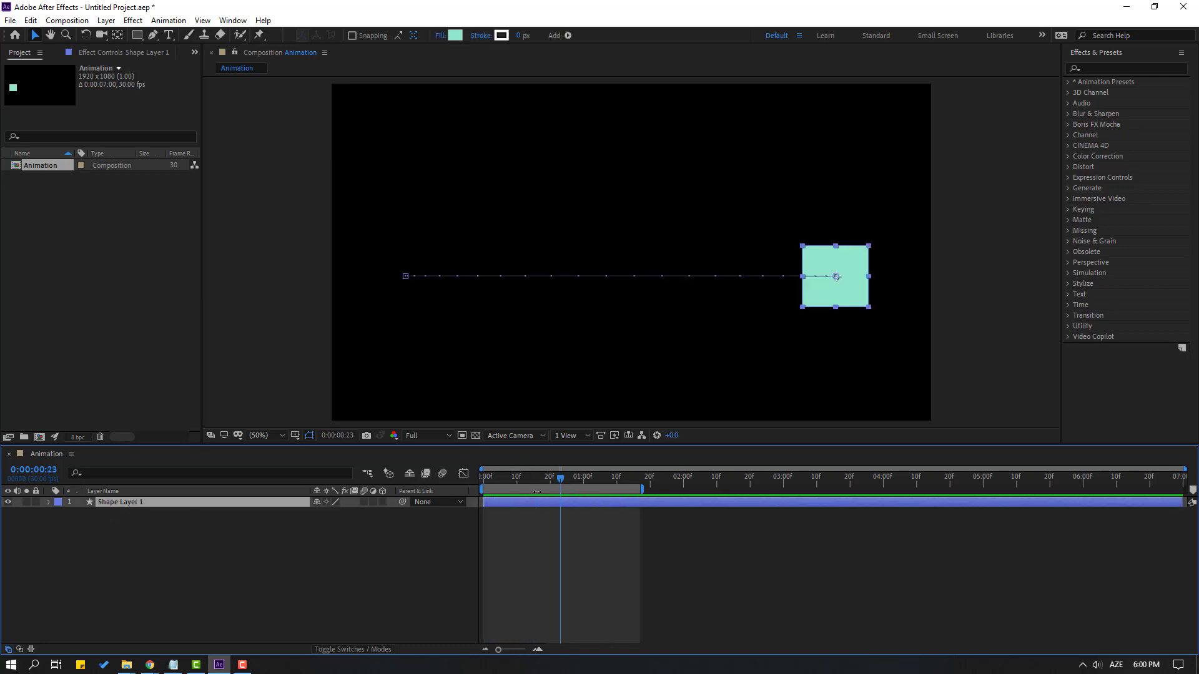
mouse_move(363, 507)
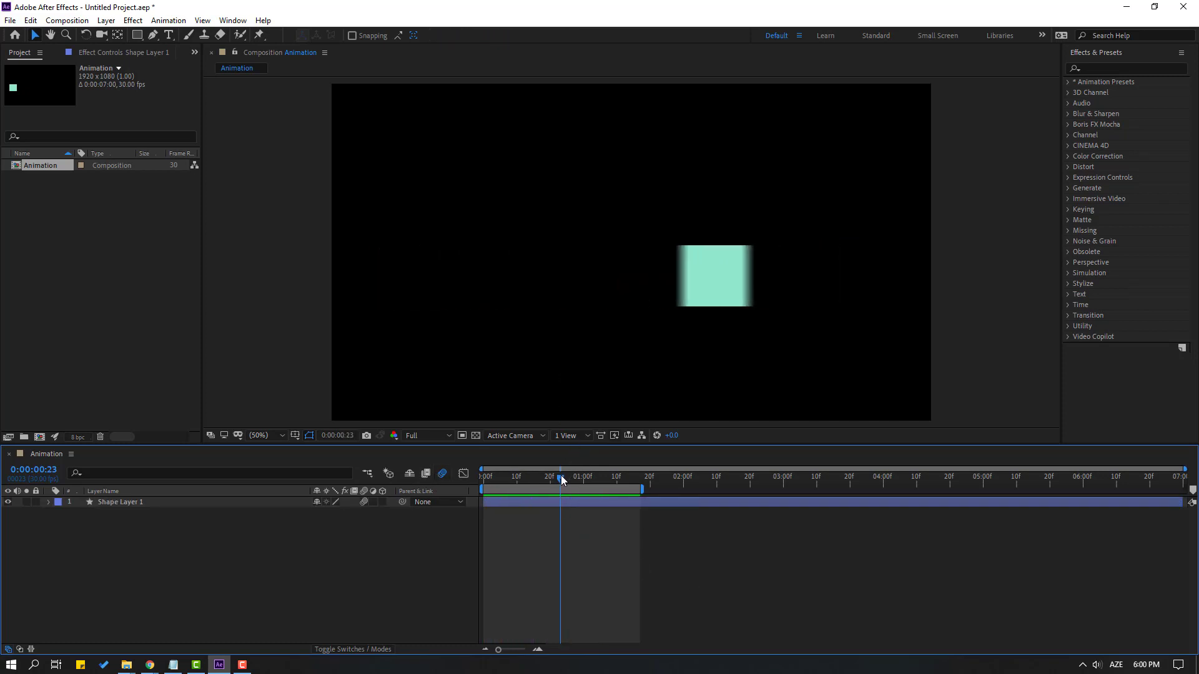
Scrub the timeline to preview the motion-blurred square at frame 12.
left_click_drag(561, 476, 524, 476)
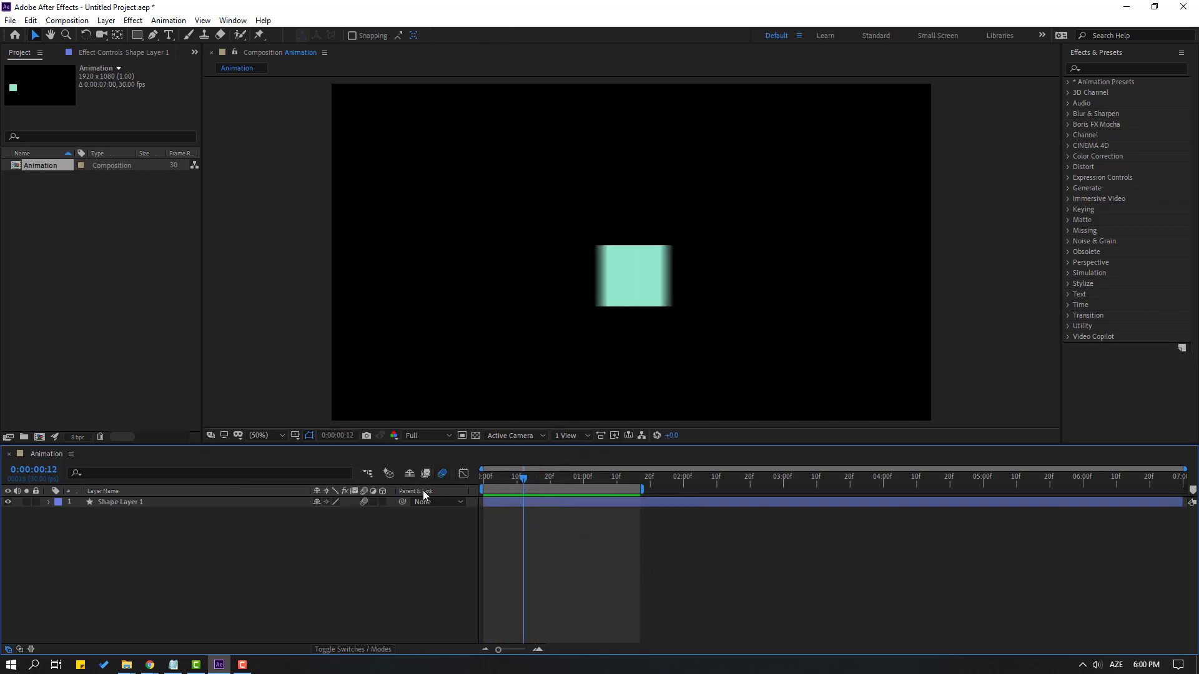
mouse_move(400, 519)
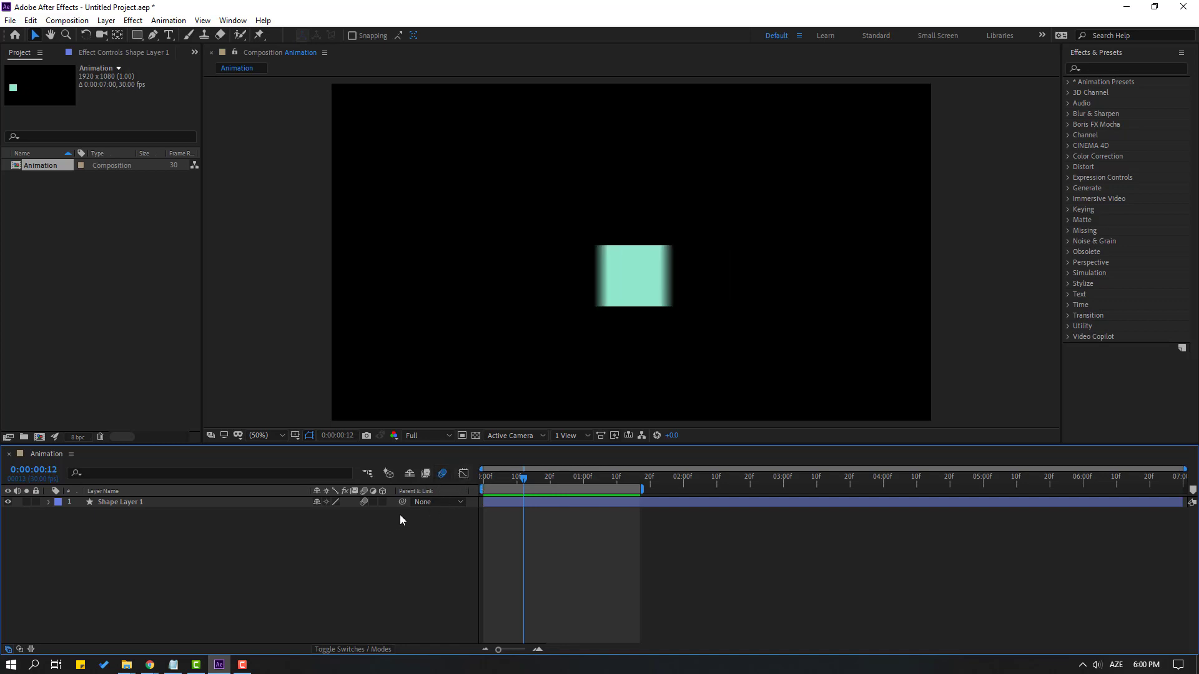
mouse_move(218, 567)
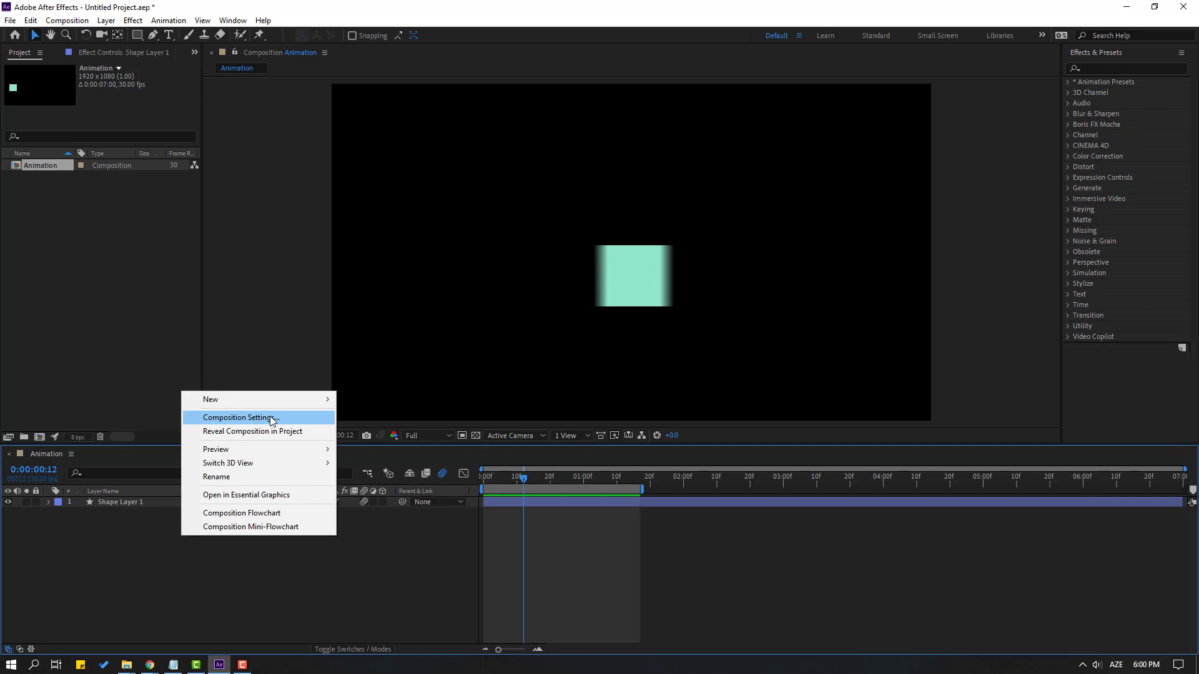
Set the Animation composition's Shutter Angle to 360 in Composition Settings > Advanced.
left_click(241, 417)
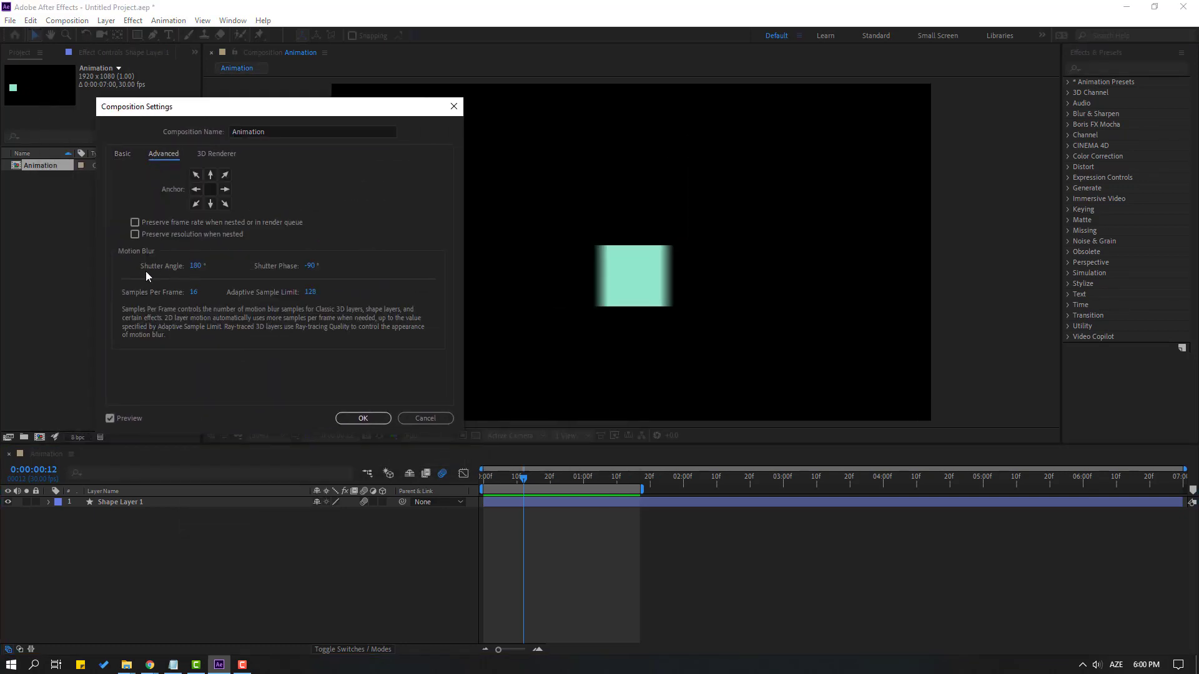
left_click(198, 264)
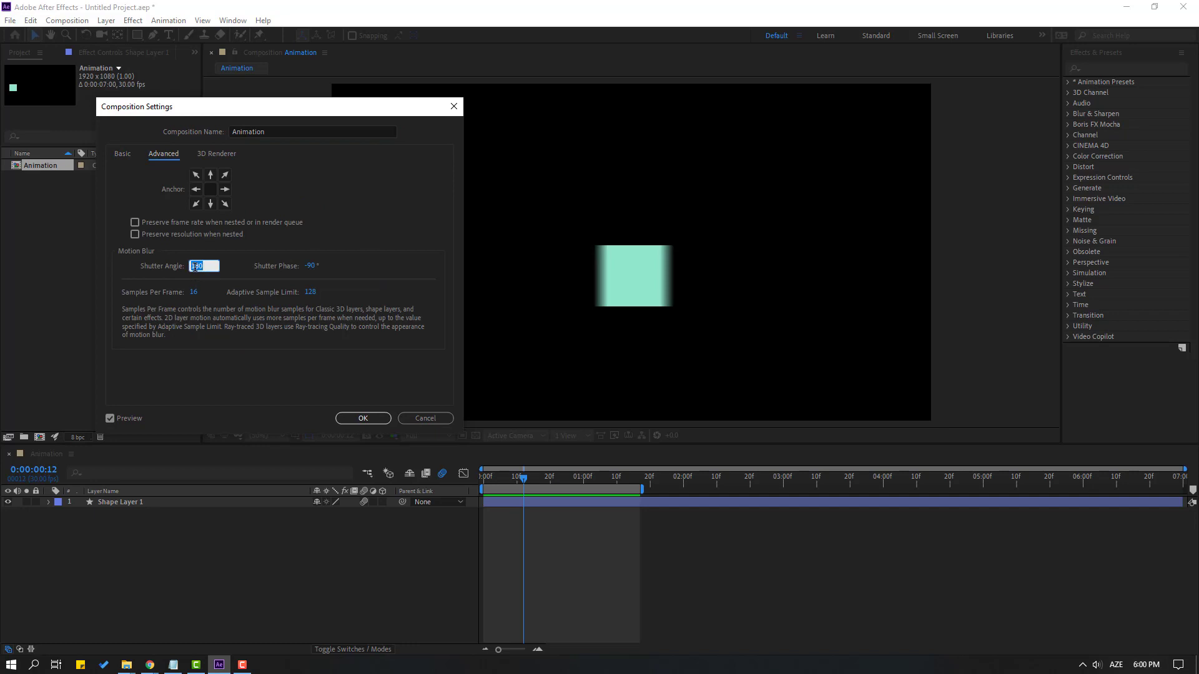
type("360")
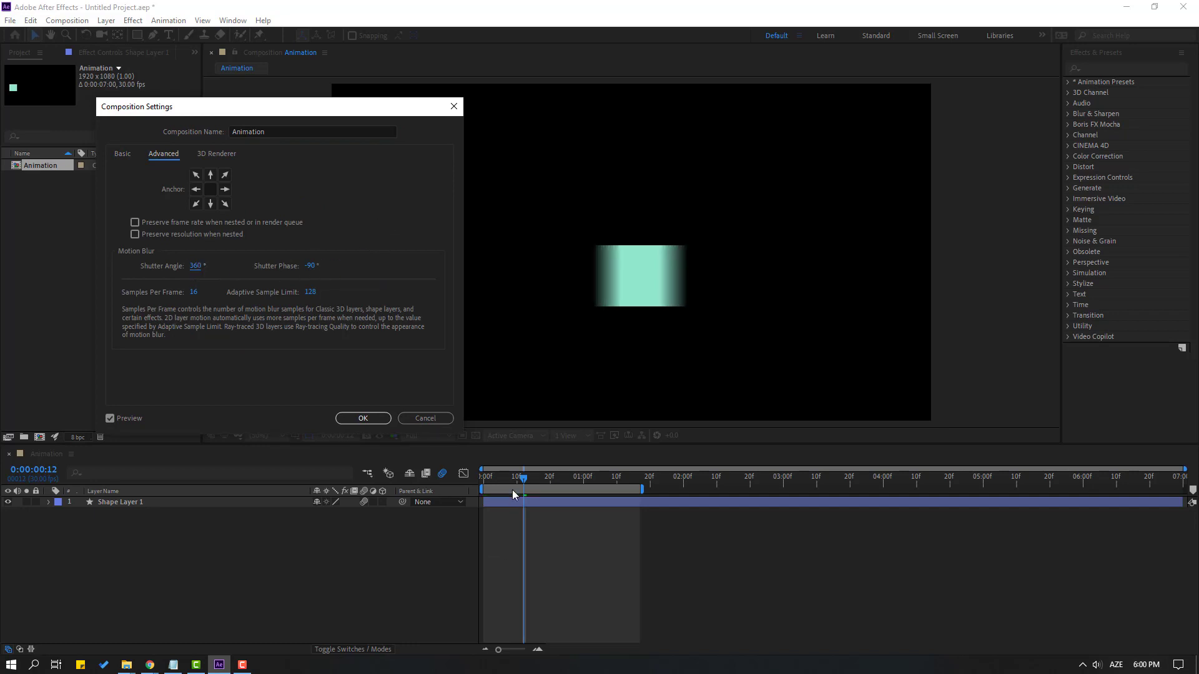
left_click(362, 419)
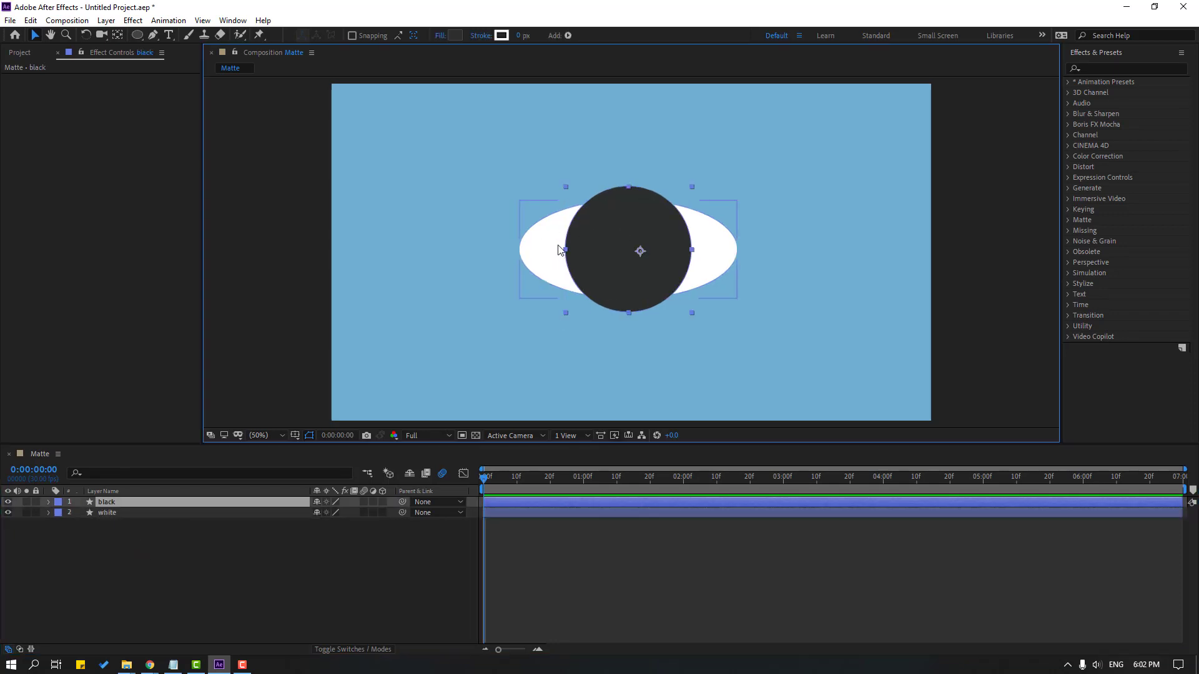
mouse_move(553, 277)
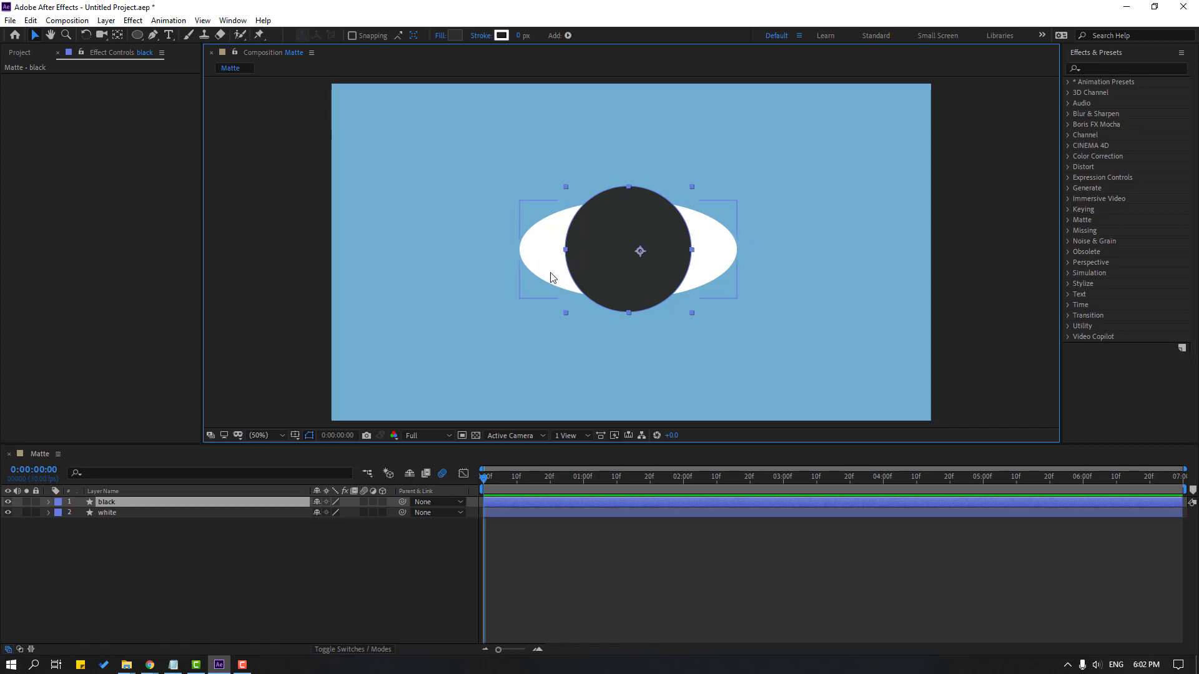
left_click(141, 569)
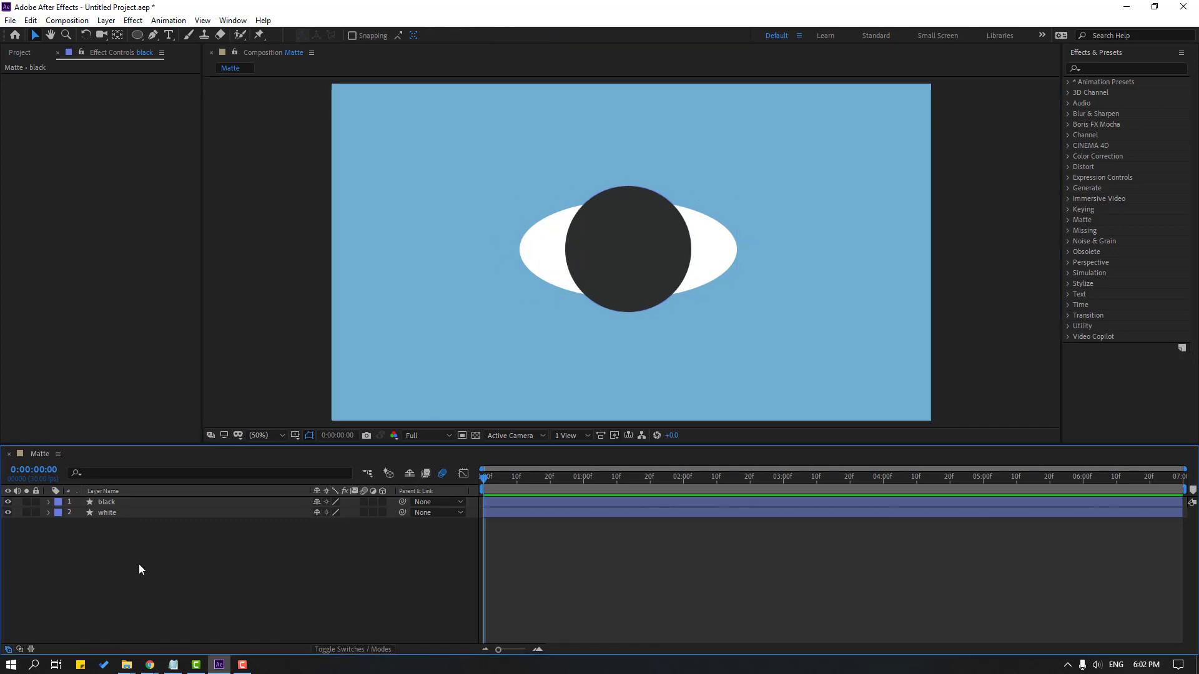
left_click(108, 502)
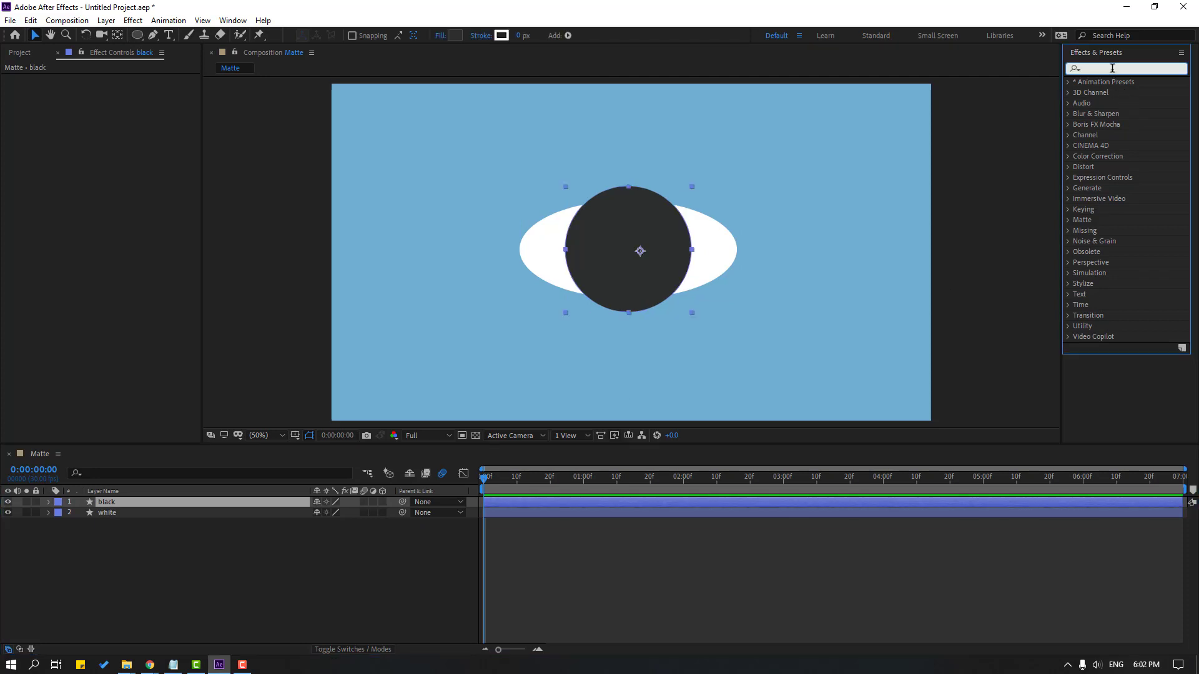
type("set")
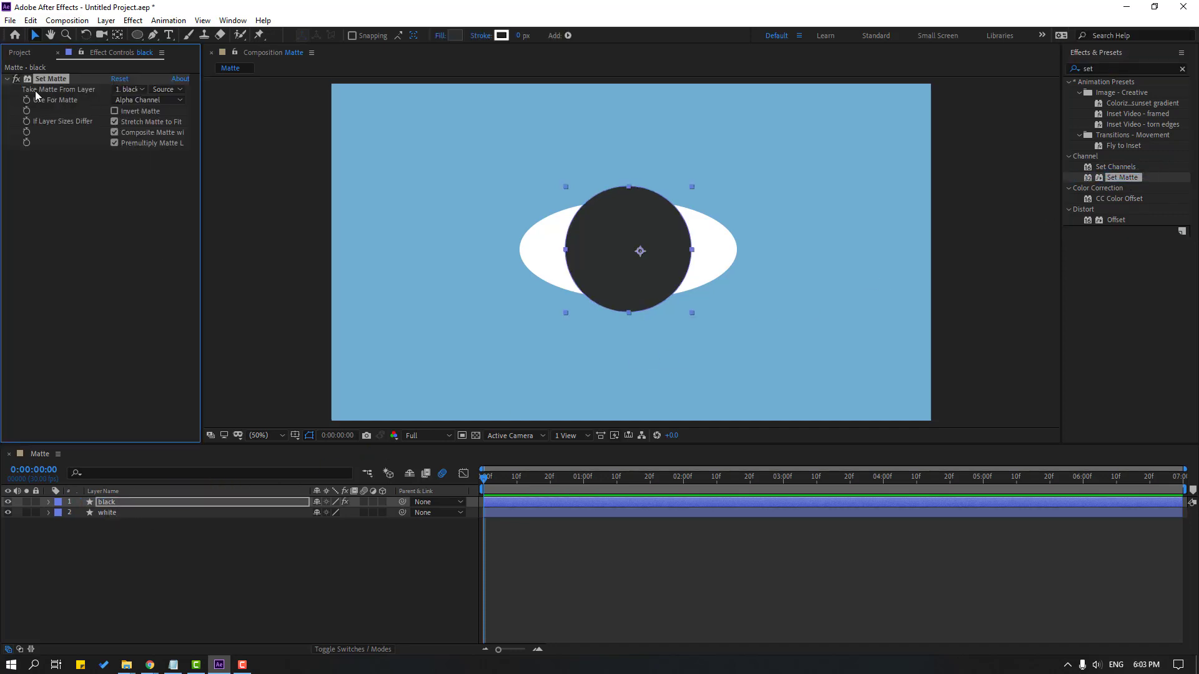
left_click(128, 90)
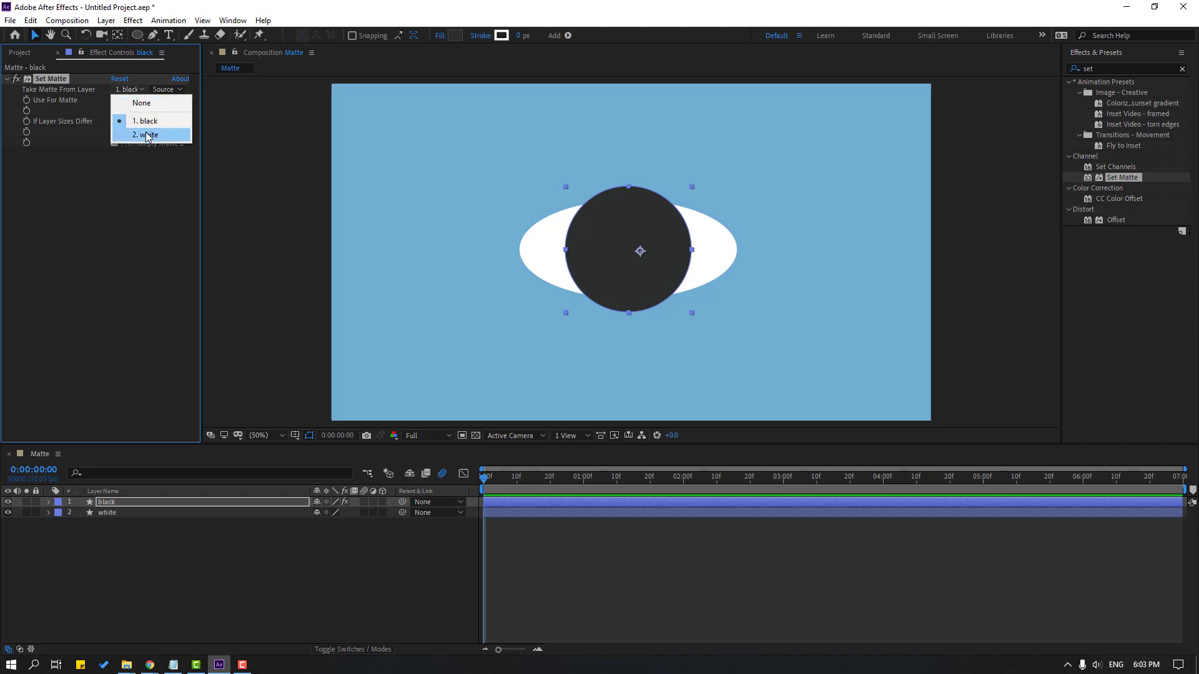
left_click(145, 134)
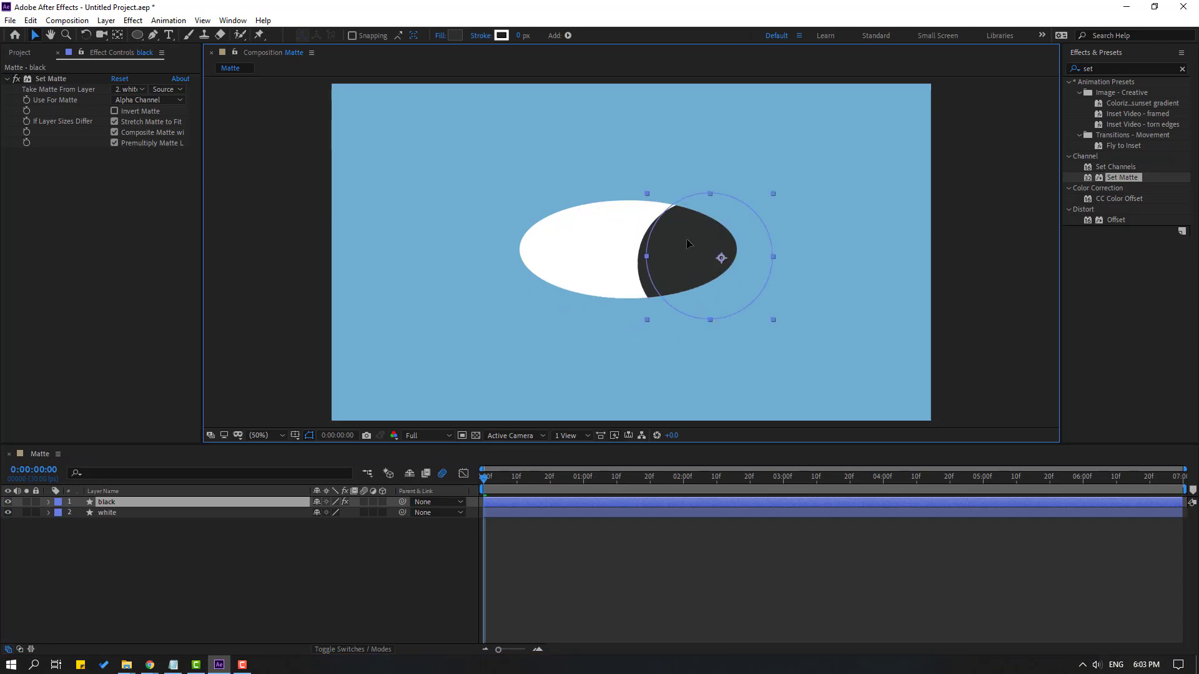
left_click_drag(688, 245, 627, 251)
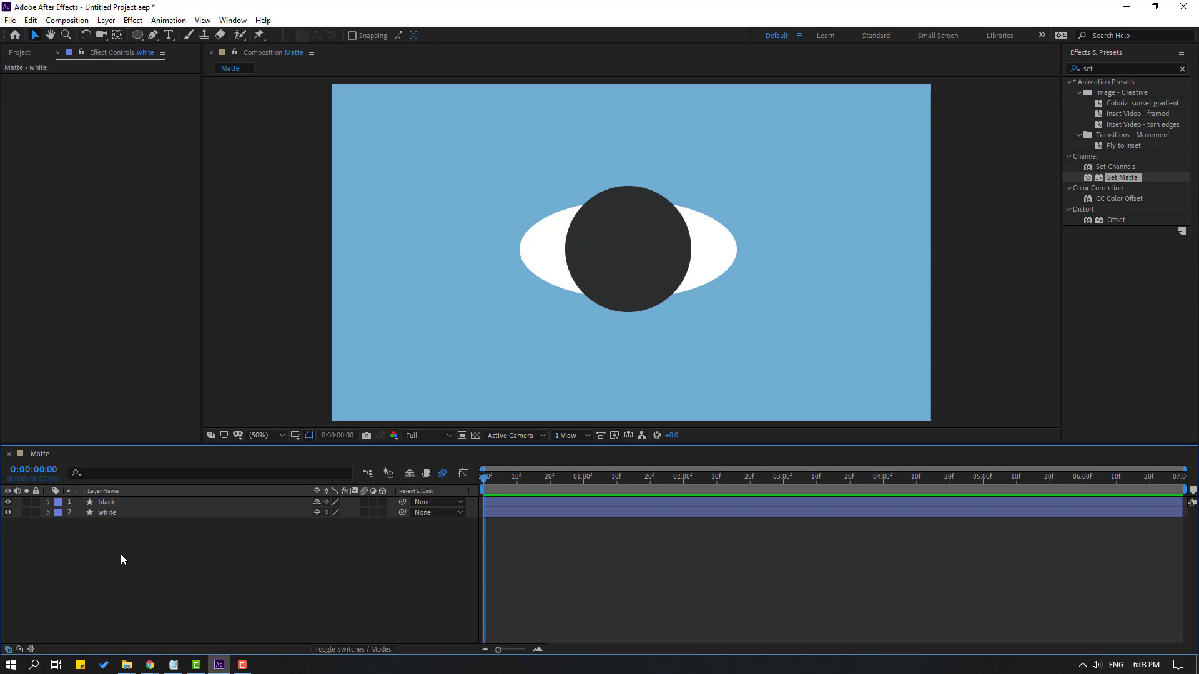
Duplicate the white ellipse layer and place the white 2 copy above black.
left_click(106, 512)
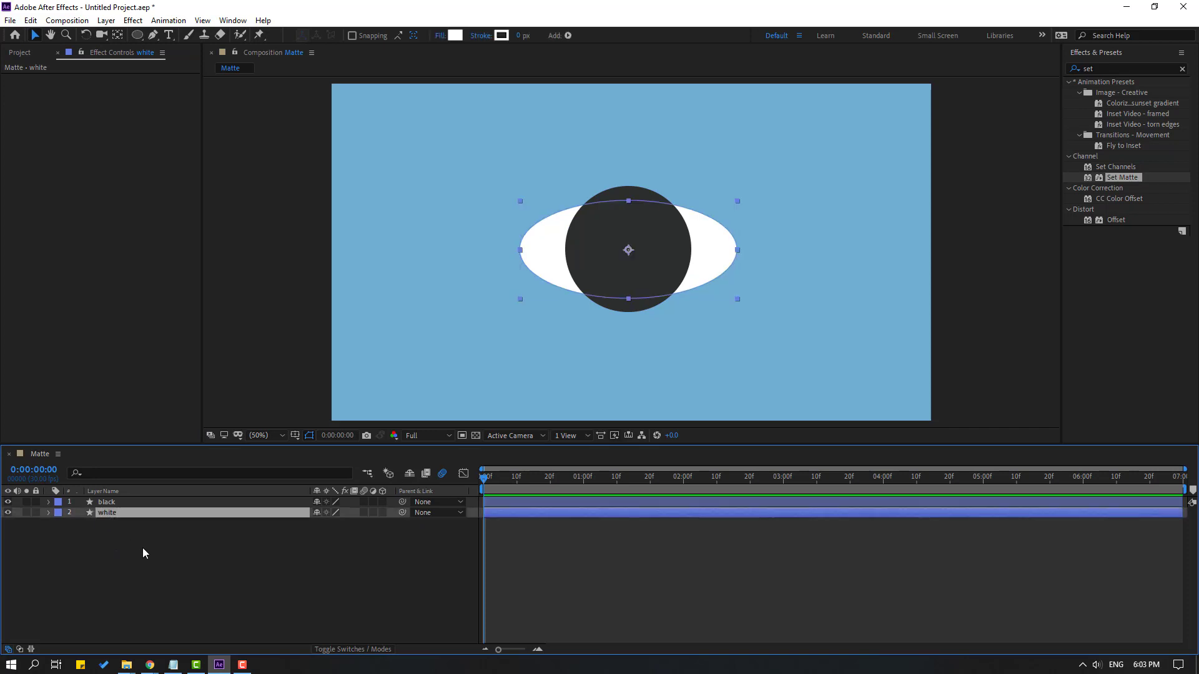
key("ctrl+d")
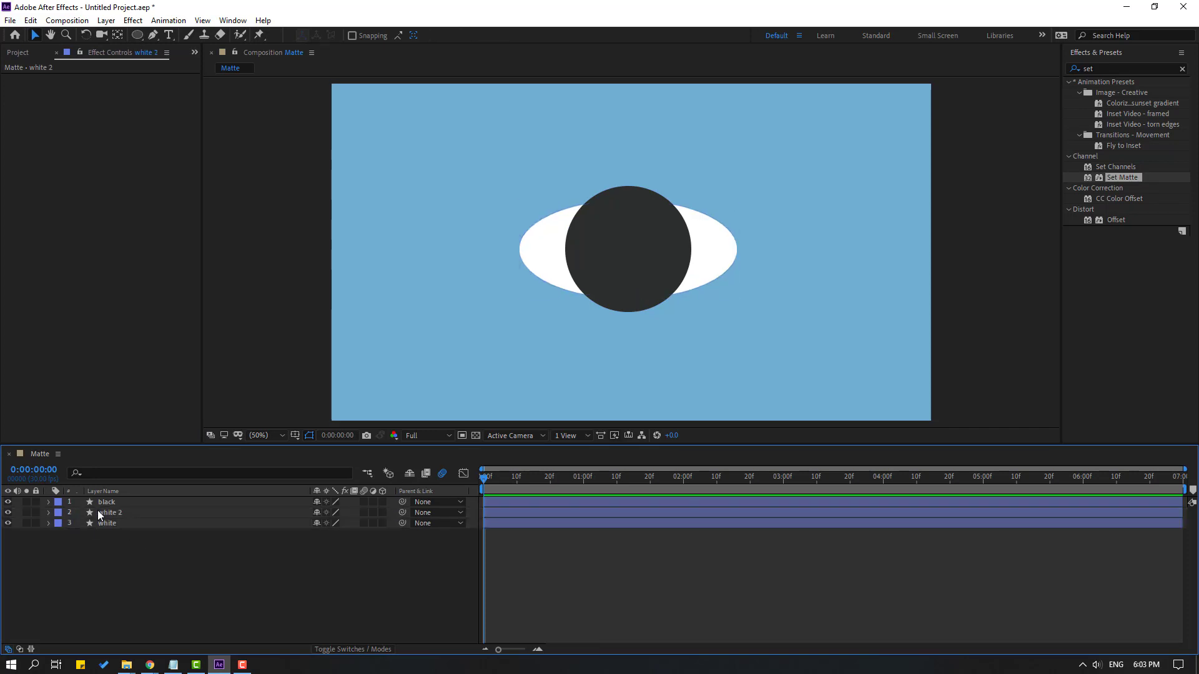
left_click(107, 502)
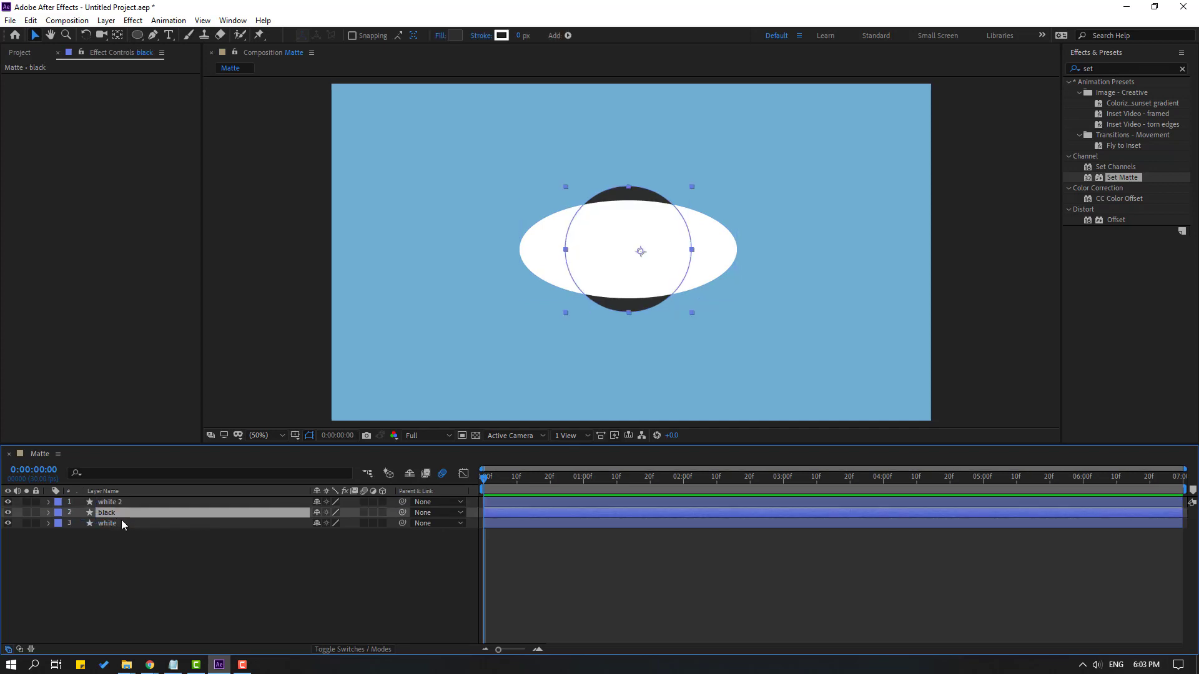
mouse_move(349, 649)
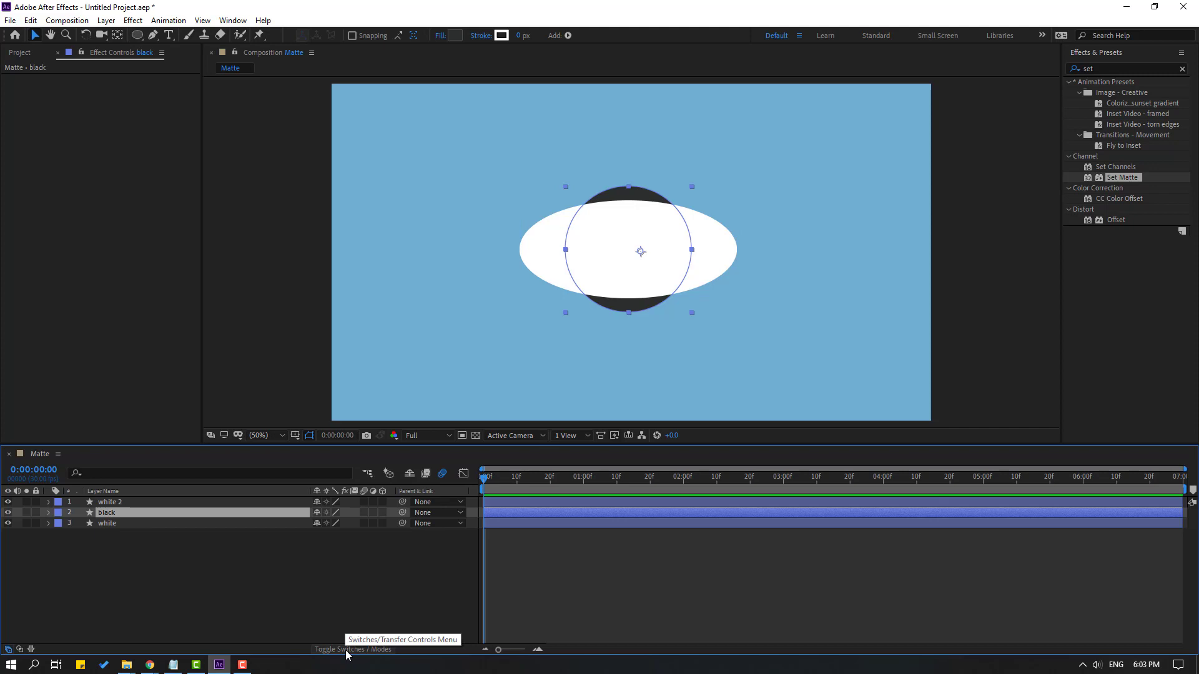
Set black's Track Matte to Alpha Matte "white 2" and reposition the circle inside the ellipse.
left_click(382, 512)
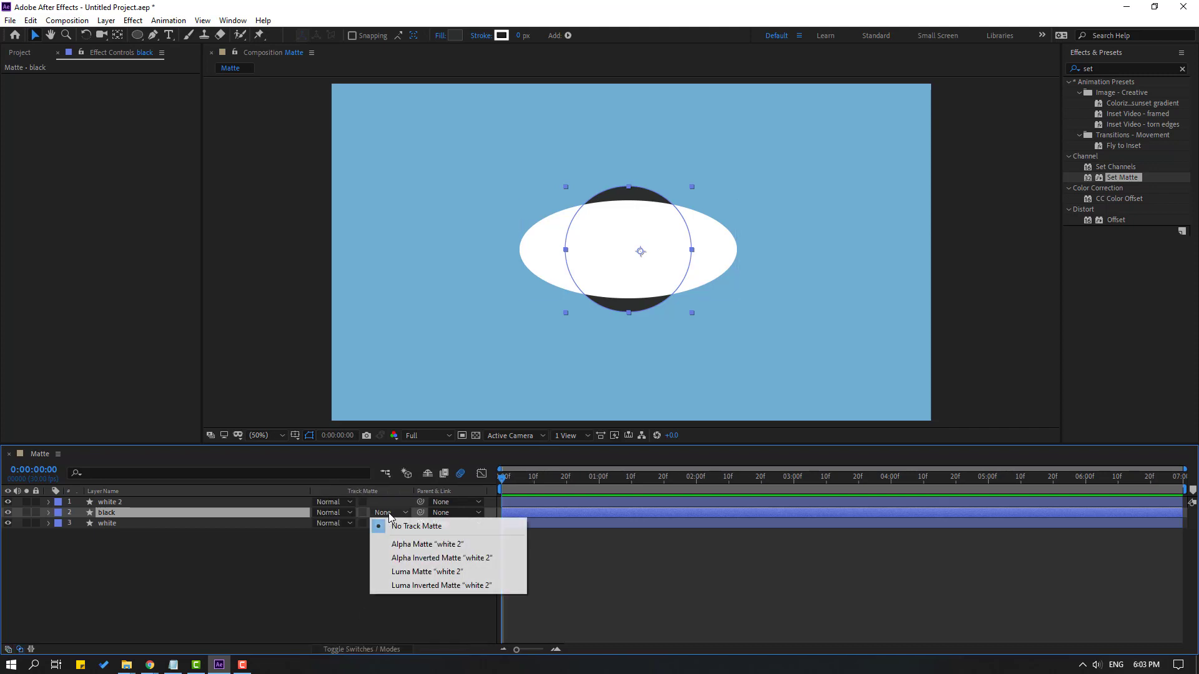
mouse_move(443, 543)
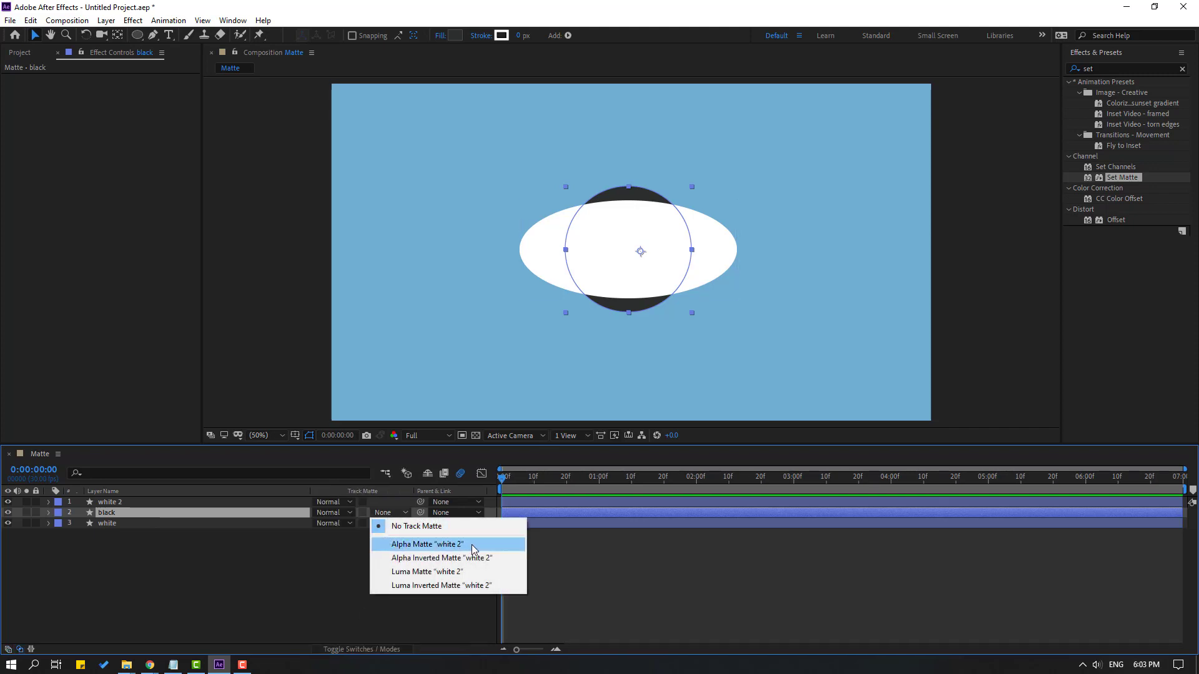
left_click(424, 543)
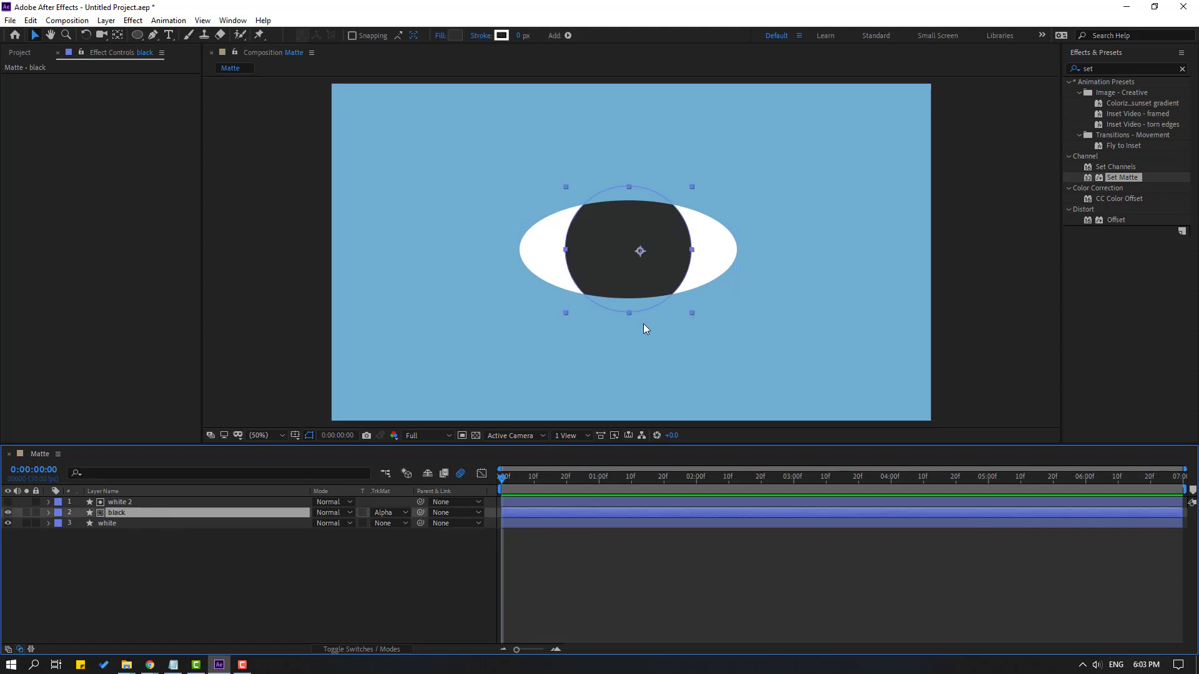
left_click_drag(640, 250, 529, 236)
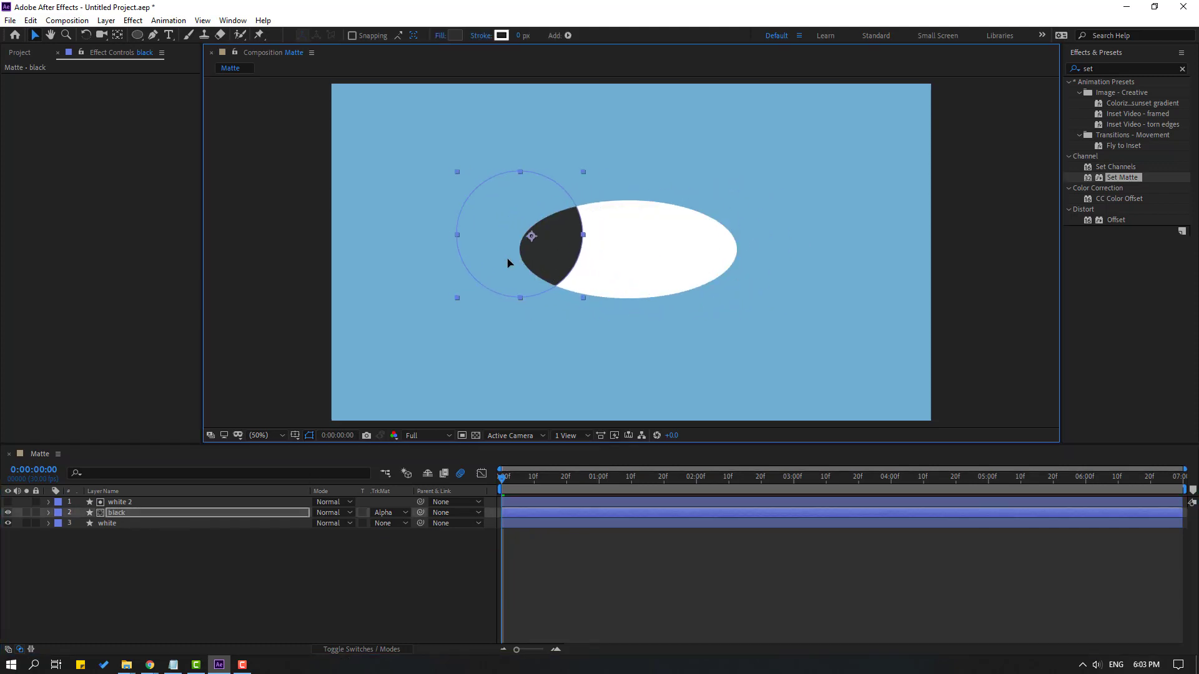
left_click_drag(531, 236, 631, 236)
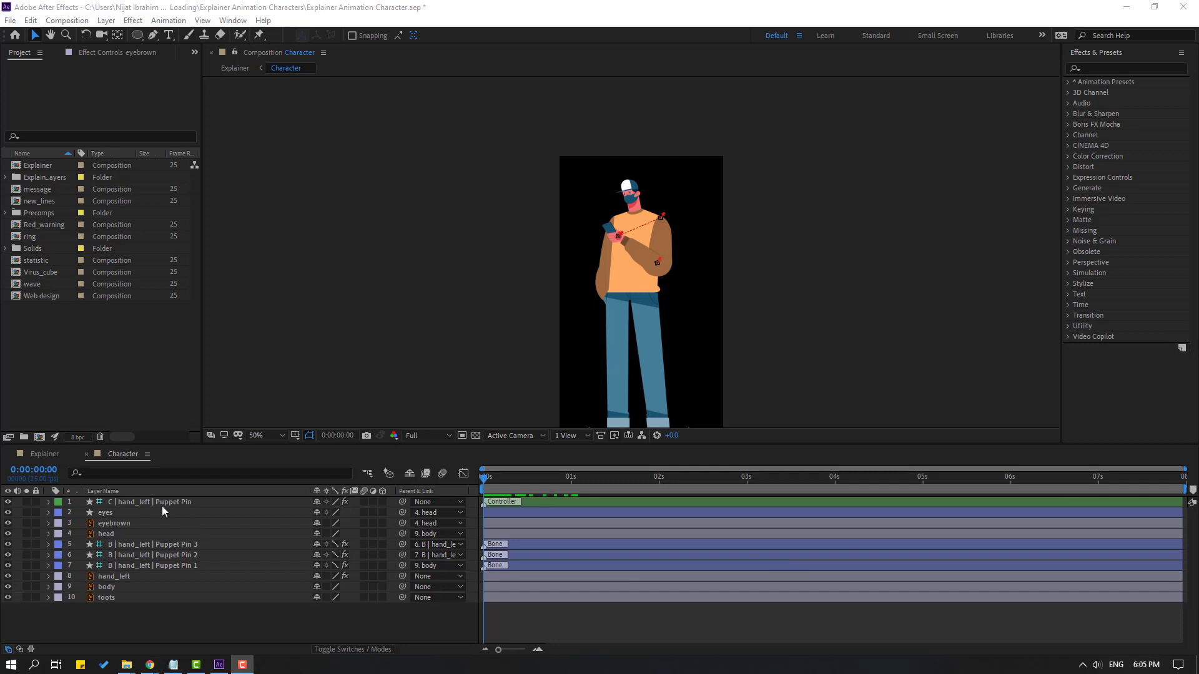
Bring up the Explainer Animation Character project with the Character composition at frame 17.
left_click(133, 502)
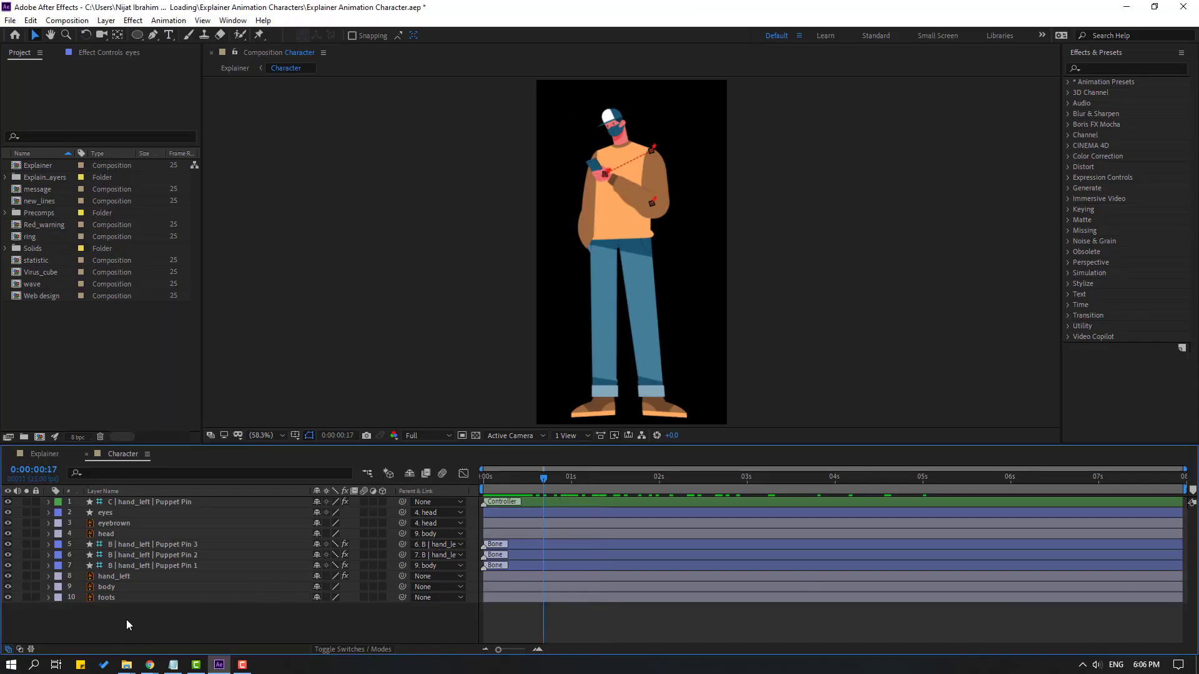
mouse_move(474, 435)
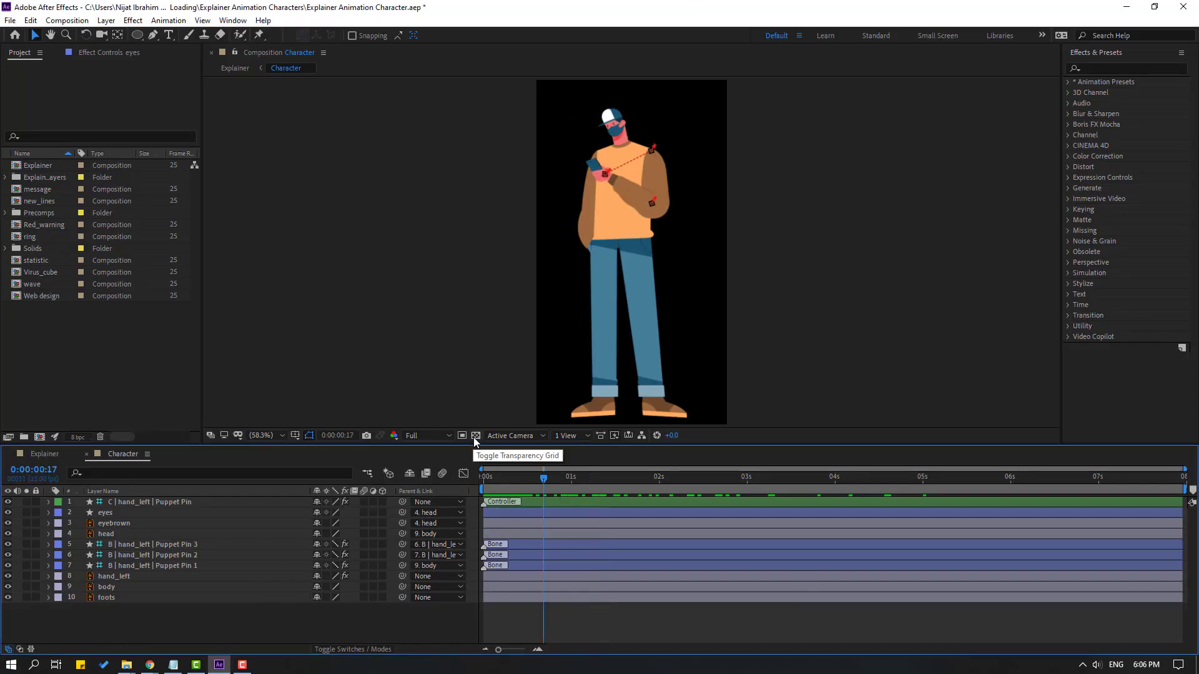
Toggle the transparency grid so the Character comp's empty background shows as a checkerboard.
left_click(475, 434)
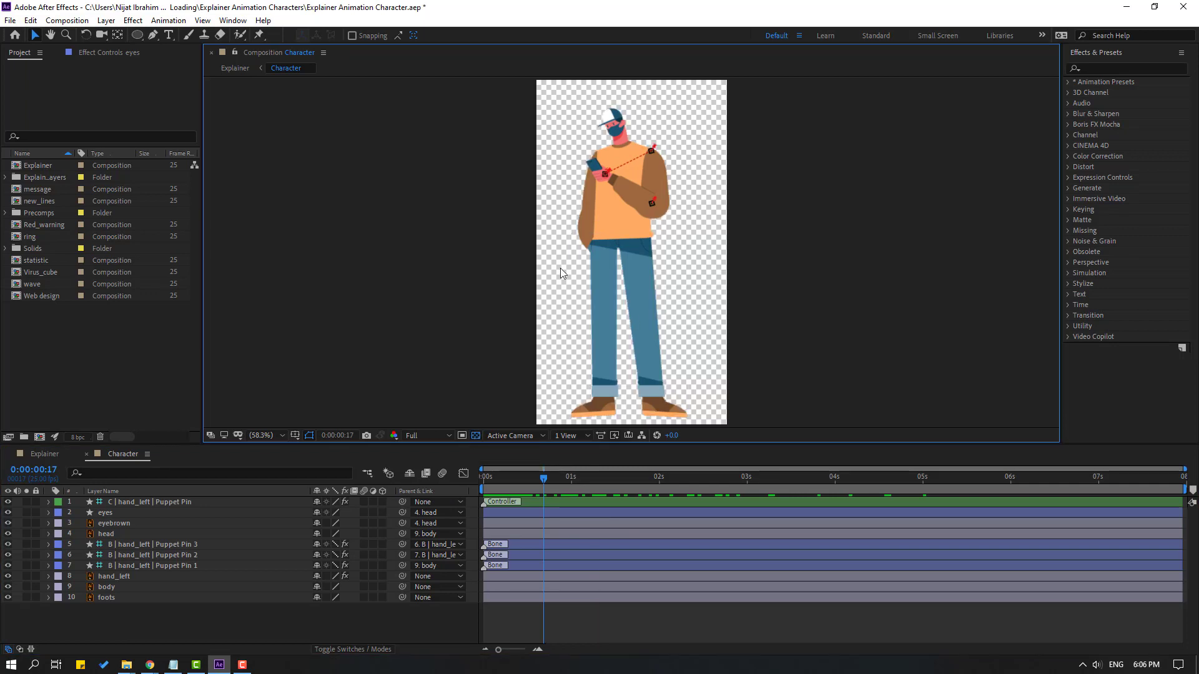
mouse_move(54, 61)
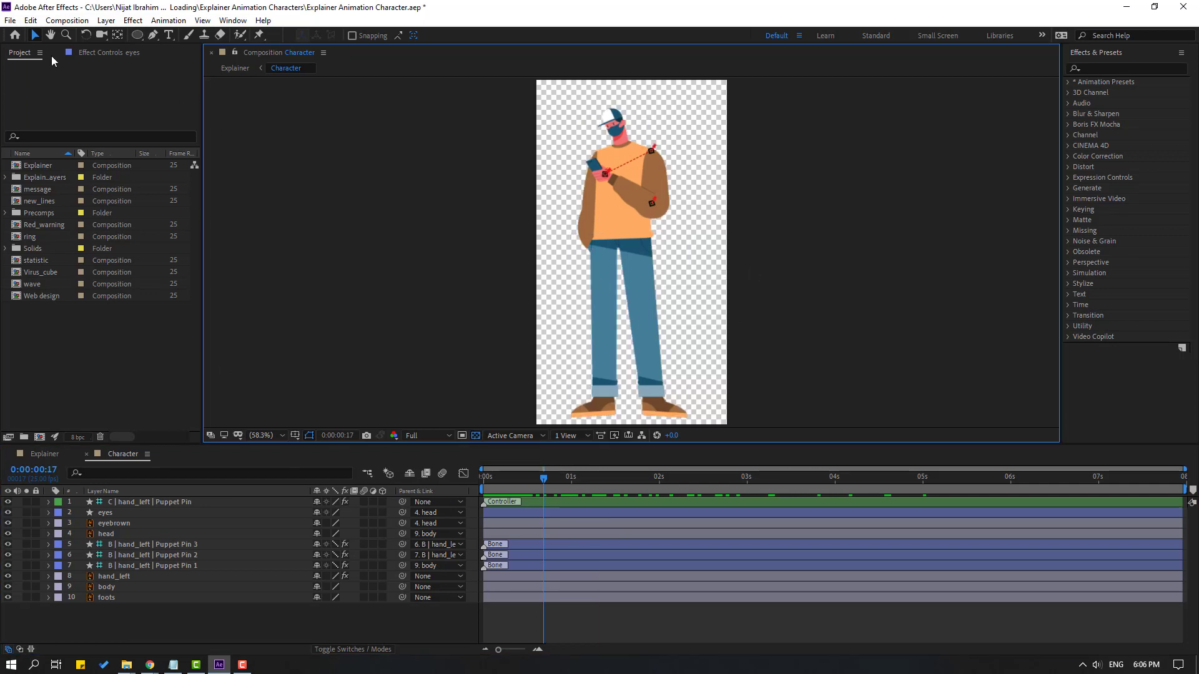
left_click(67, 20)
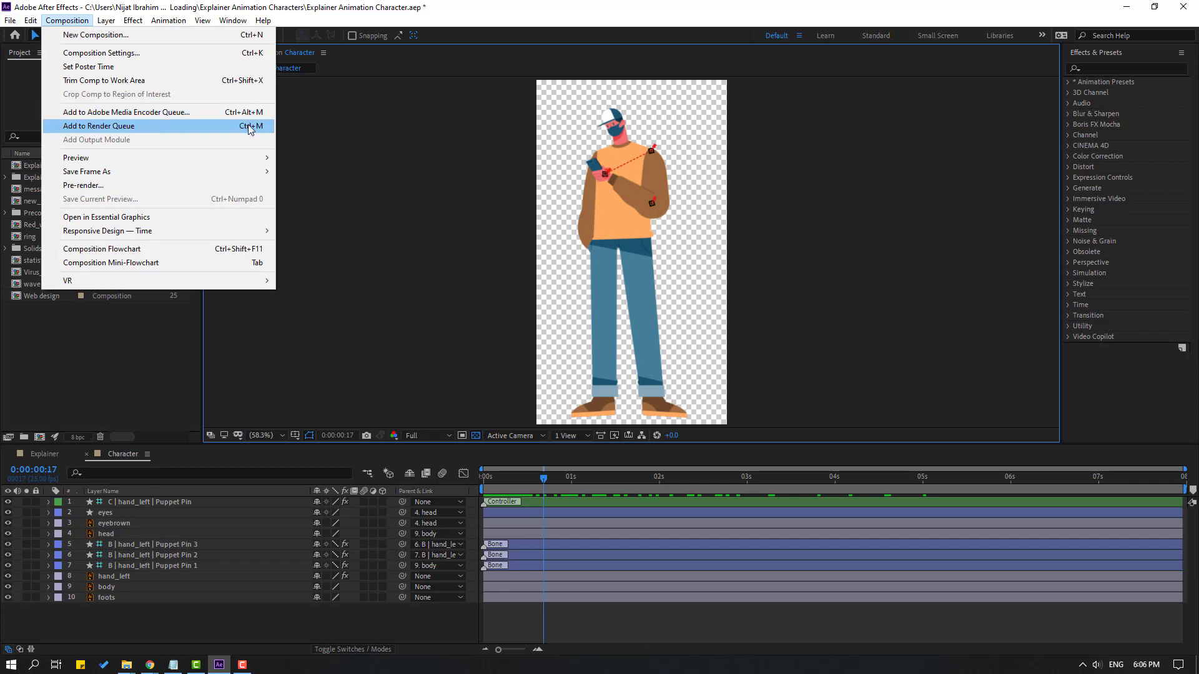
Add Character to the Render Queue as QuickTime with the Apple ProRes 4444 XQ codec.
left_click(99, 124)
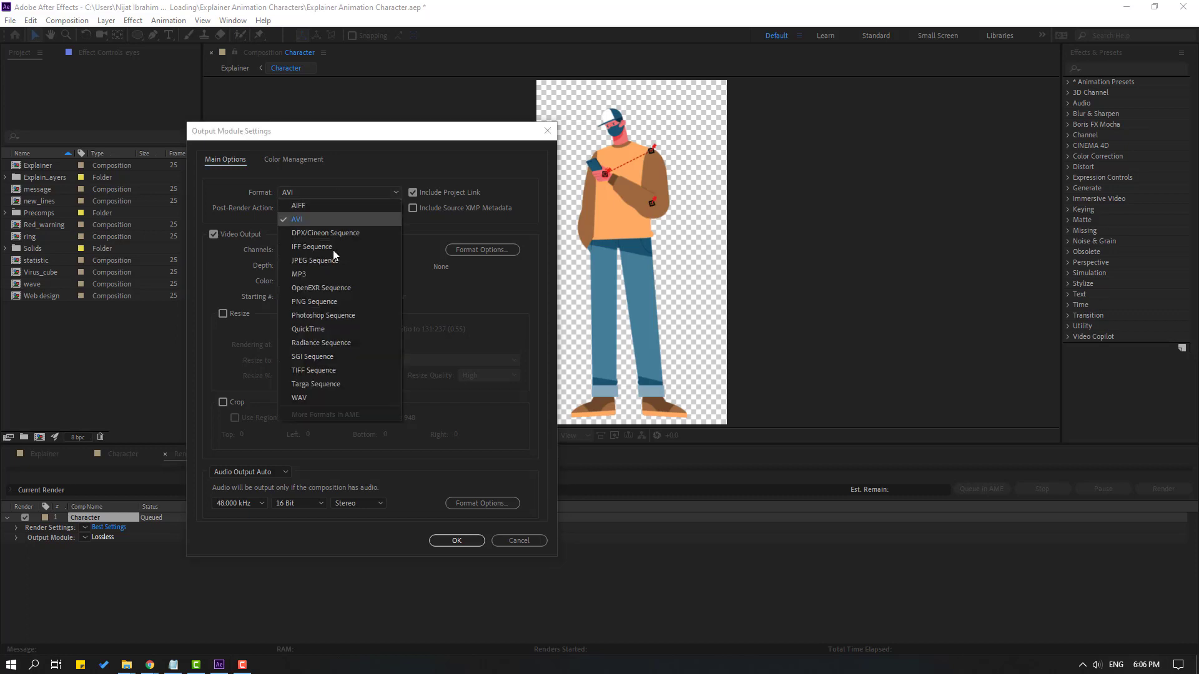
left_click(309, 328)
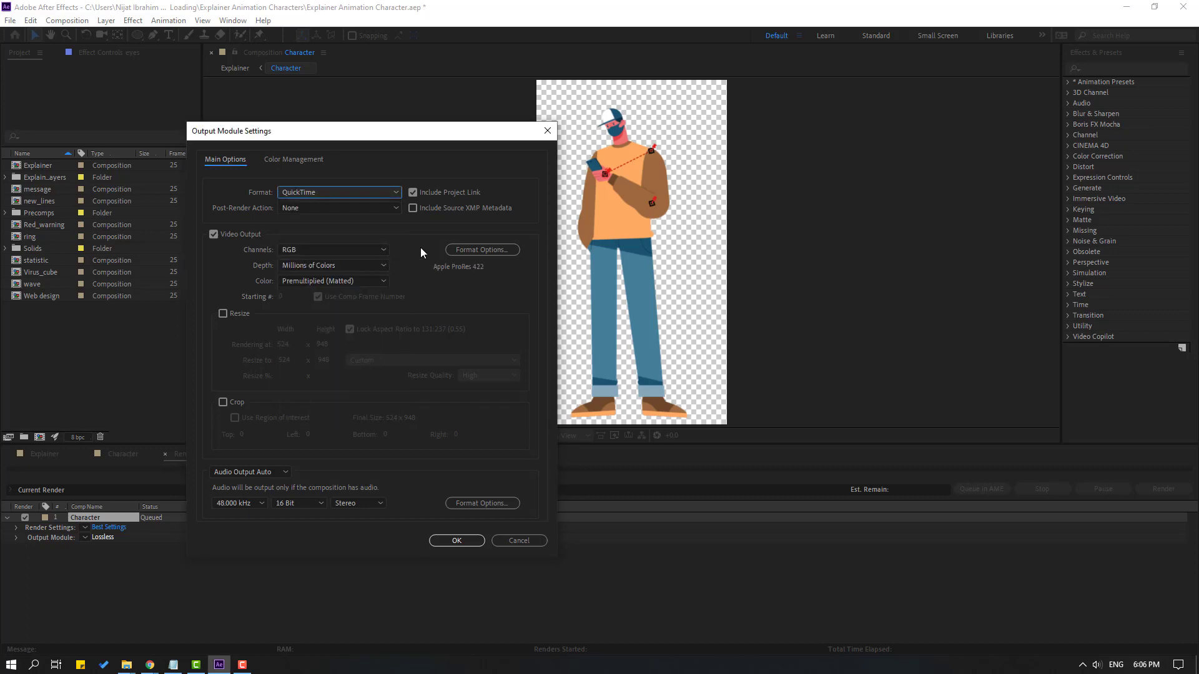
left_click(482, 249)
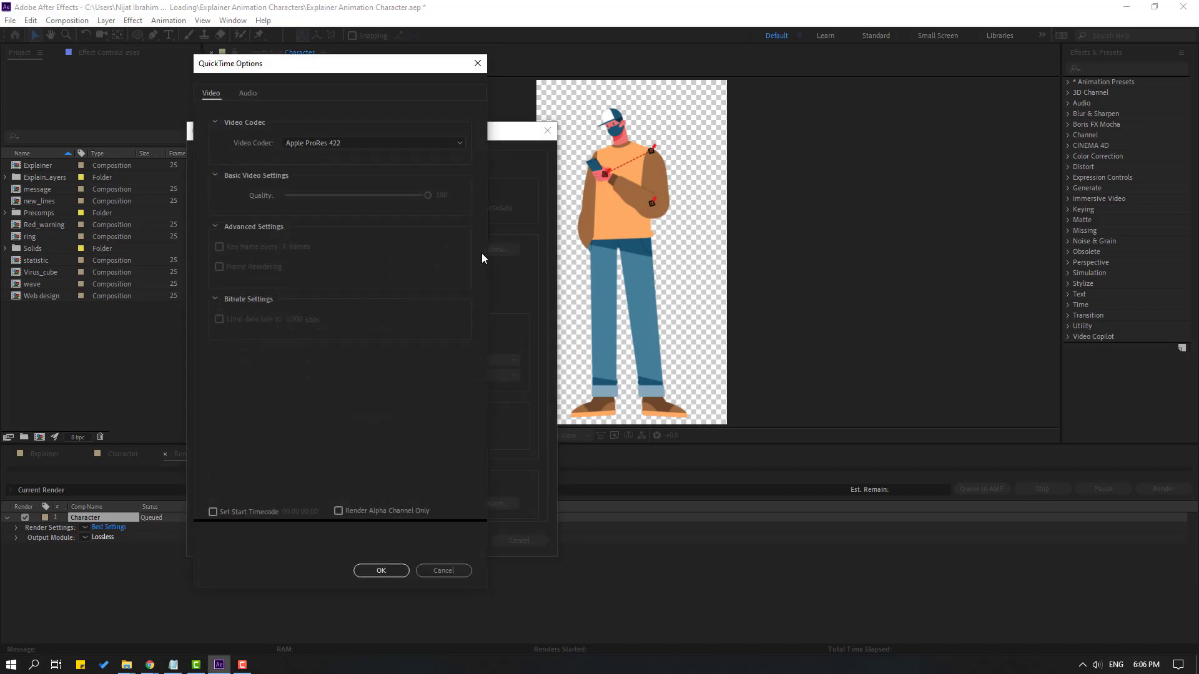
left_click(372, 142)
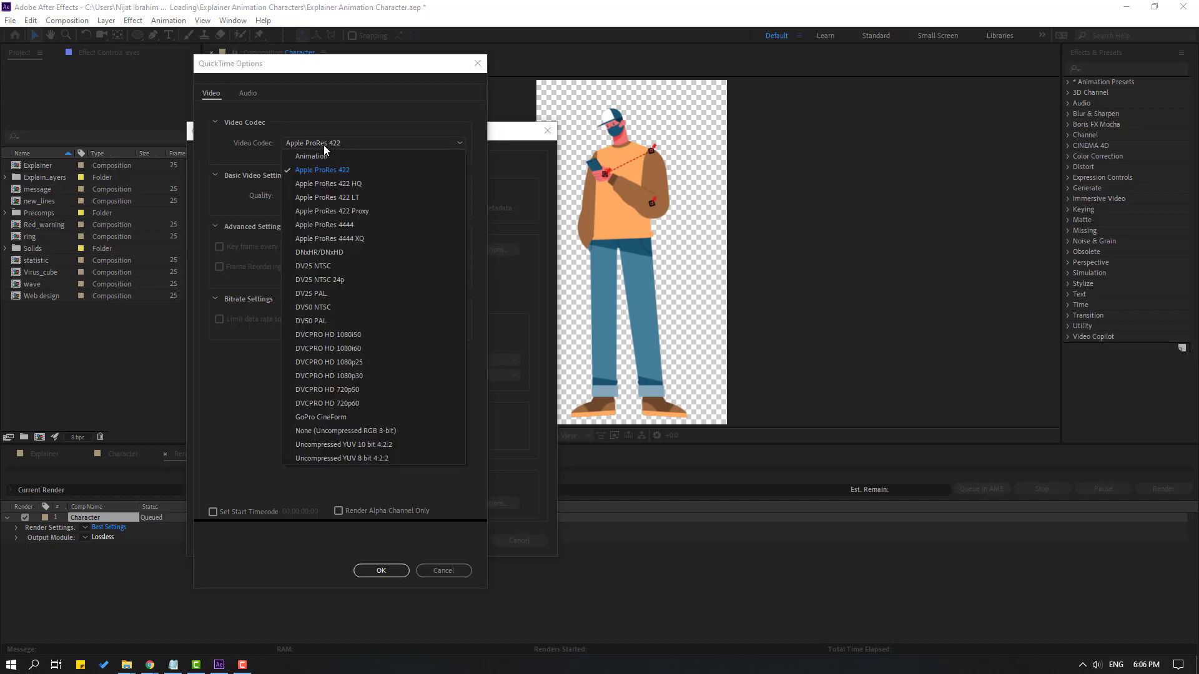
mouse_move(328, 238)
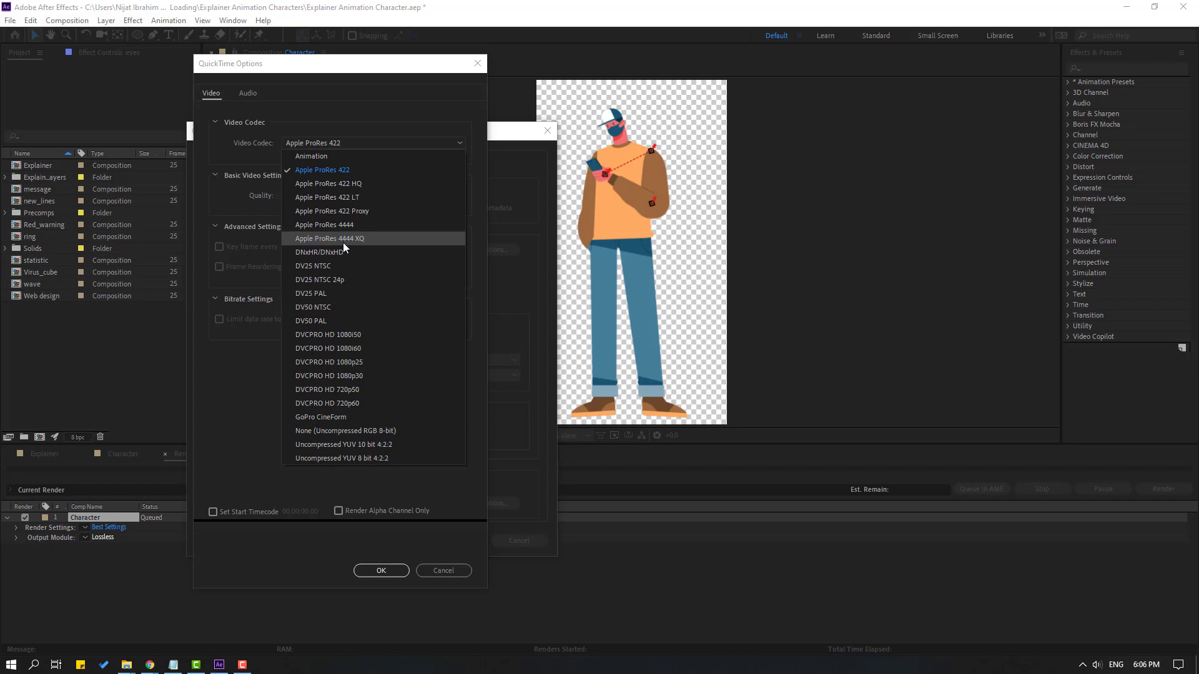
left_click(330, 237)
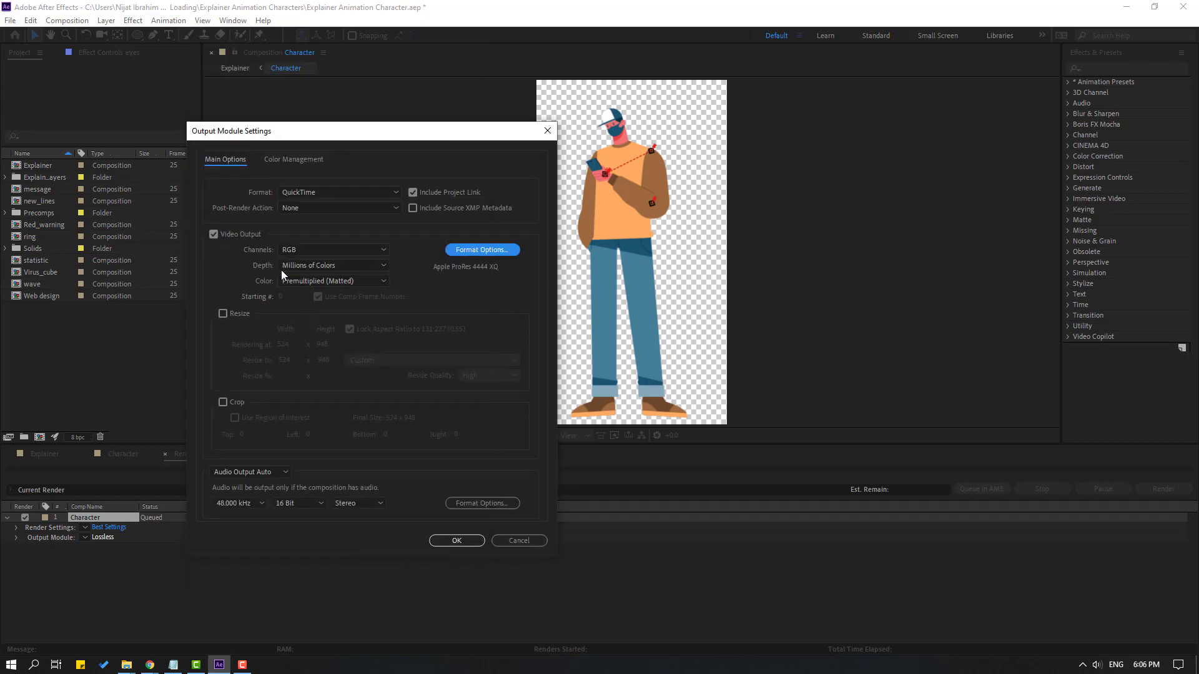
Set output channels to RGB + Alpha and confirm the output module settings.
left_click(332, 249)
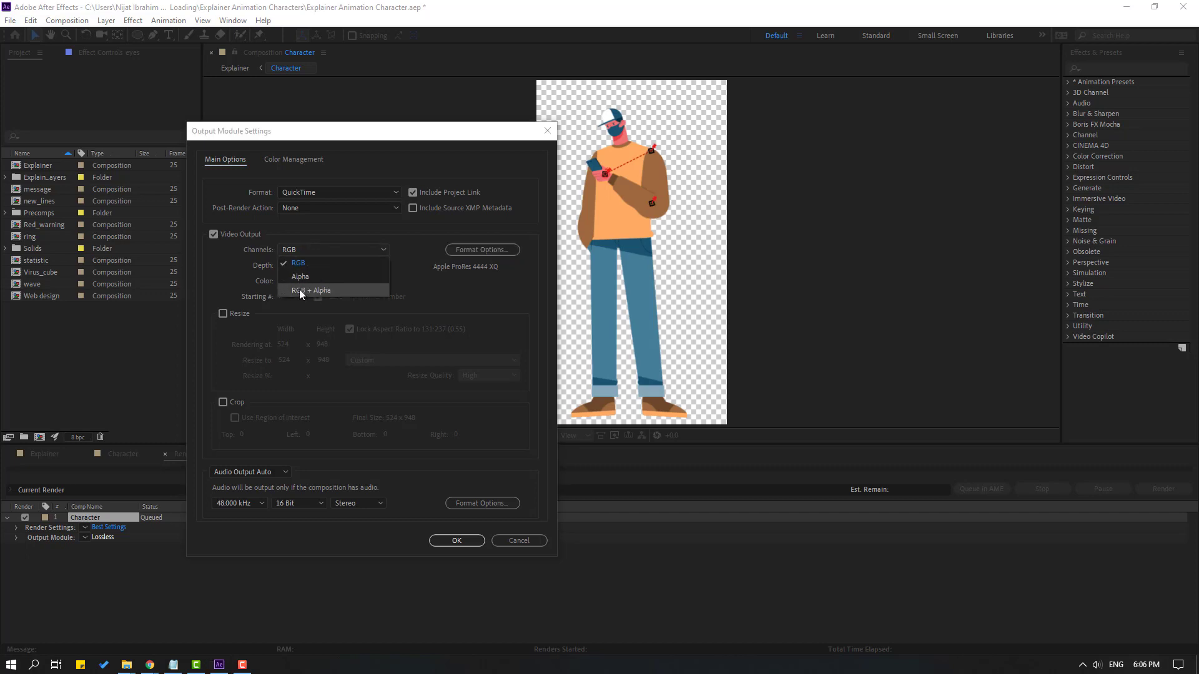
left_click(312, 289)
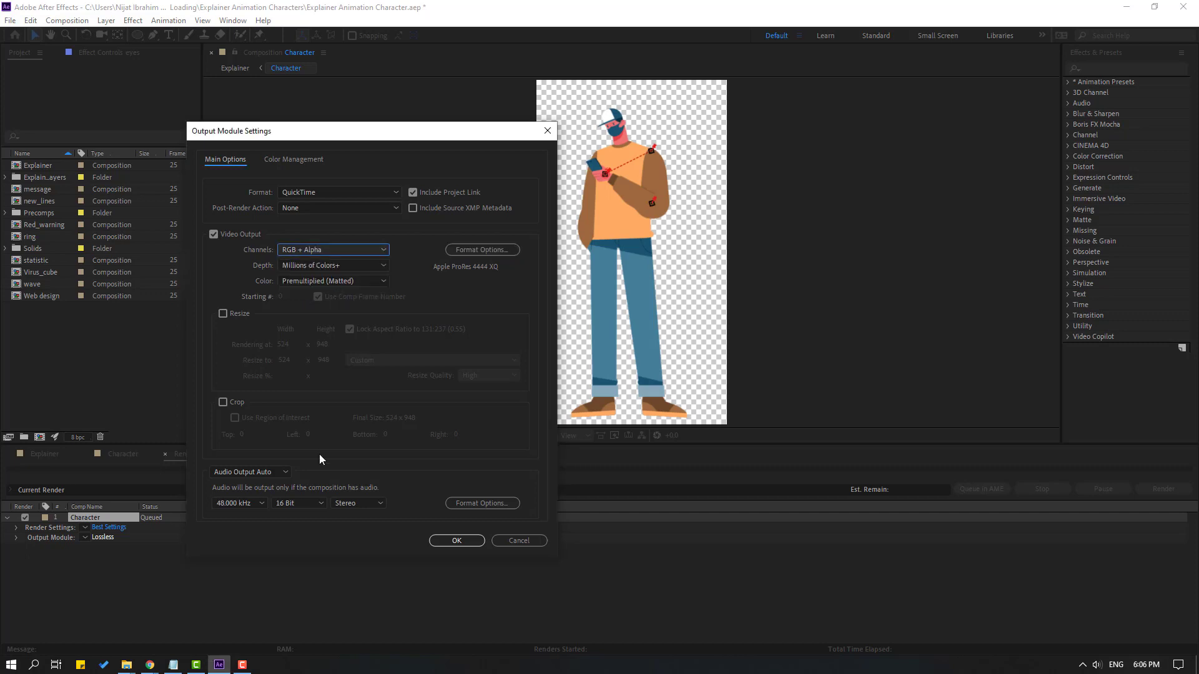
left_click(456, 541)
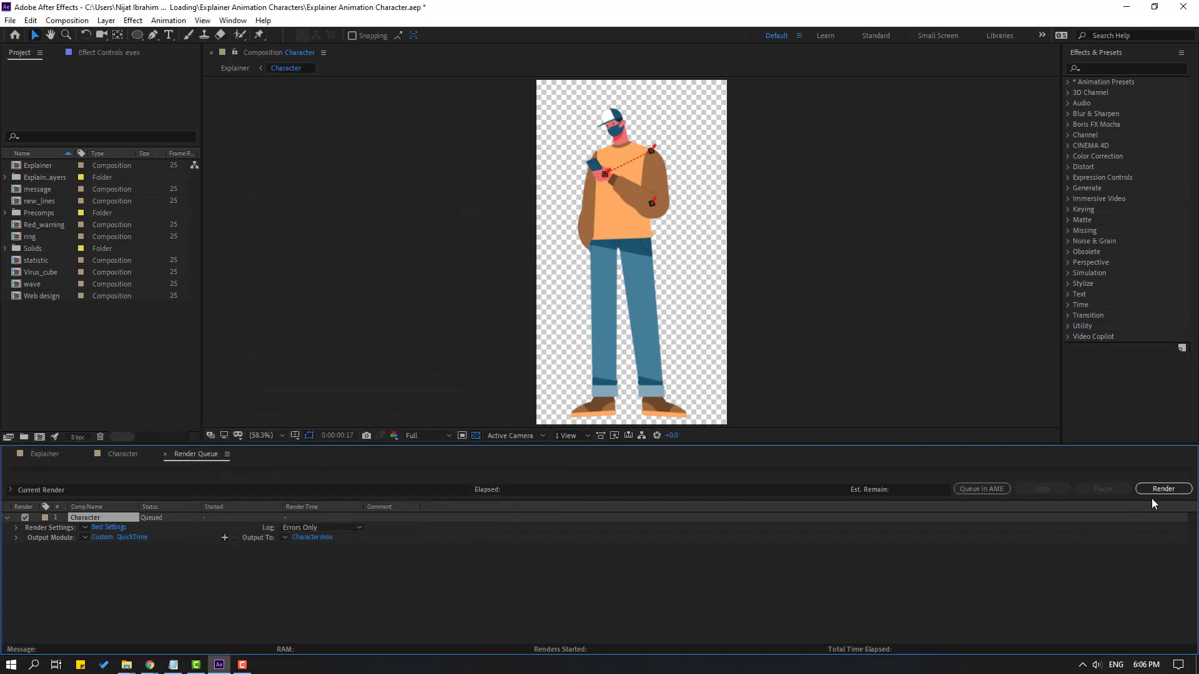